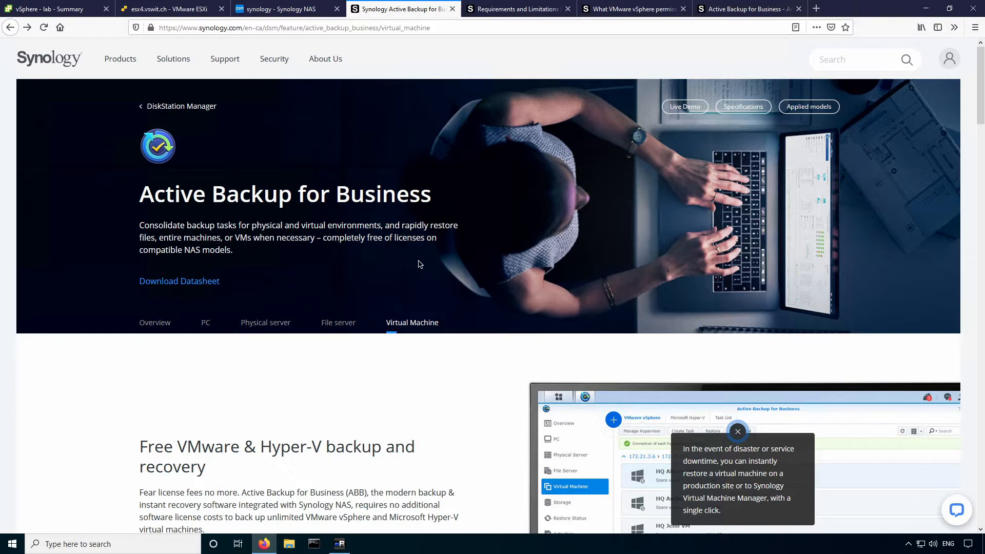
# On the VM requirements page, clear the ESXi note selection and highlight vSphere versions 5.0–6.7
pyautogui.scroll(-3)
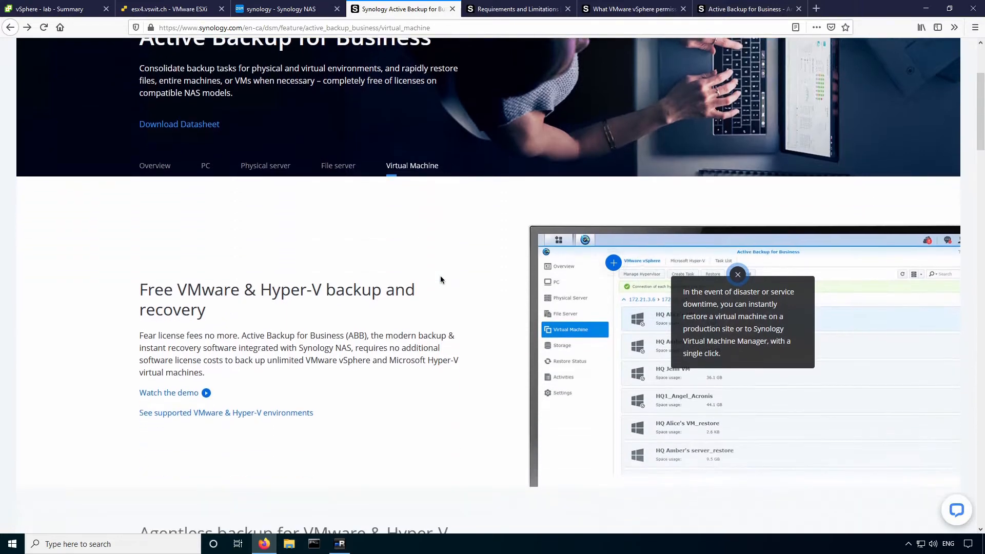
pyautogui.scroll(-3)
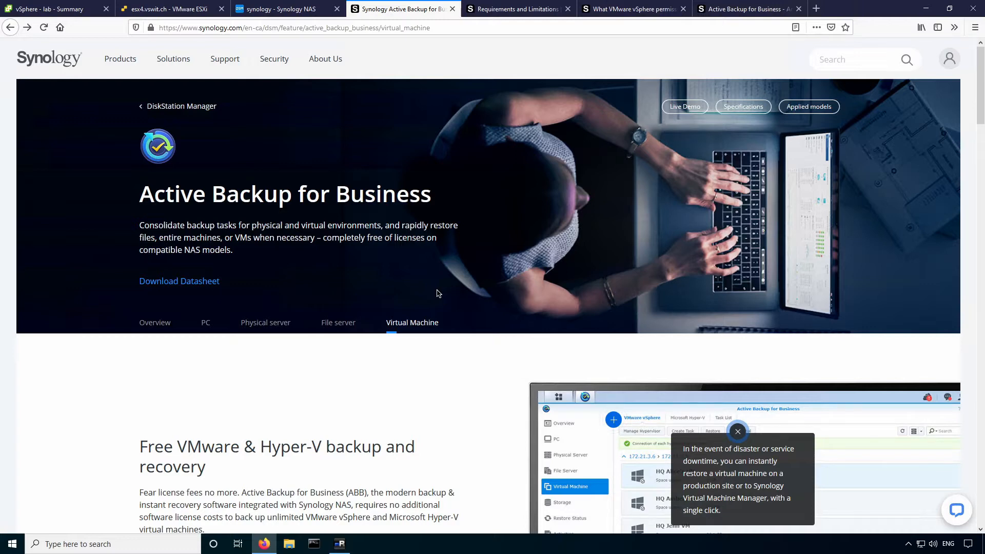
pyautogui.moveTo(559, 64)
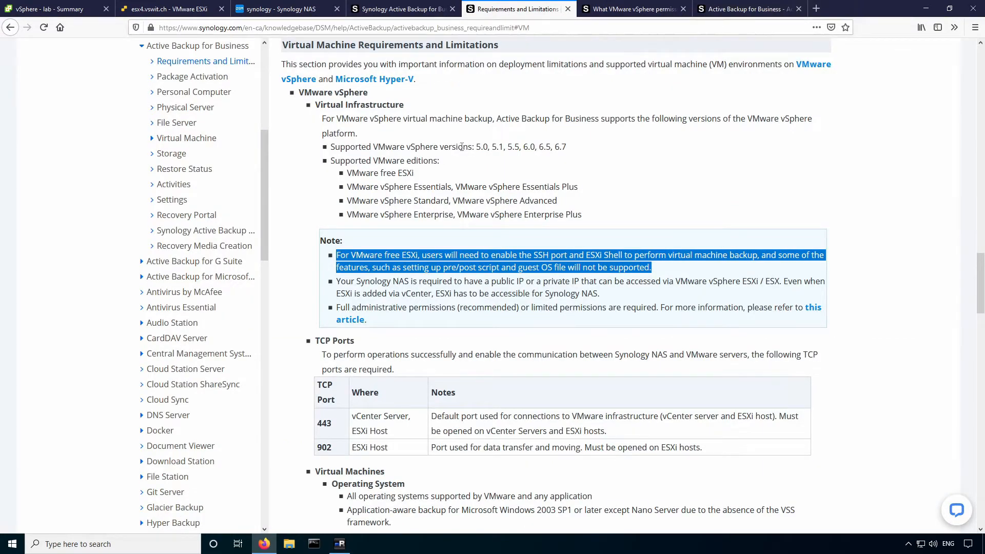
pyautogui.click(377, 264)
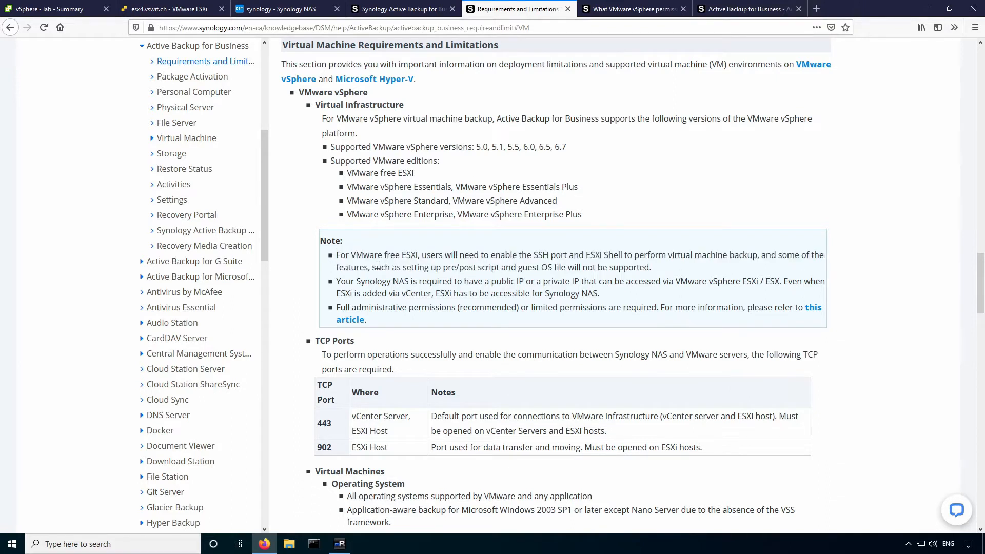
pyautogui.moveTo(554, 258)
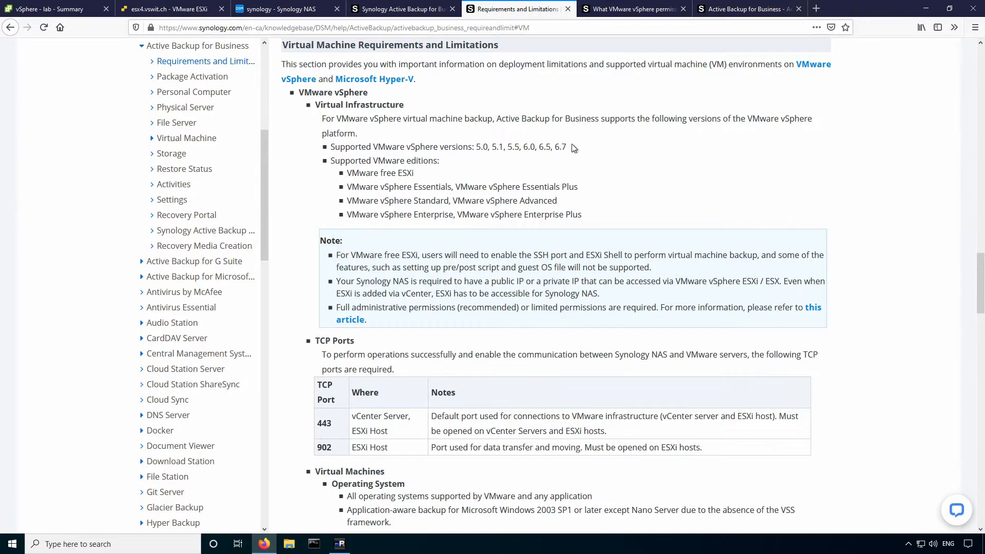
pyautogui.moveTo(476, 146); pyautogui.dragTo(566, 146)
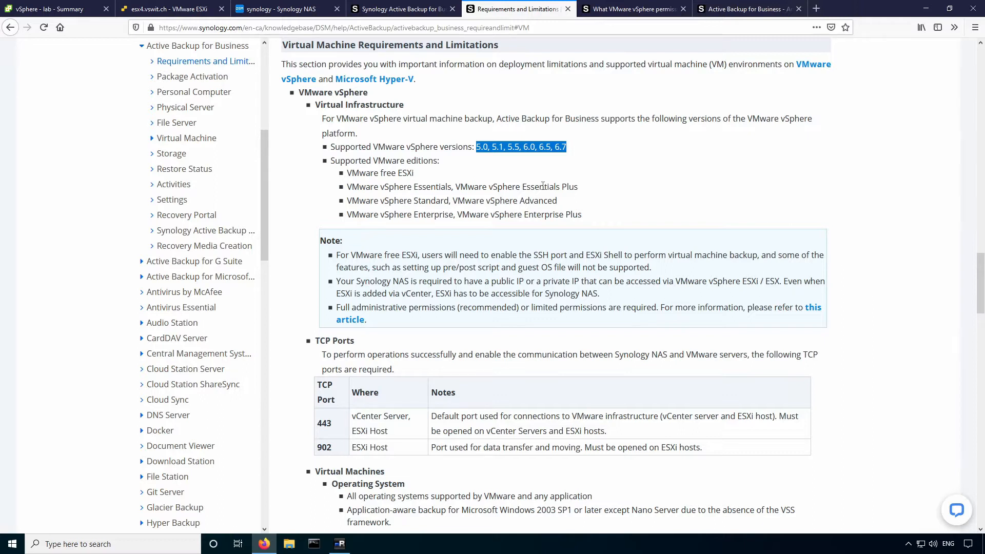
# On the Active Backup for Business package page, highlight the 11 to 14 series applied models
pyautogui.click(747, 9)
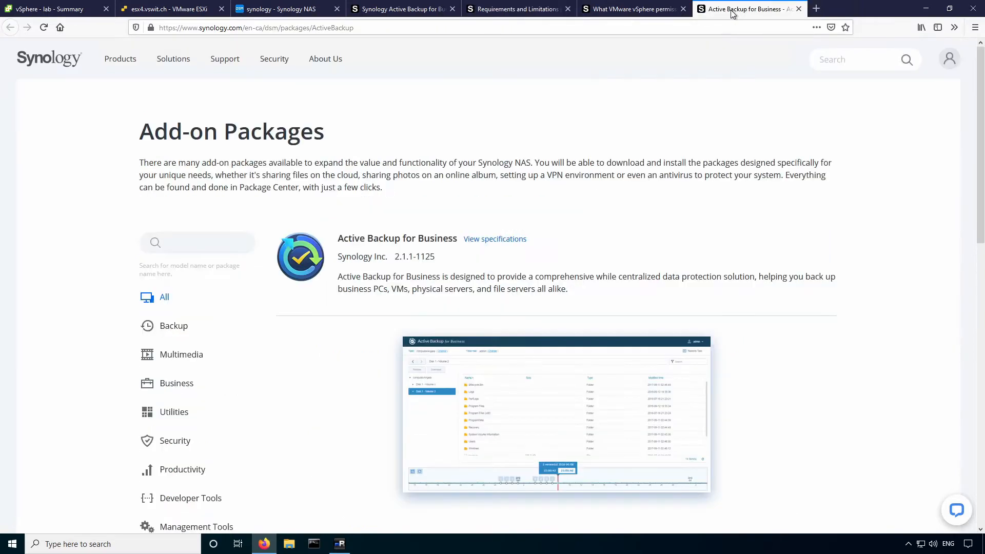
pyautogui.scroll(-3)
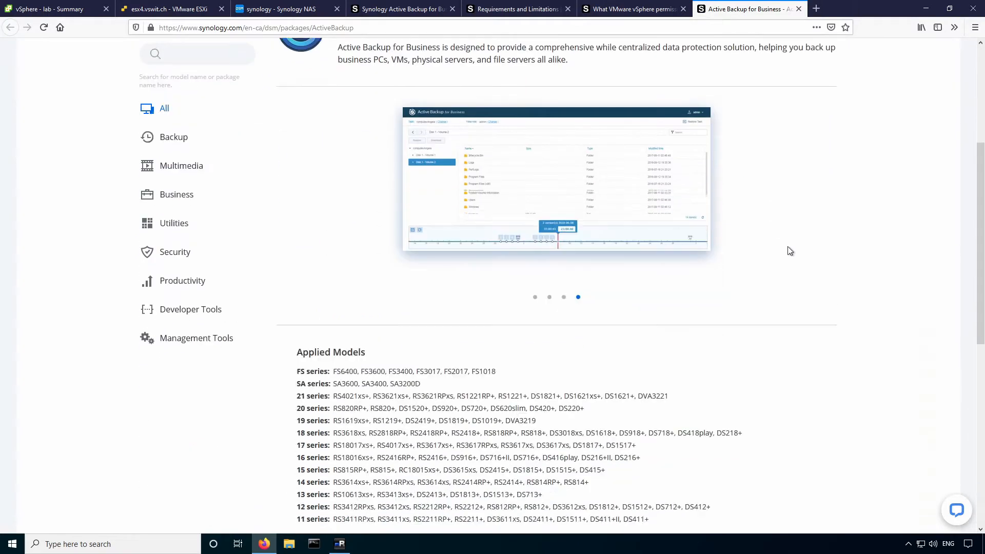
pyautogui.scroll(-3)
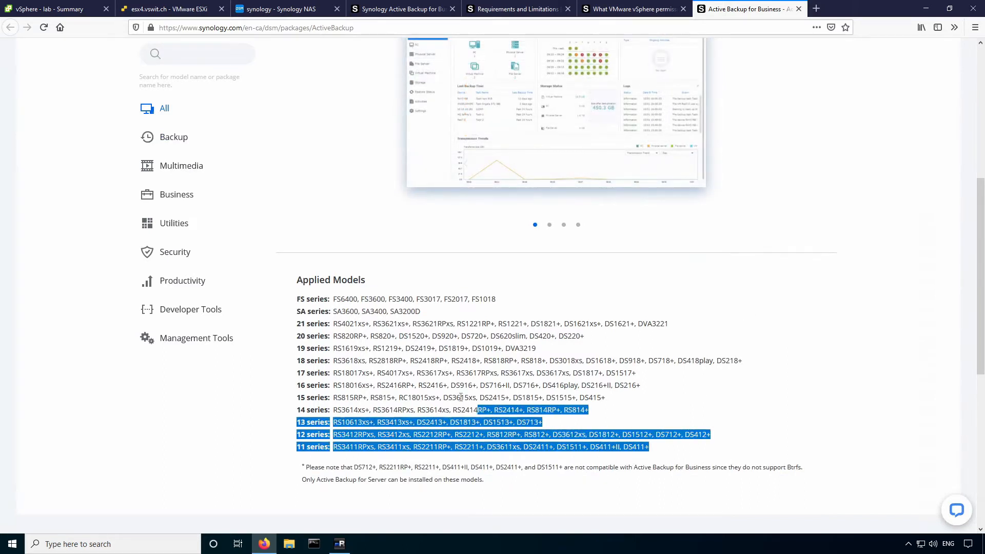
pyautogui.moveTo(478, 410); pyautogui.dragTo(308, 348)
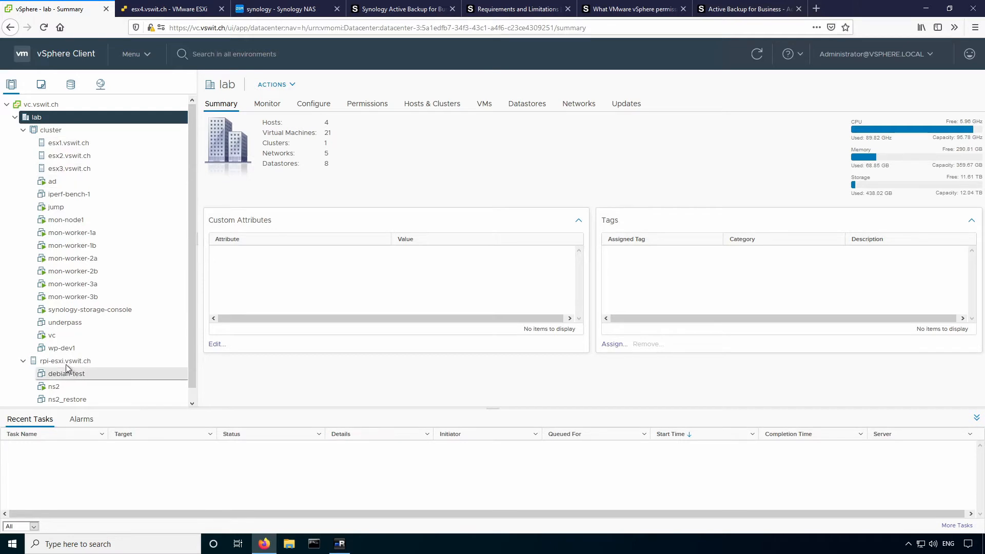
# View the VMs on host rpi-esxi.vswit.ch, then bring up the esx4 host's VM list
pyautogui.click(65, 360)
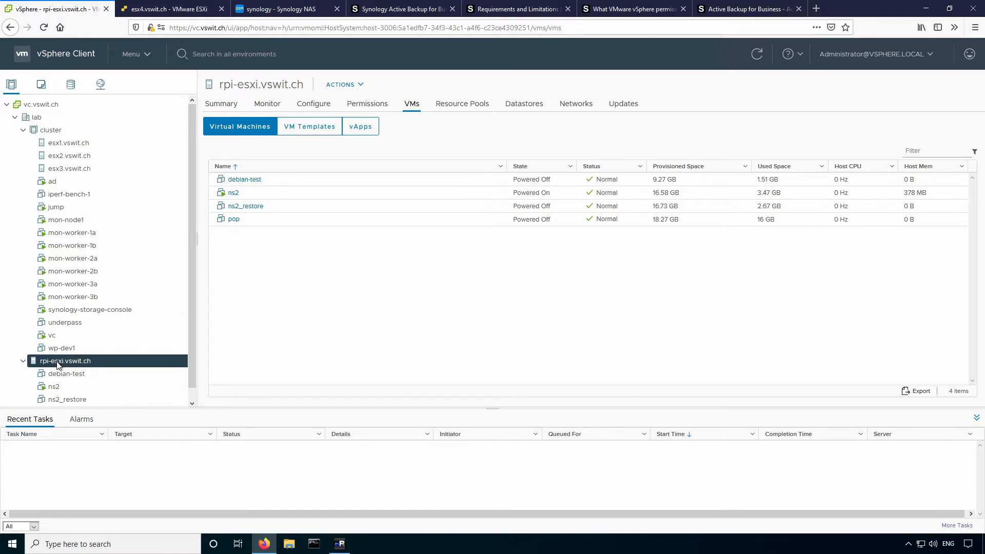
pyautogui.click(170, 9)
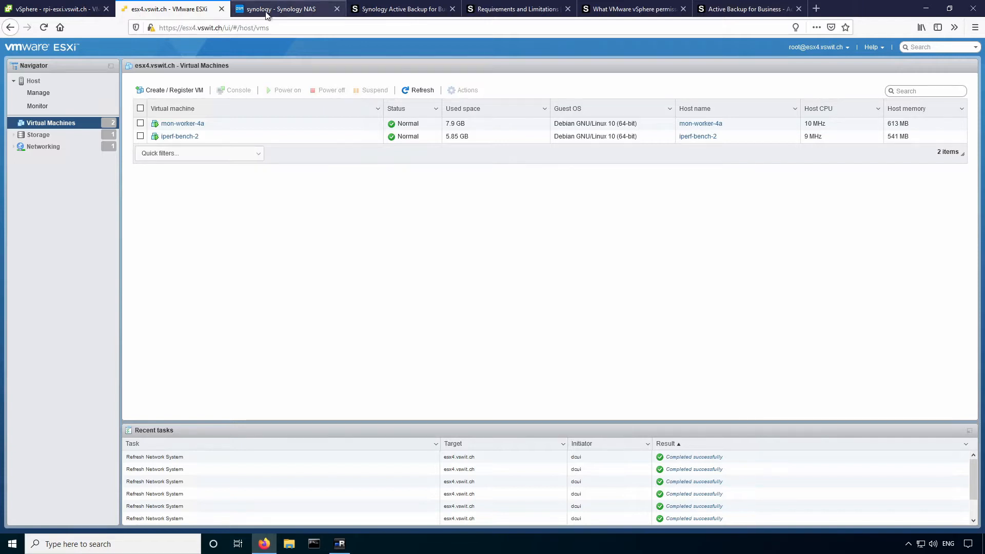
# Install Active Backup for Business from Package Center on the Synology NAS
pyautogui.click(286, 9)
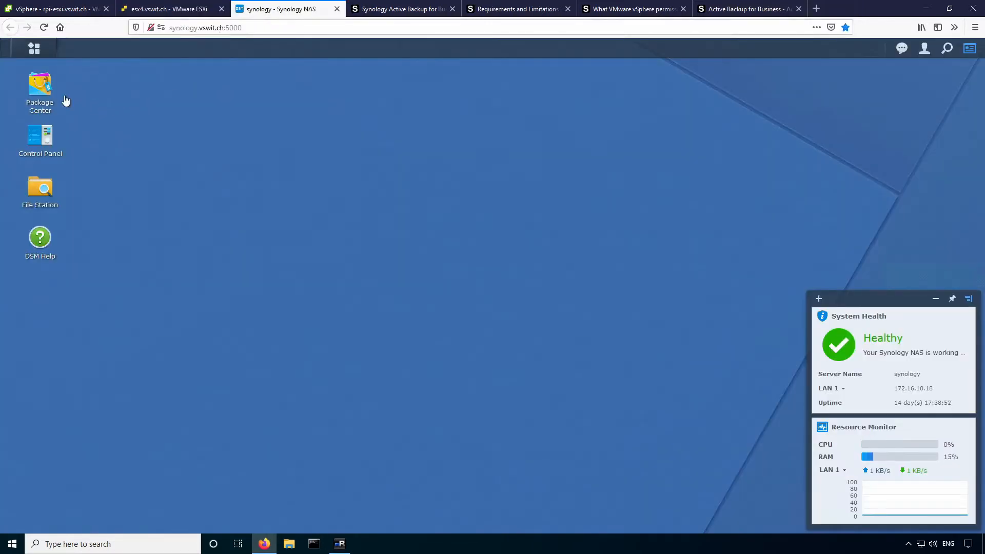
pyautogui.doubleClick(39, 91)
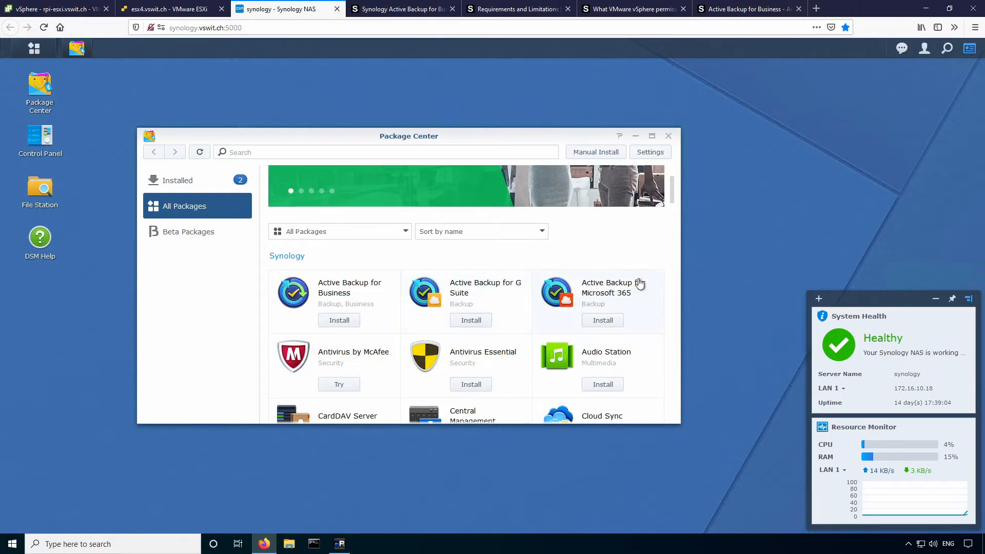
pyautogui.moveTo(652, 293)
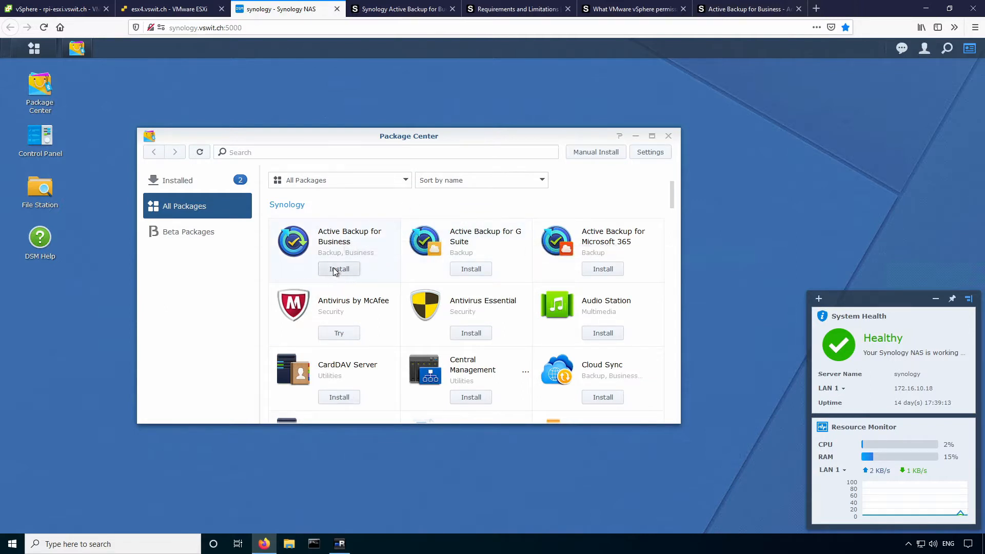
pyautogui.click(338, 269)
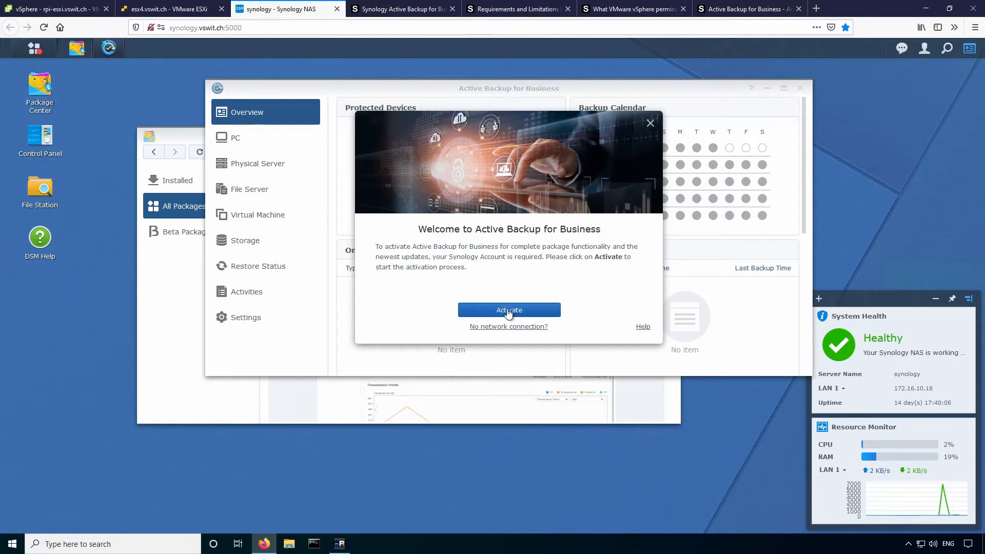
# Activate Active Backup for Business, reading through and accepting the privacy statement
pyautogui.click(509, 310)
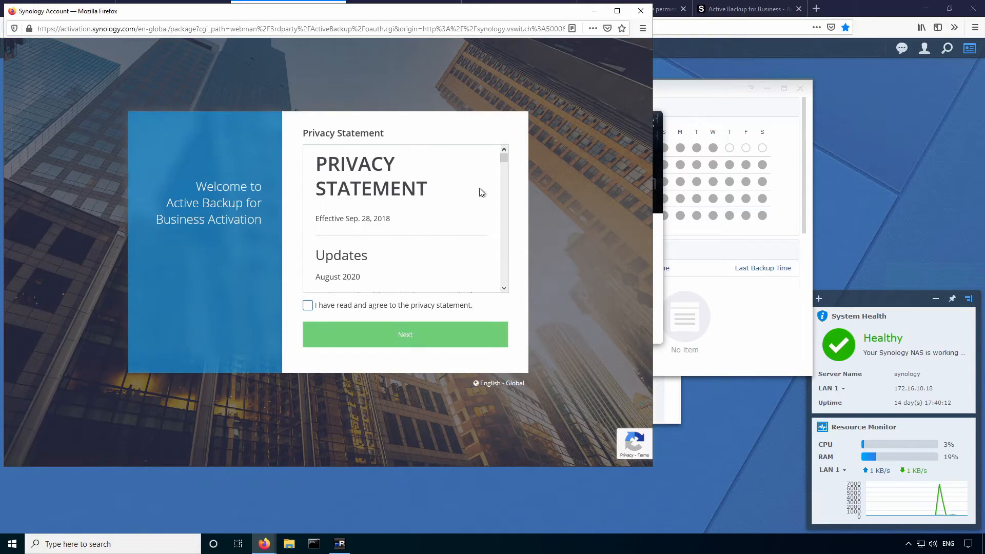
pyautogui.scroll(-3)
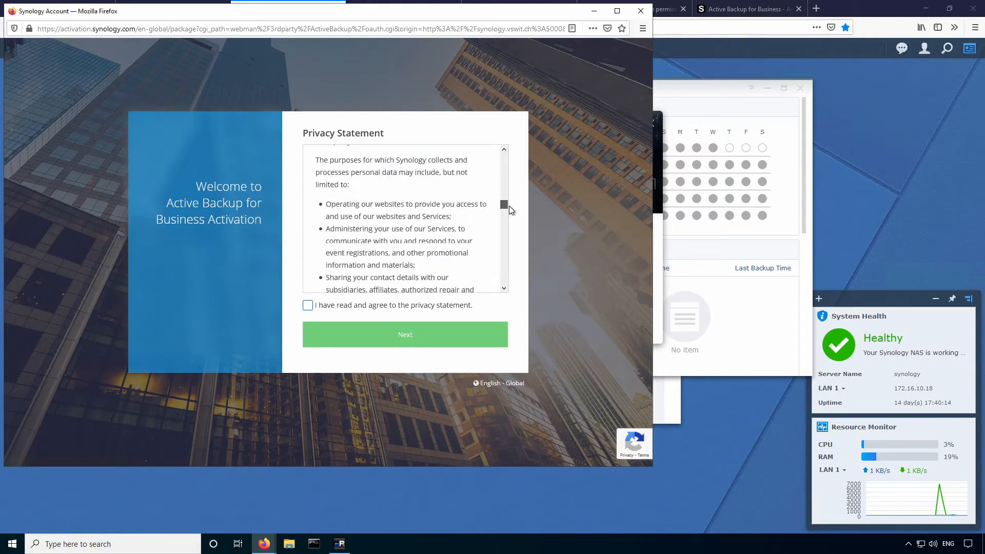
pyautogui.scroll(-3)
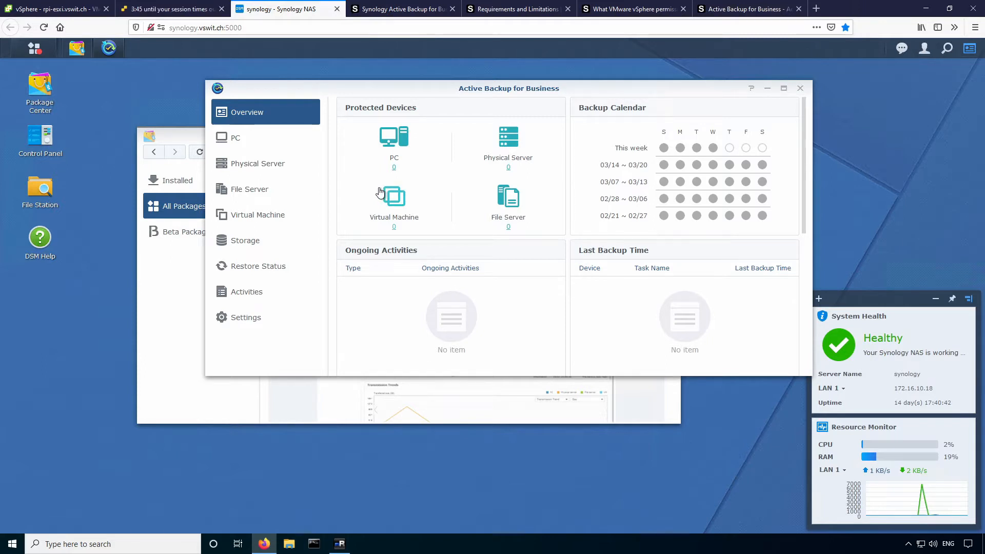
pyautogui.moveTo(392, 212)
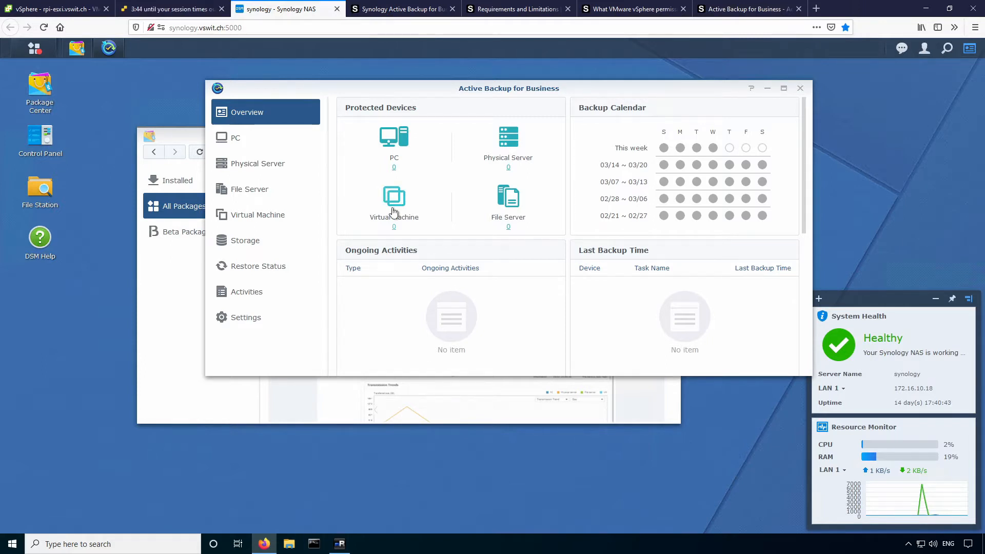
pyautogui.moveTo(405, 221)
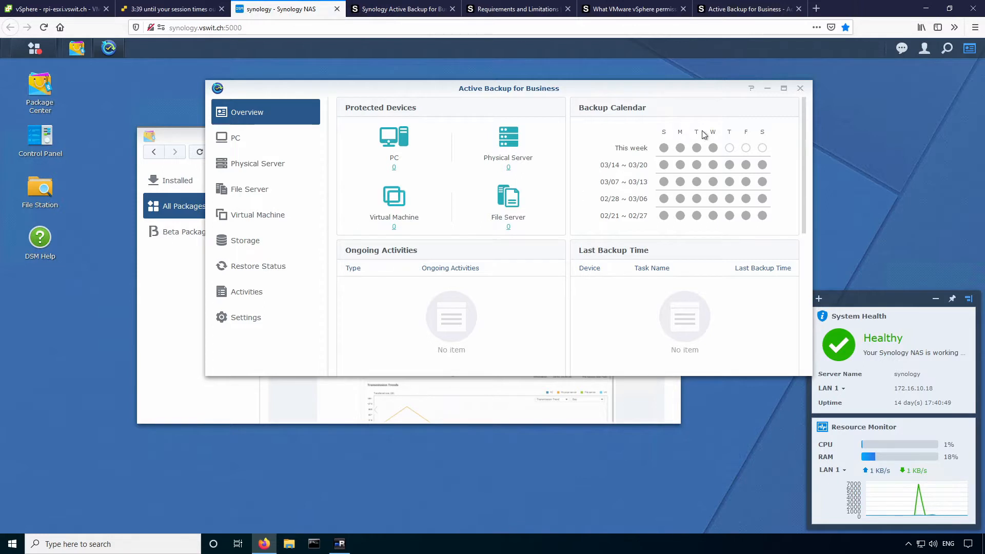
# Maximize the Active Backup for Business window and show its Virtual Machine section
pyautogui.click(783, 87)
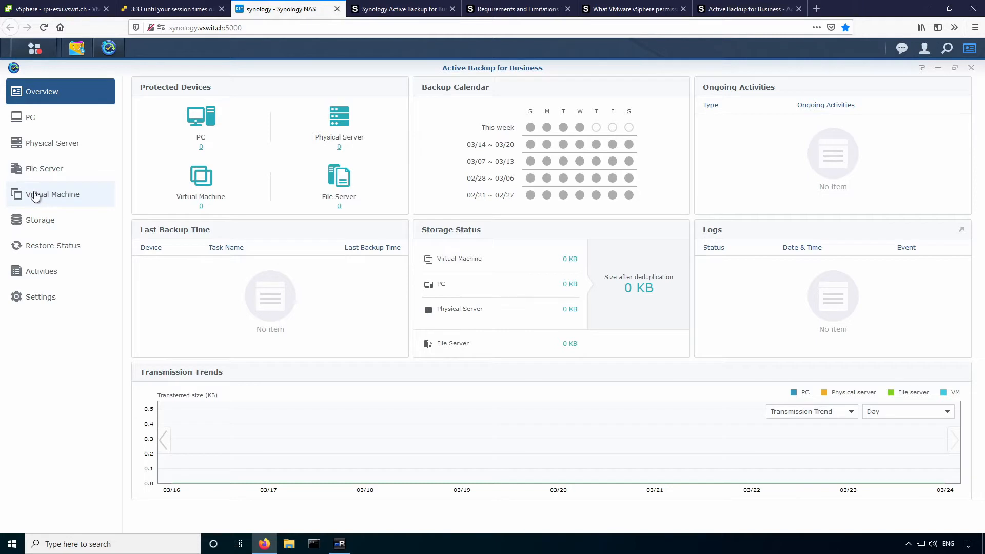
pyautogui.click(54, 194)
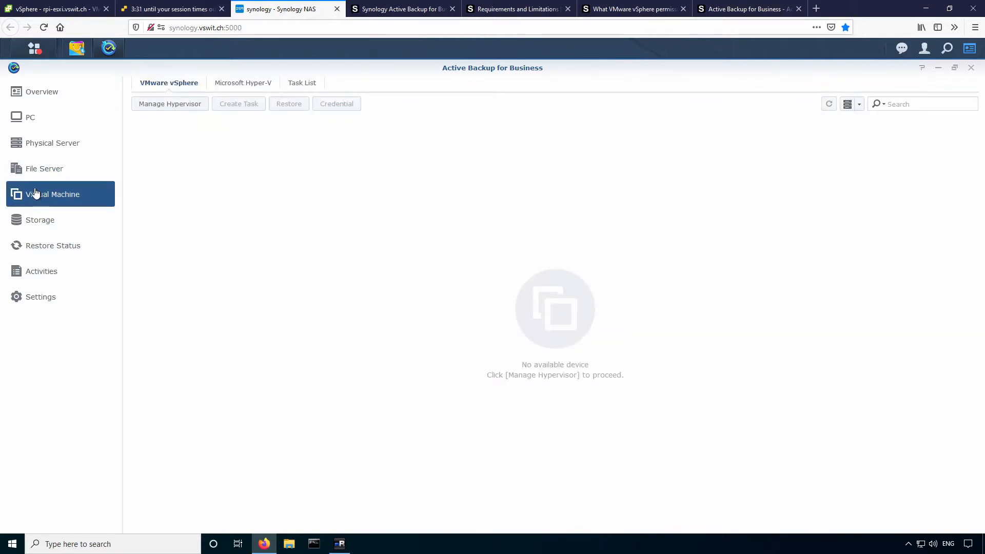
pyautogui.moveTo(254, 89)
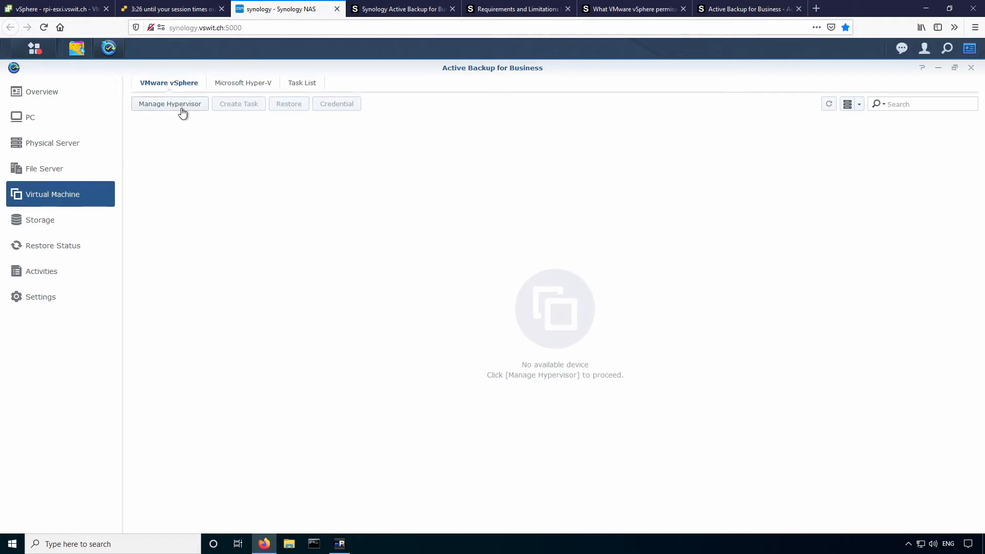
pyautogui.moveTo(170, 112)
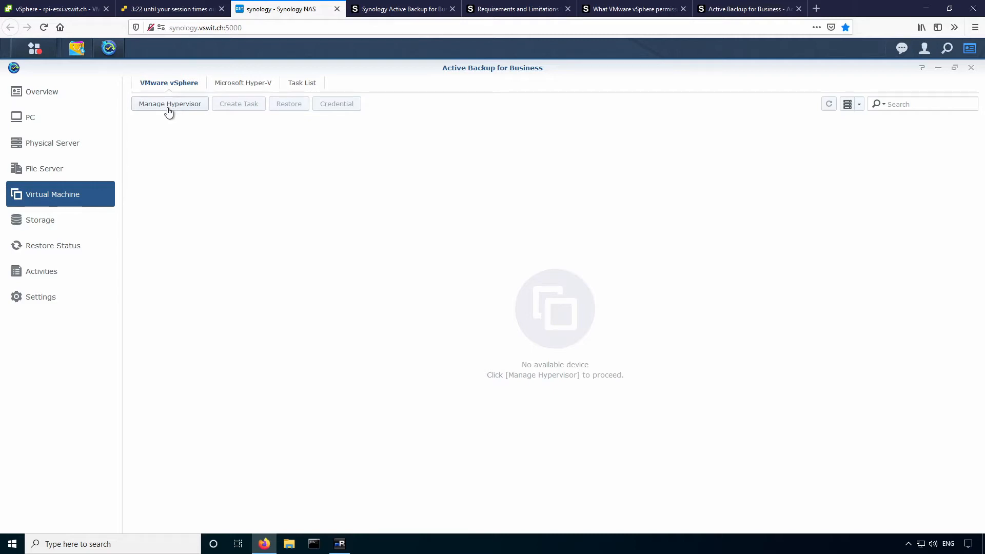
# Start a new hypervisor entry with server address vc.vswit.ch on port 443
pyautogui.click(169, 103)
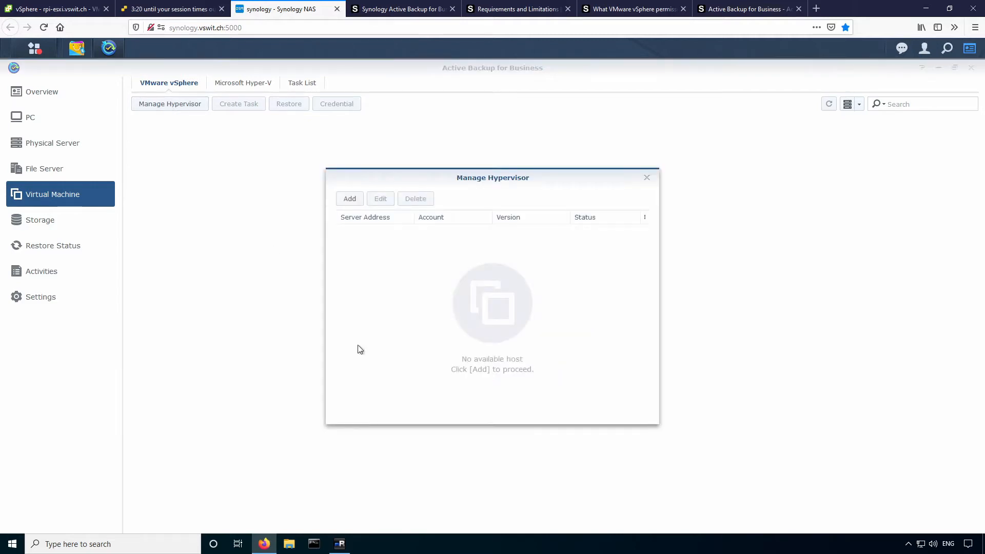
pyautogui.click(349, 199)
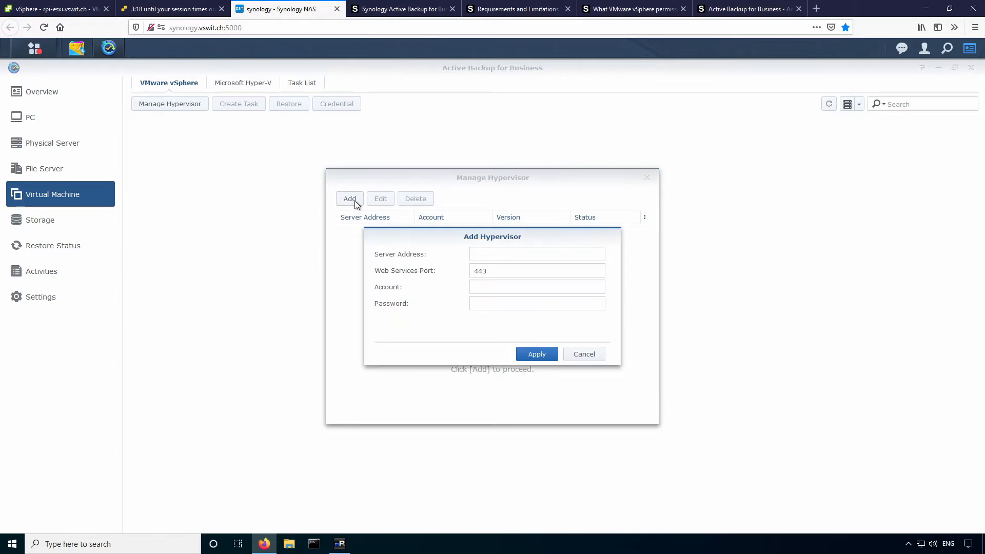
pyautogui.click(537, 254)
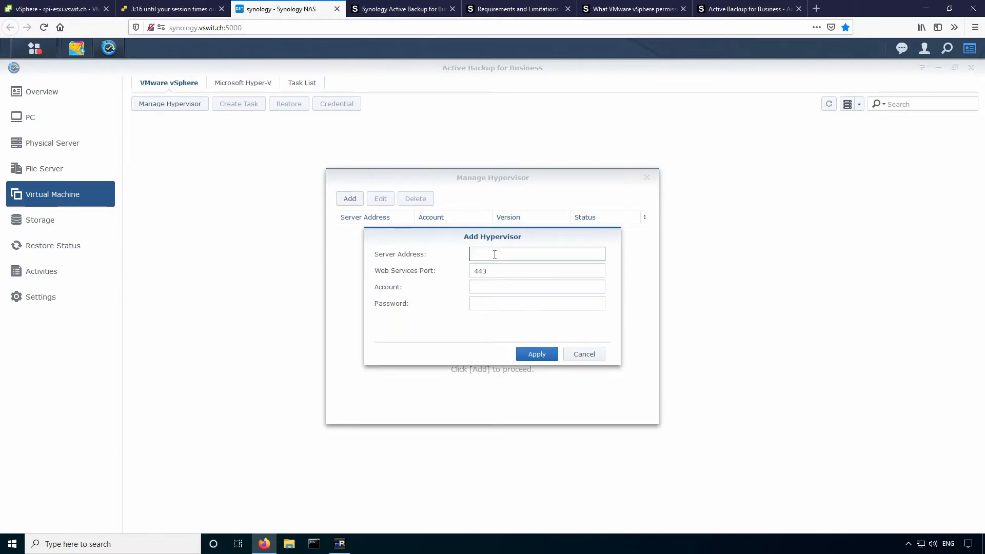
pyautogui.write('vc.vswit.ch')
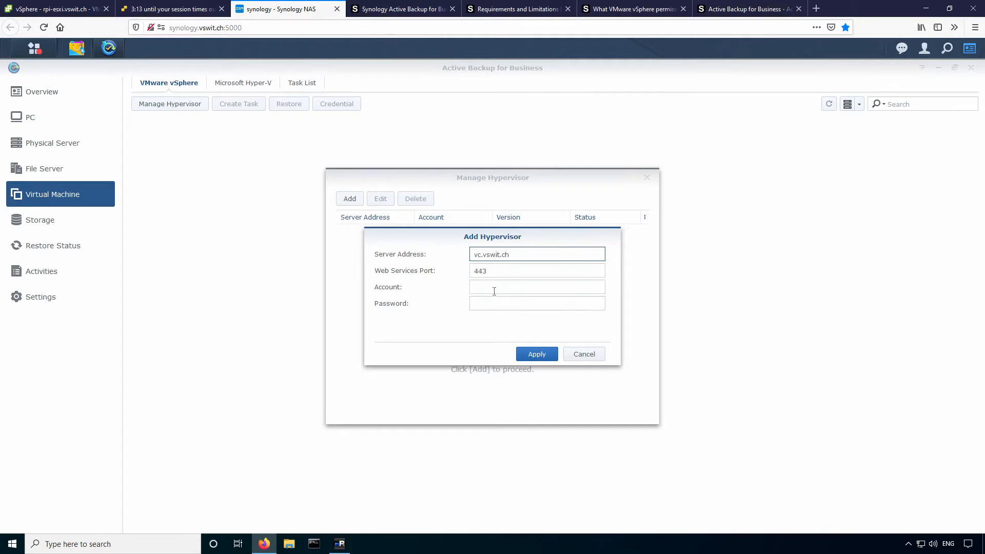
pyautogui.click(537, 287)
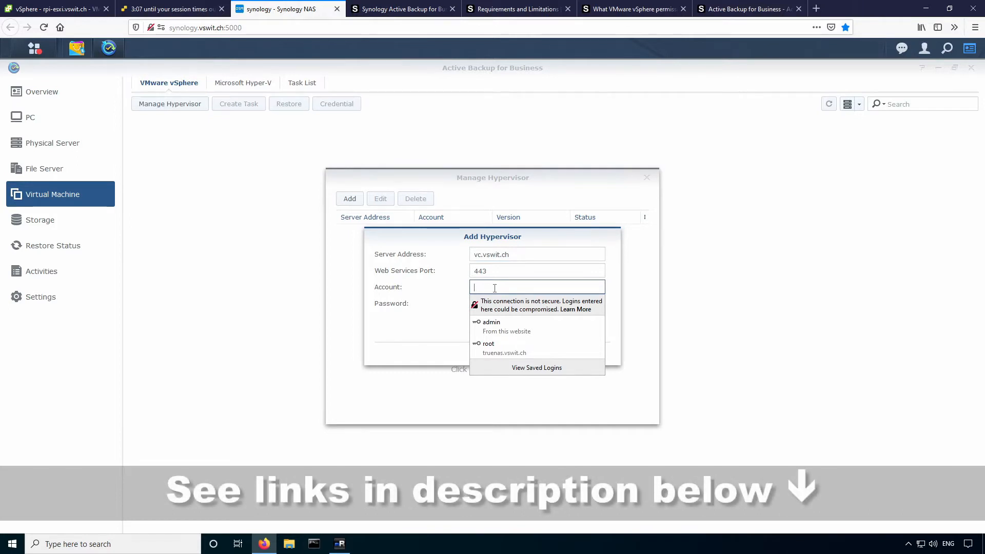
pyautogui.moveTo(638, 27)
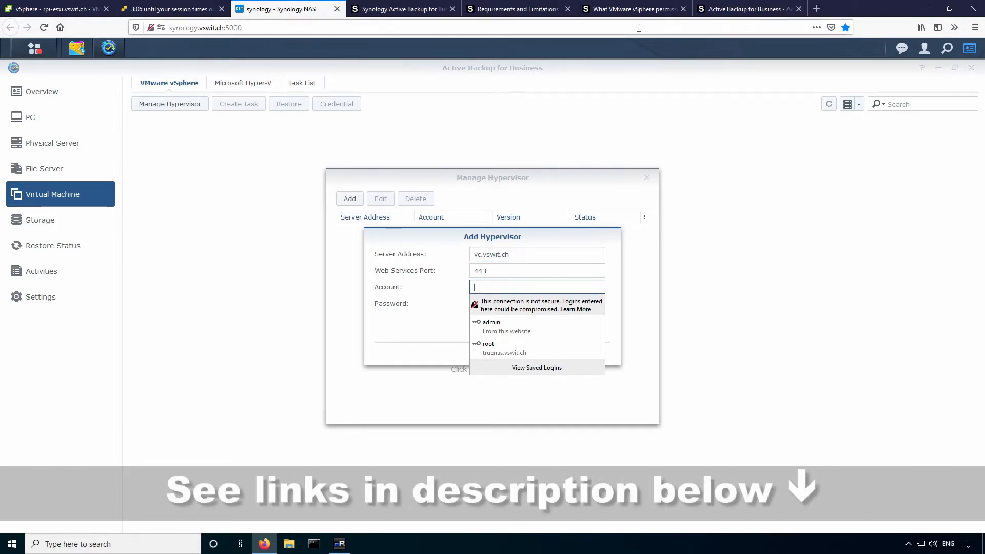
# Read the required datastore, extension, folder and global vSphere privileges in the knowledge base article
pyautogui.click(632, 9)
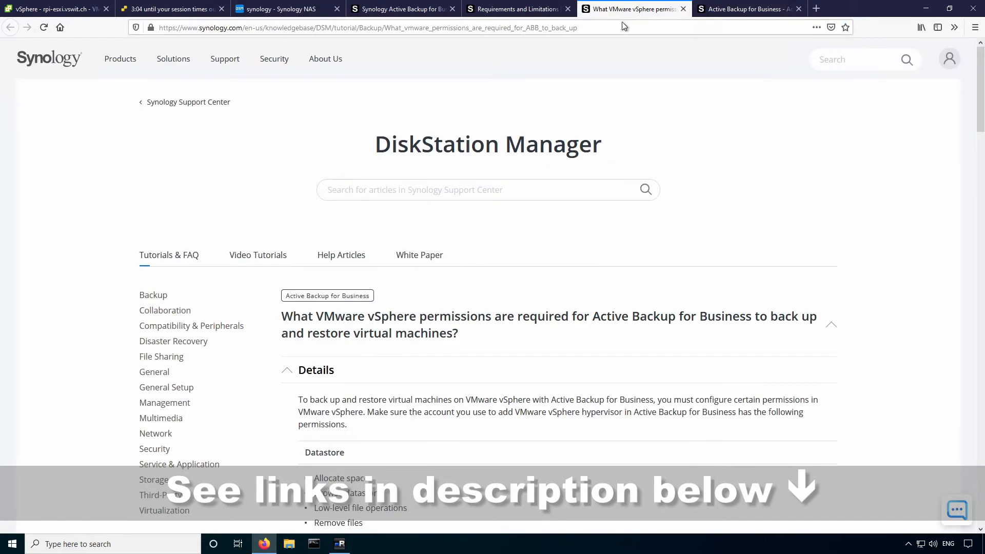
pyautogui.scroll(-3)
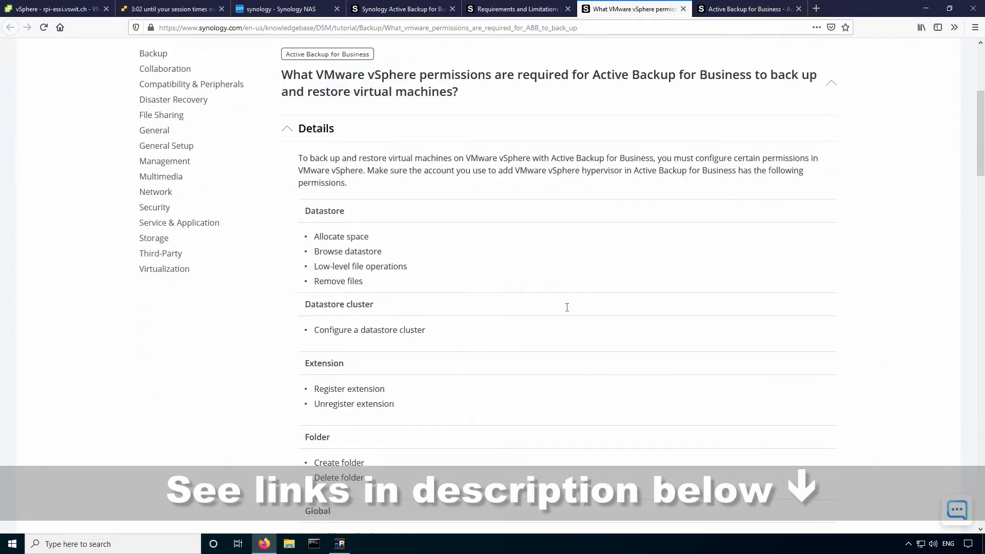
pyautogui.scroll(-3)
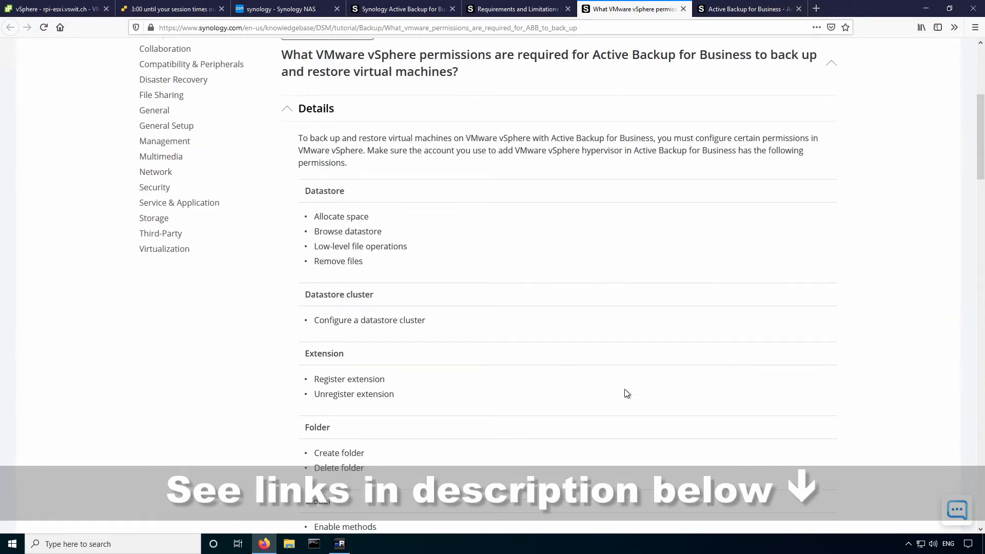
pyautogui.moveTo(621, 378)
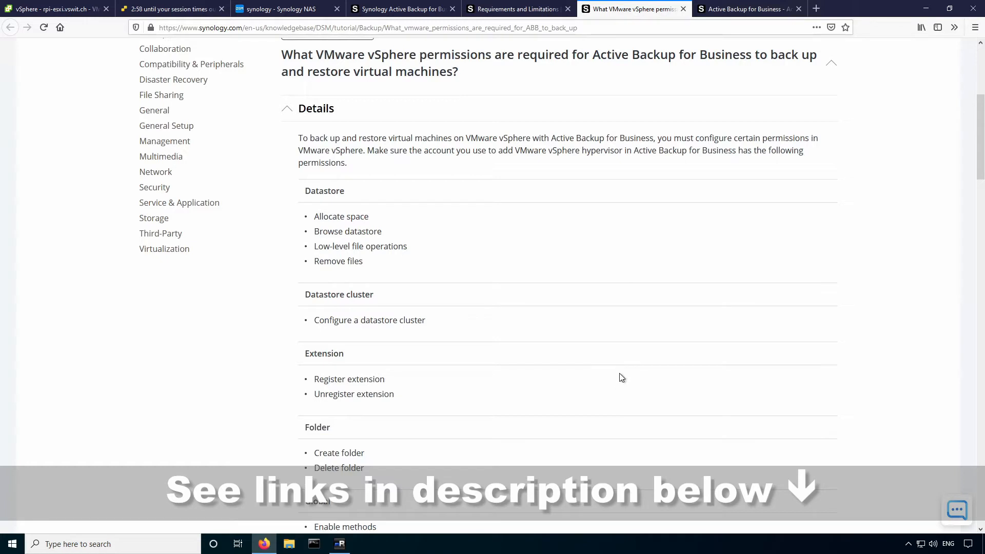
pyautogui.scroll(-3)
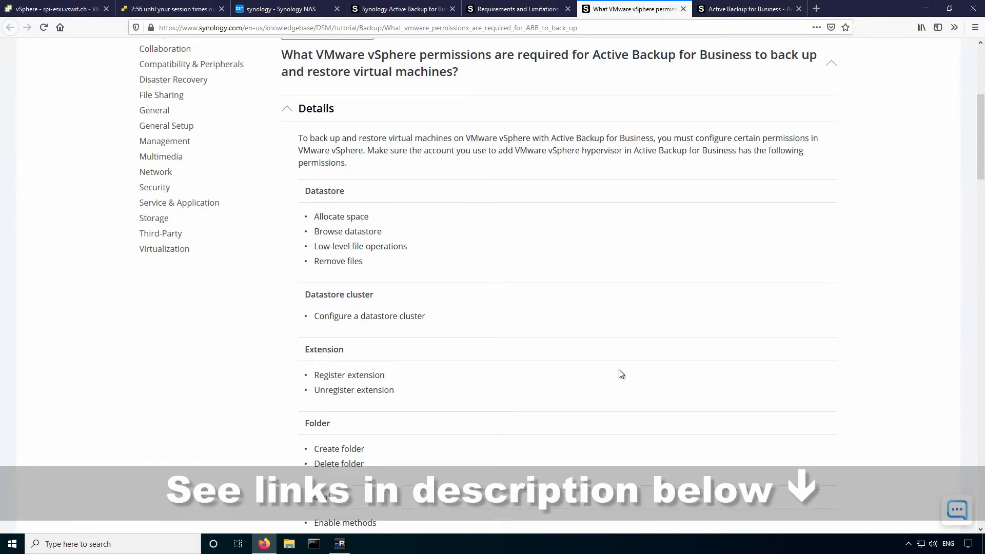
pyautogui.scroll(-3)
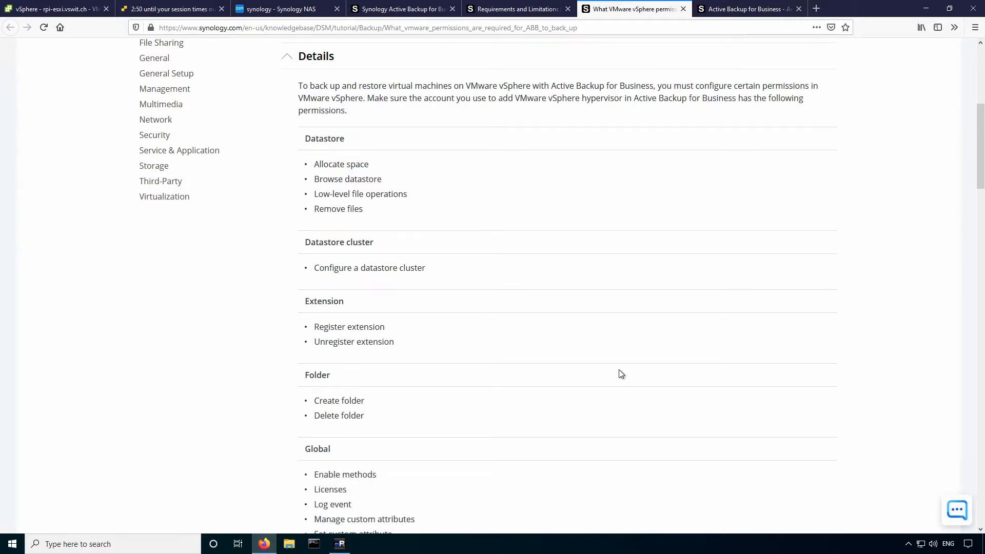
pyautogui.moveTo(561, 363)
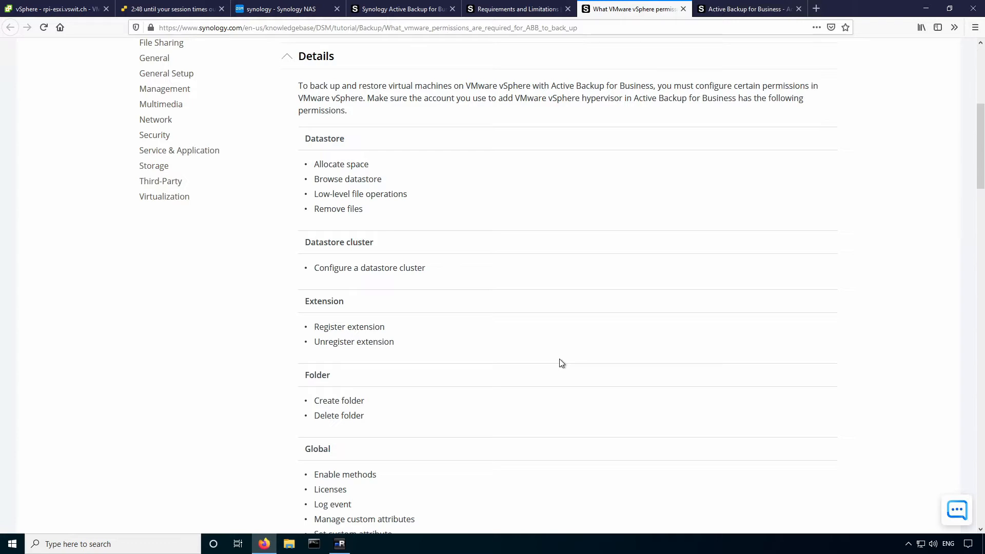
pyautogui.scroll(-3)
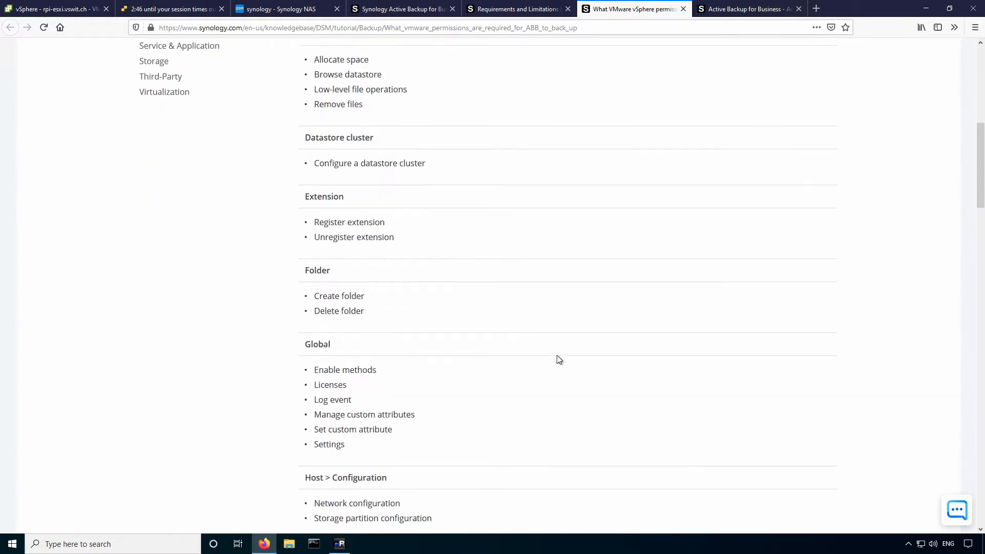
pyautogui.scroll(-3)
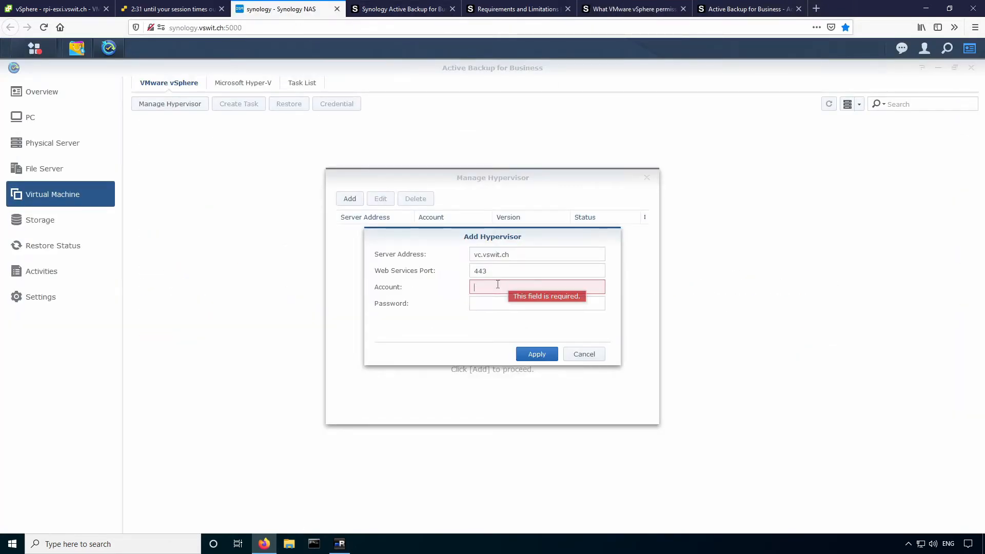
# Connect vCenter vc.vswit.ch with administrator credentials and trust its certificate
pyautogui.write('administrator@vsphere.lo')
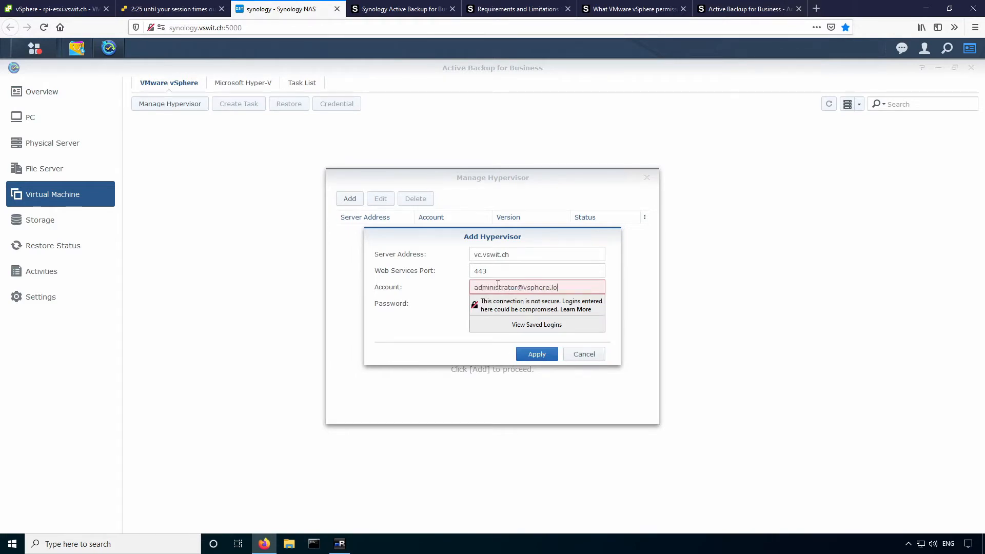
pyautogui.click(537, 304)
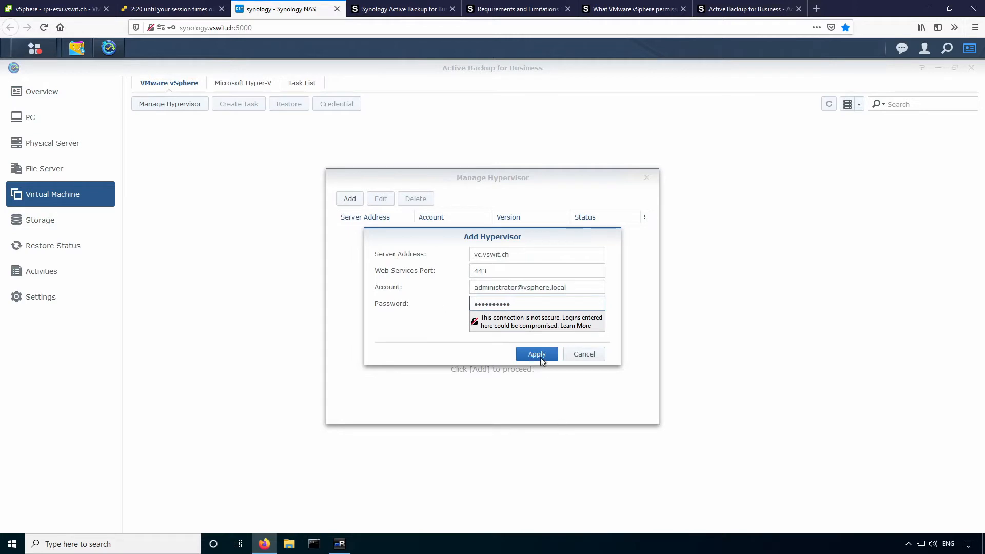
pyautogui.click(535, 354)
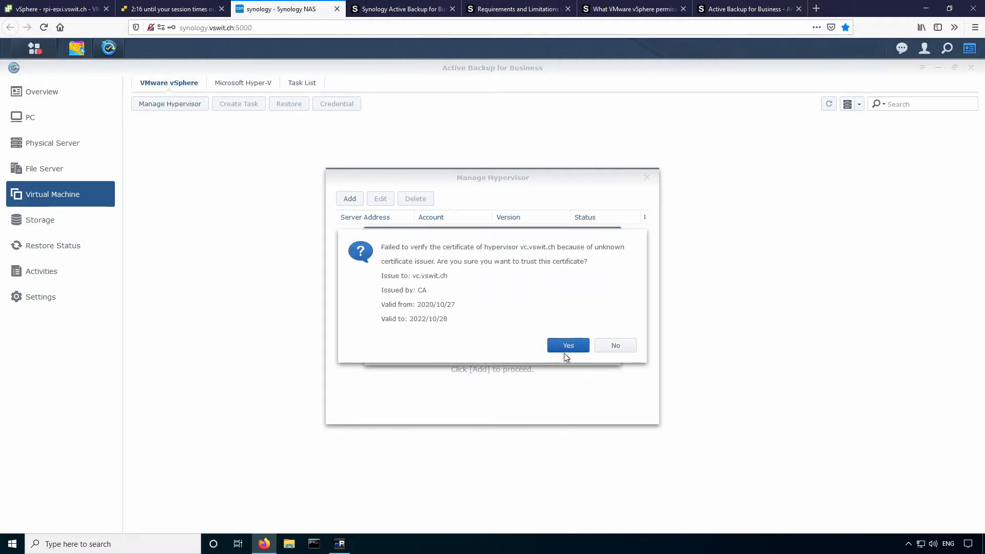
pyautogui.click(568, 344)
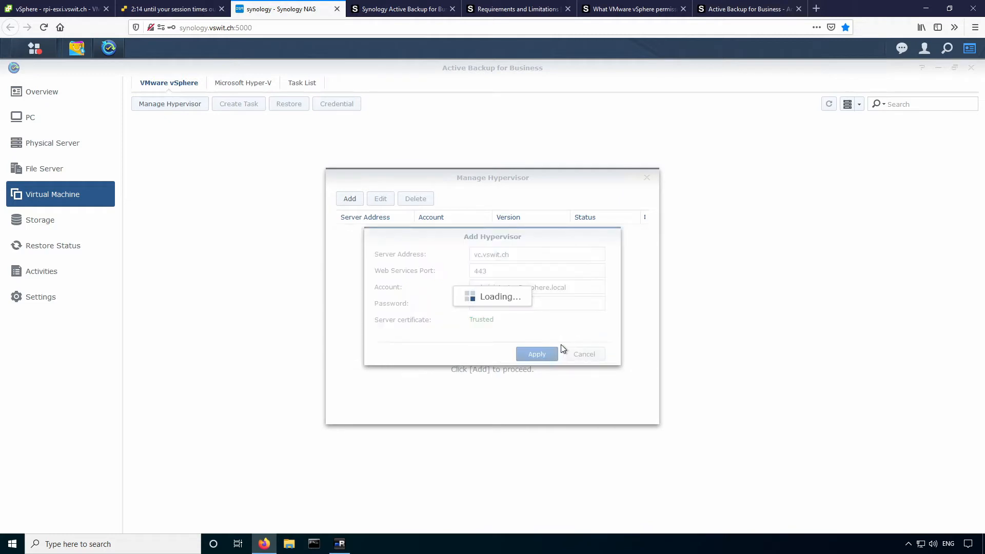
pyautogui.click(536, 353)
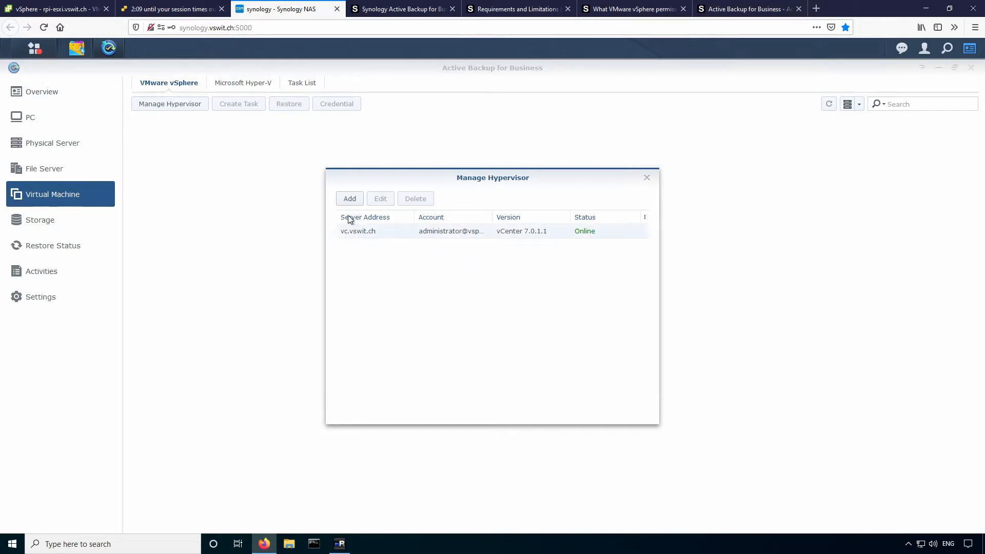
# Add ESXi host esx4.vswit.ch with root credentials and trust its certificate
pyautogui.click(350, 198)
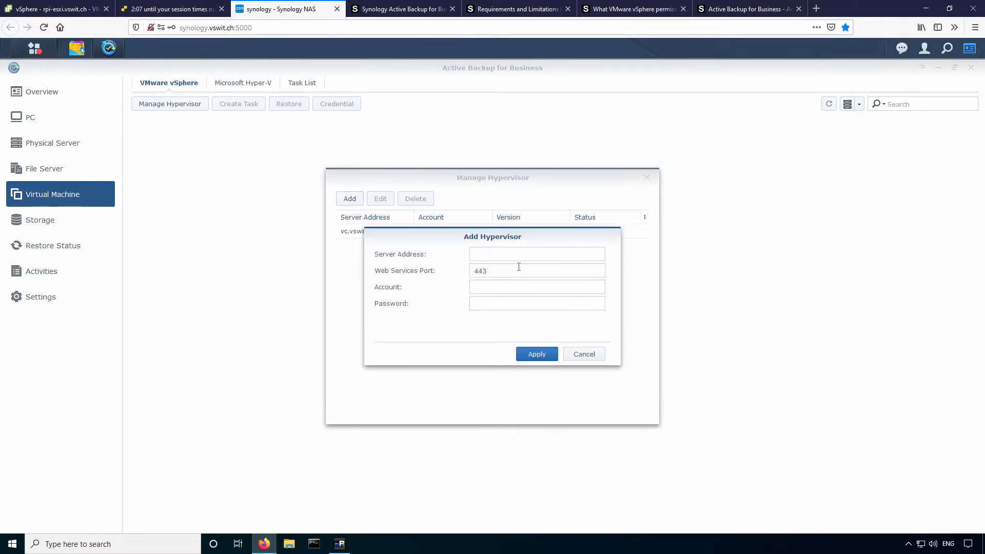
pyautogui.write('esx4.vswit.ch')
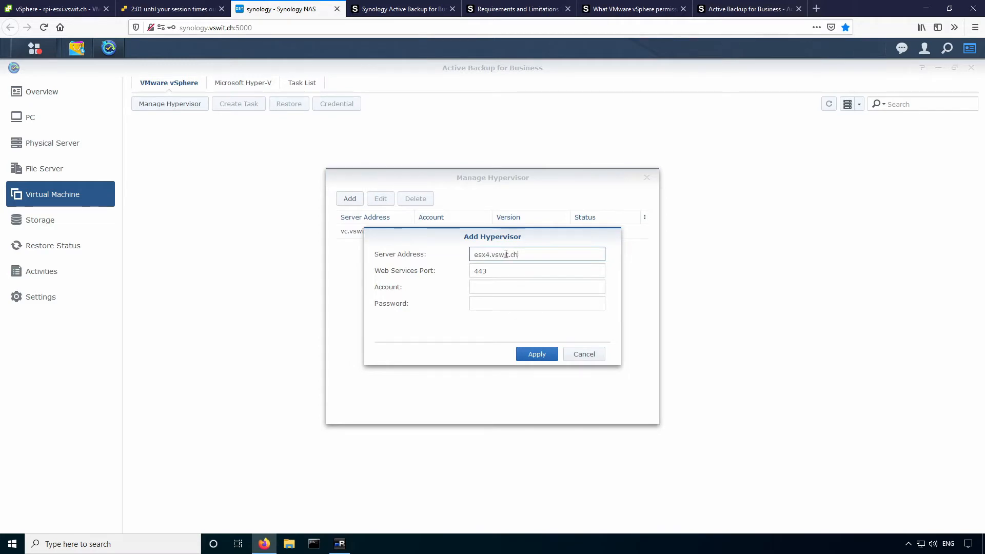
pyautogui.write('root')
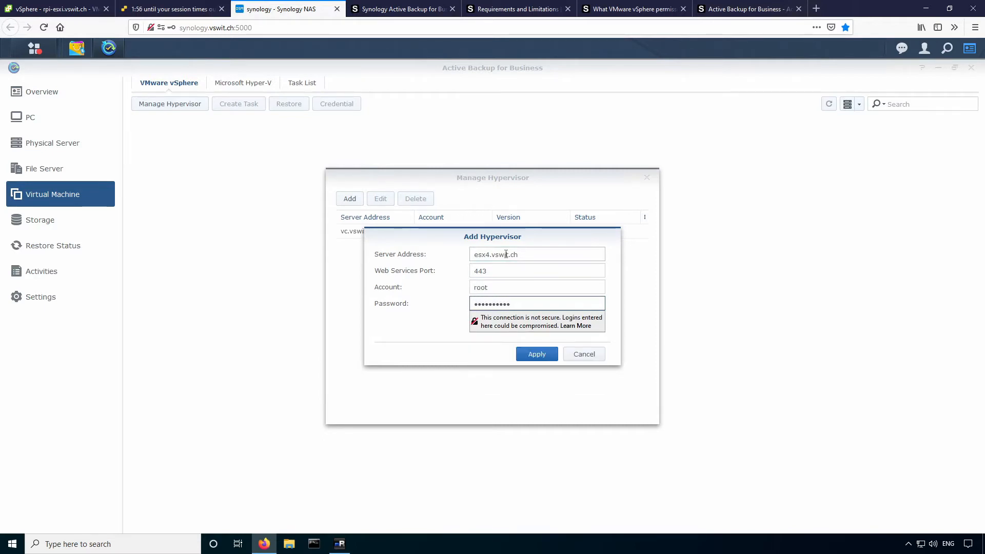
pyautogui.click(536, 353)
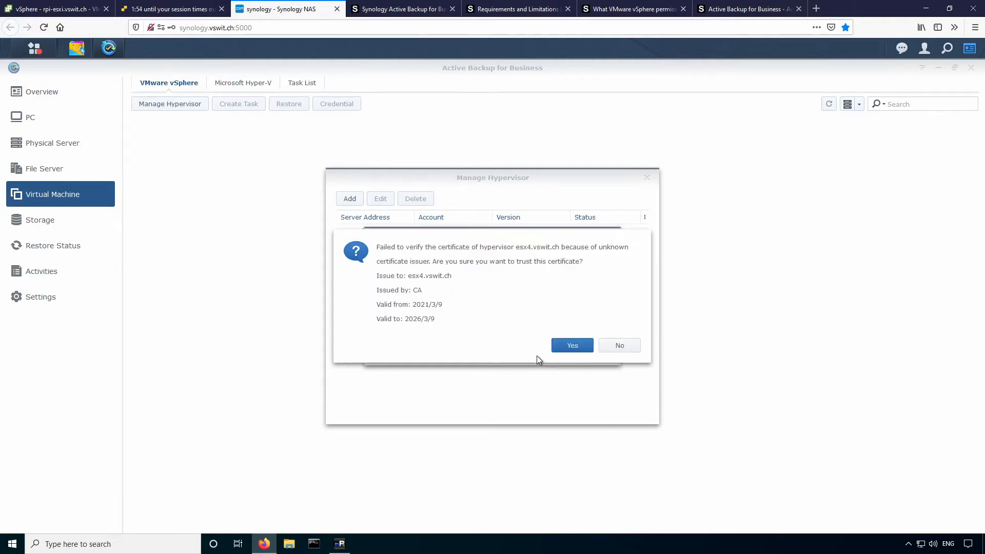
pyautogui.click(570, 345)
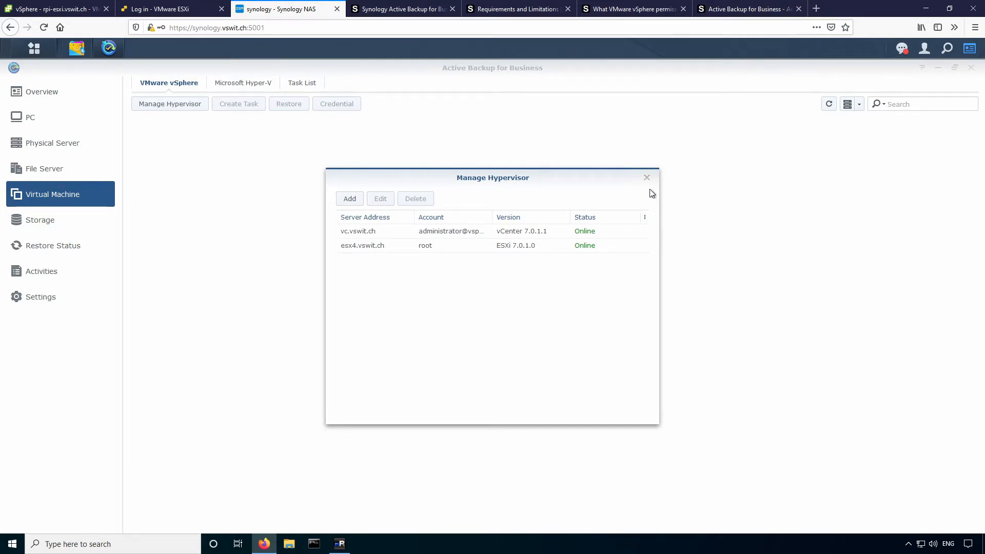
# Browse the VM list grouped by host, then confirm vc.vswit.ch and esx4.vswit.ch show Online
pyautogui.click(645, 177)
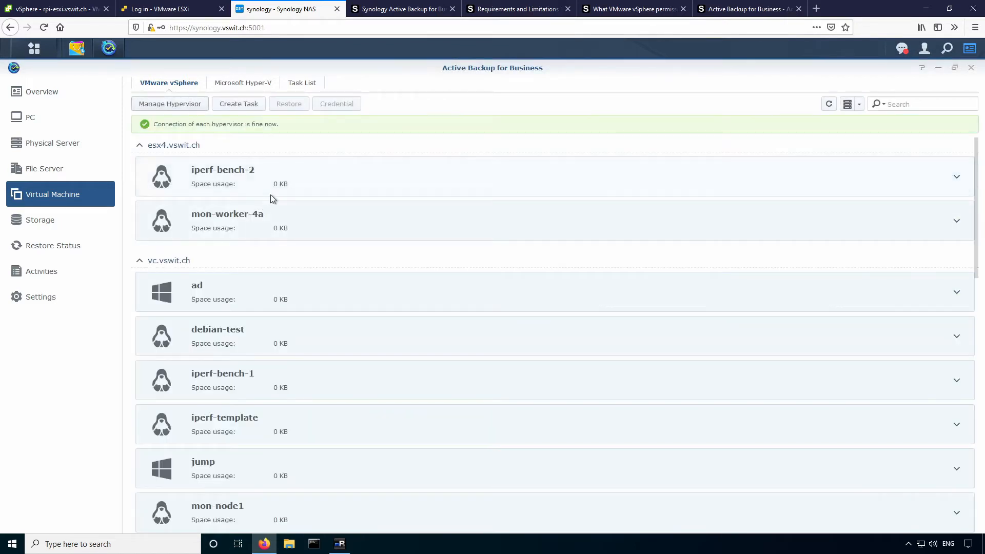
pyautogui.moveTo(405, 251)
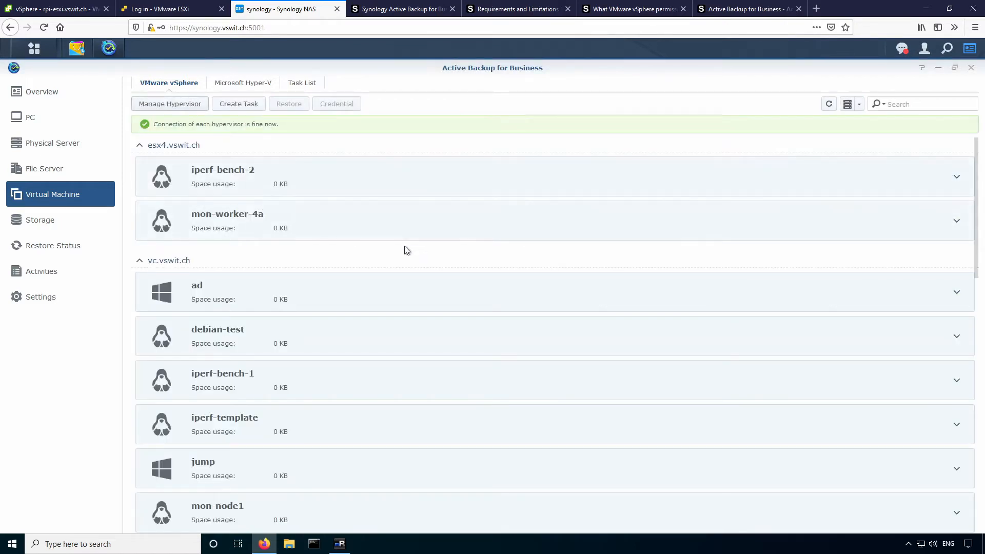
pyautogui.moveTo(406, 240)
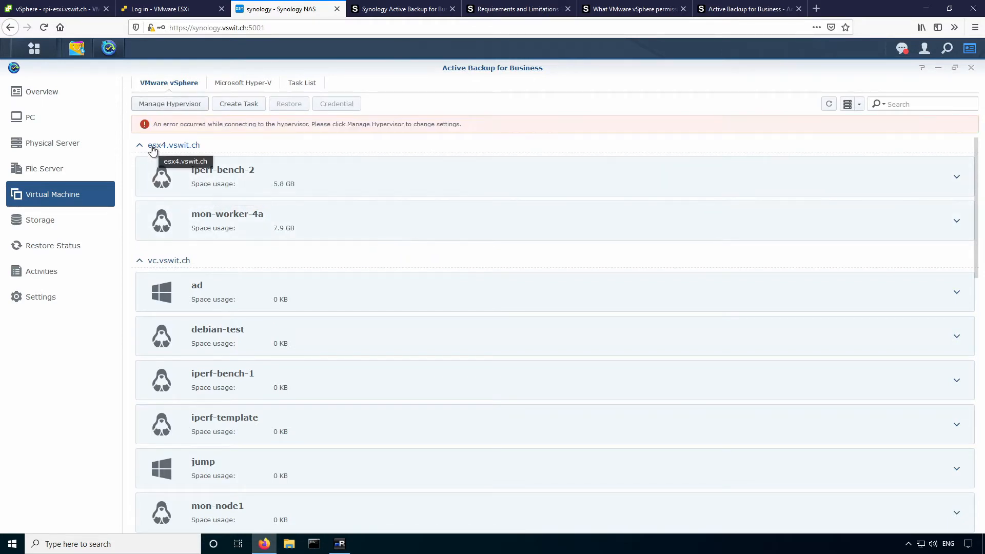
pyautogui.moveTo(212, 159)
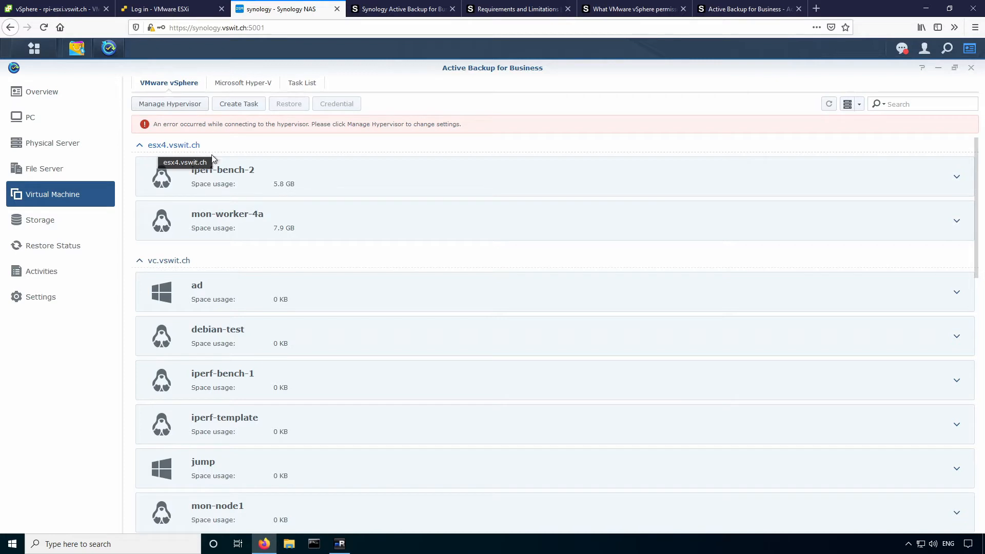
pyautogui.moveTo(257, 234)
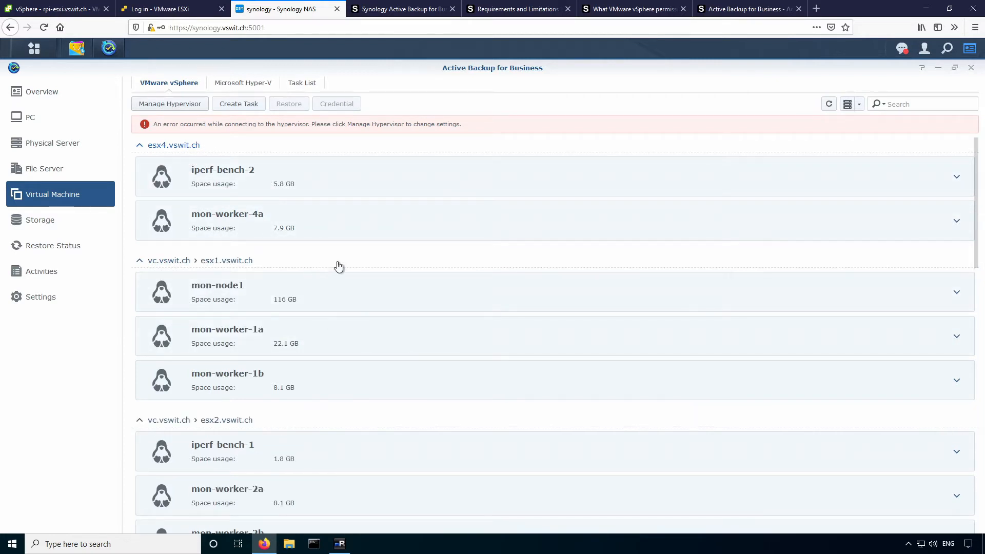
pyautogui.scroll(-3)
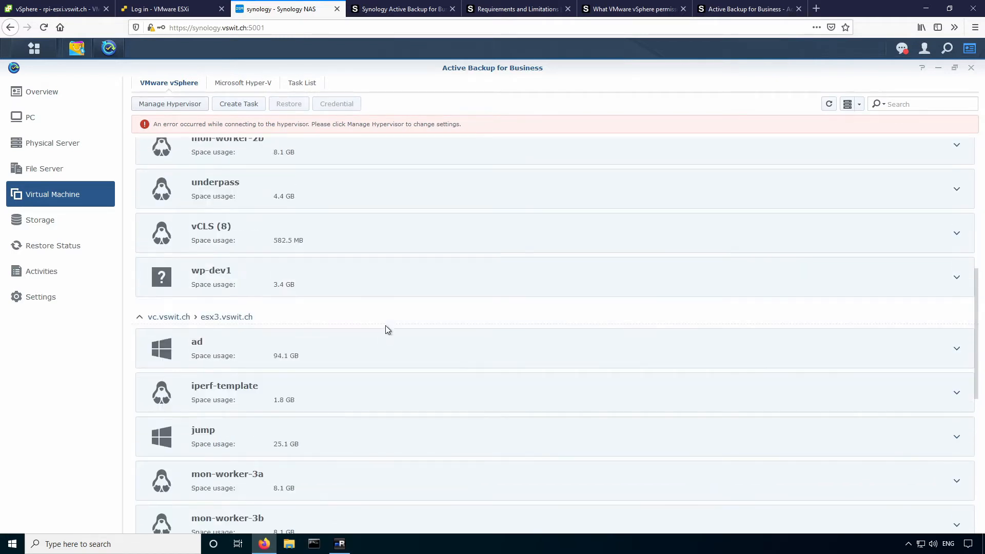
pyautogui.scroll(-3)
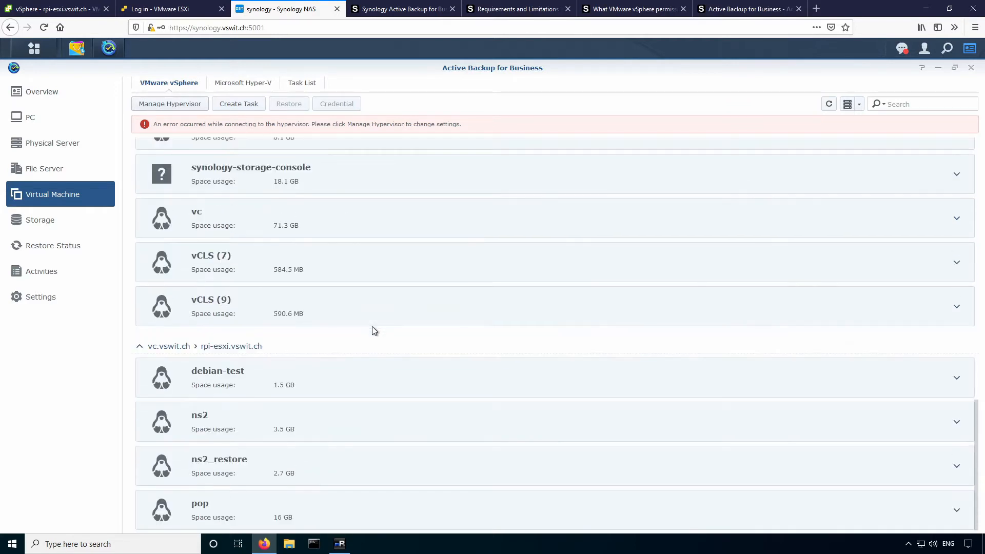
pyautogui.scroll(-3)
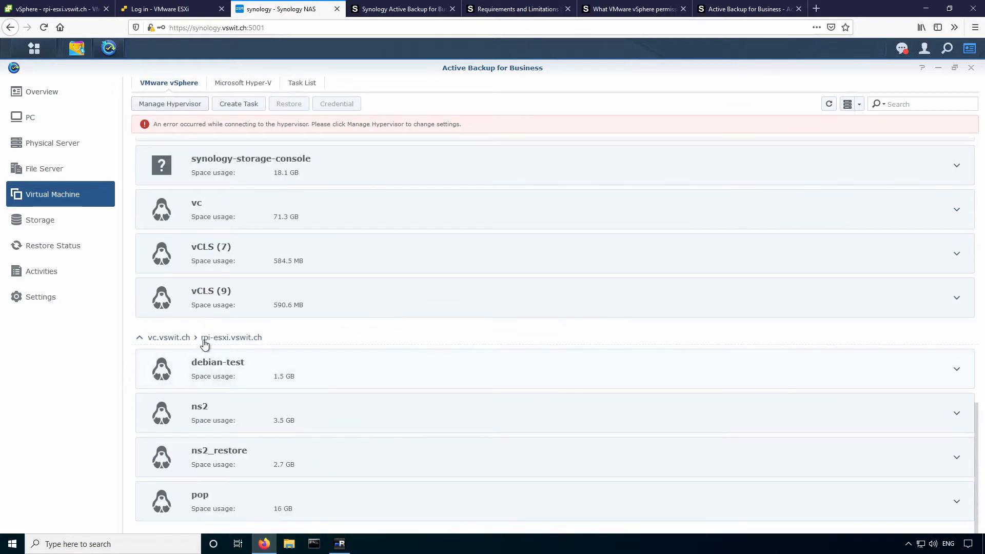
pyautogui.moveTo(231, 337)
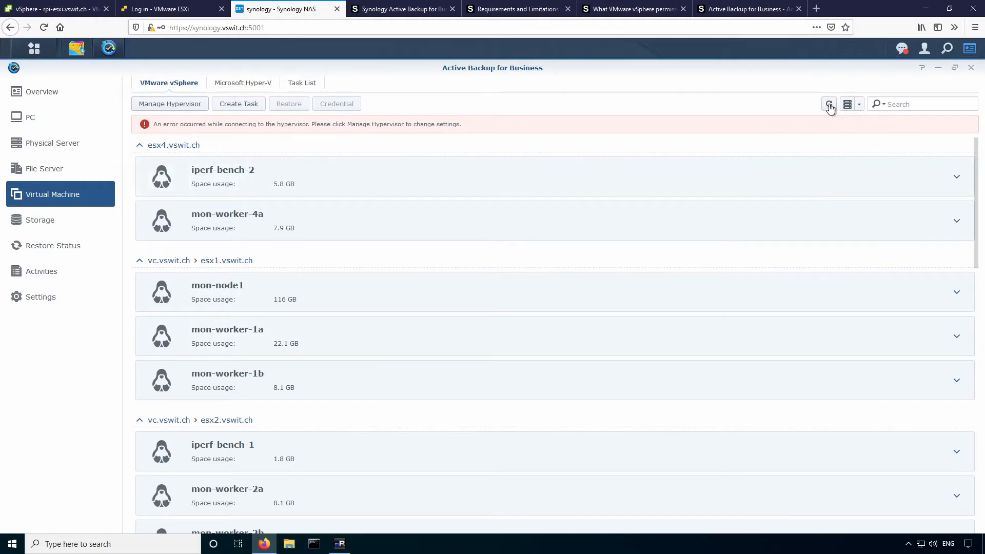
pyautogui.moveTo(291, 145)
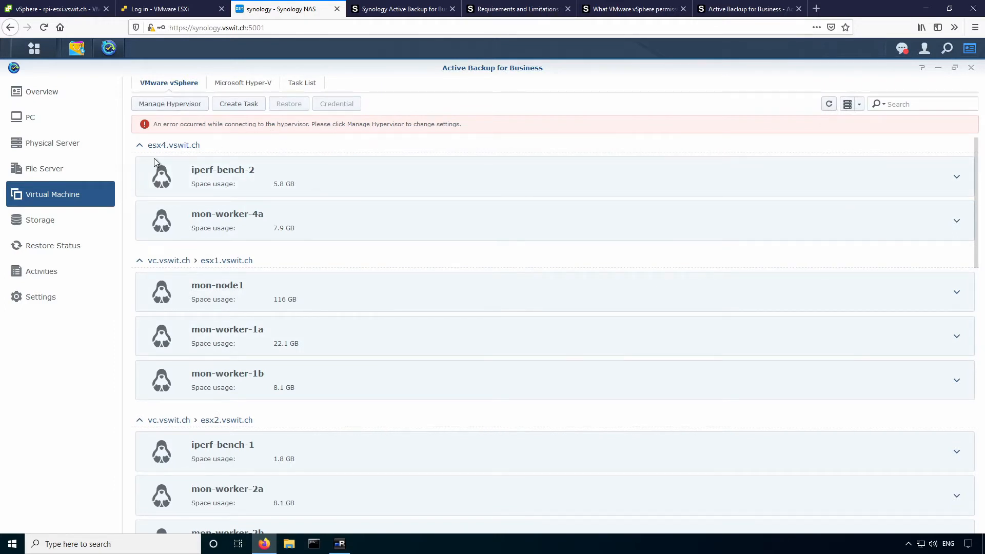
pyautogui.click(170, 103)
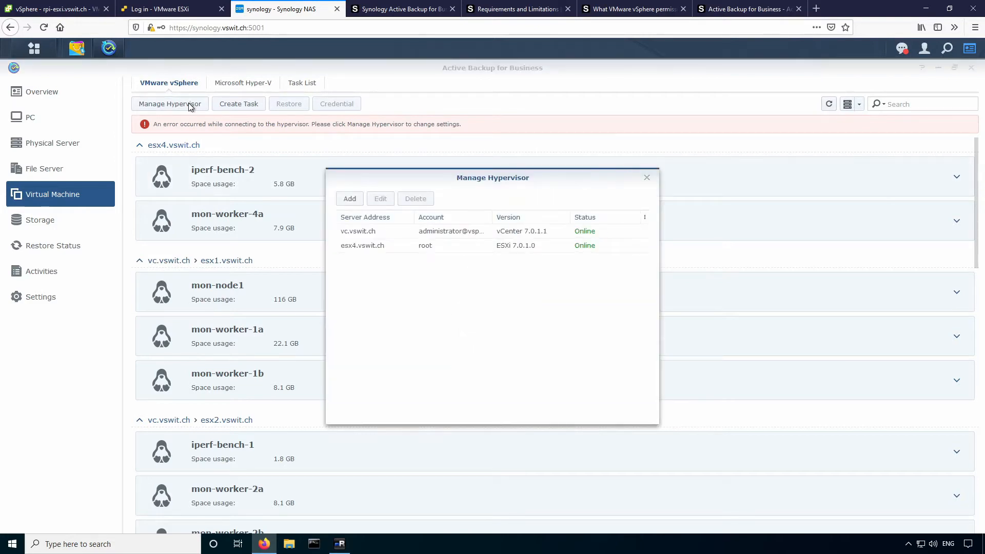
pyautogui.moveTo(559, 304)
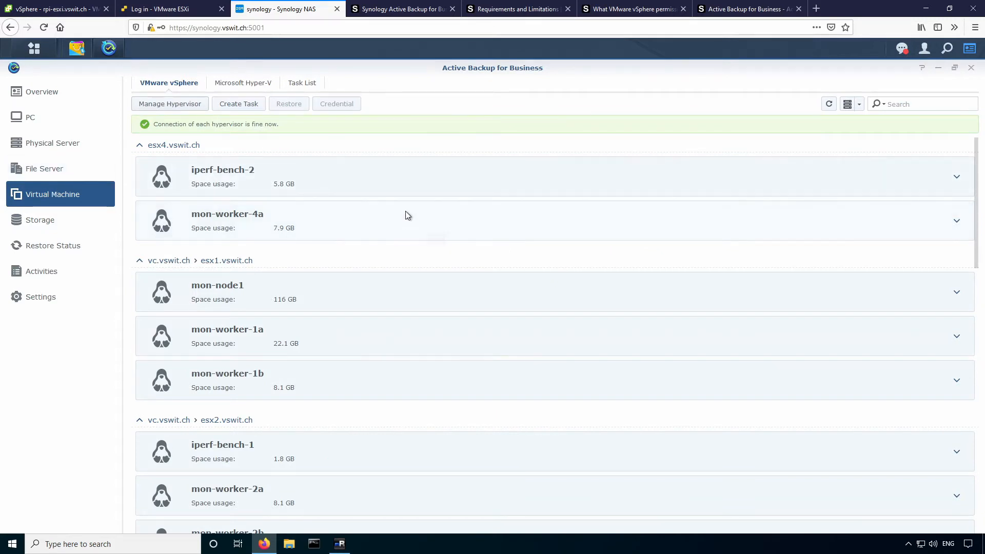
pyautogui.moveTo(395, 250)
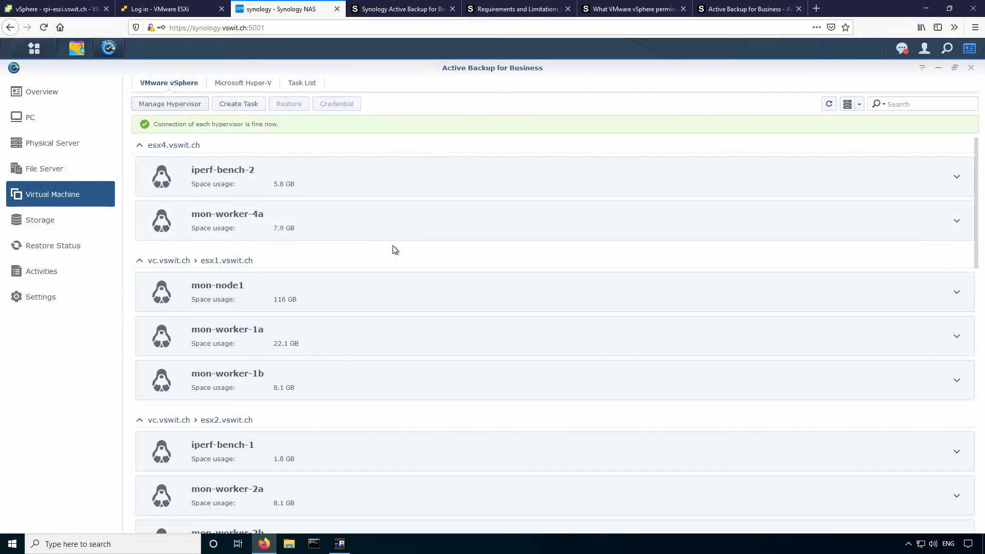
pyautogui.moveTo(388, 218)
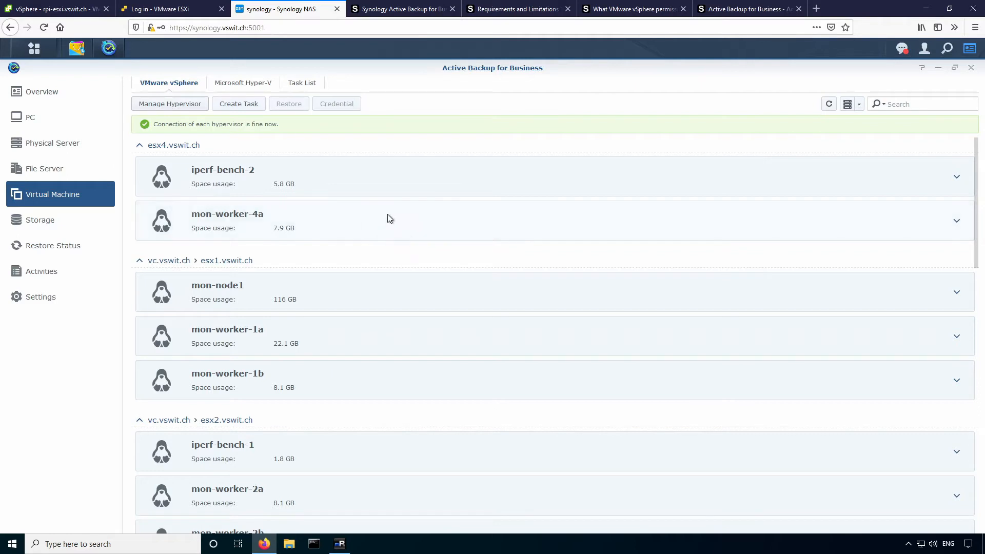
pyautogui.moveTo(389, 196)
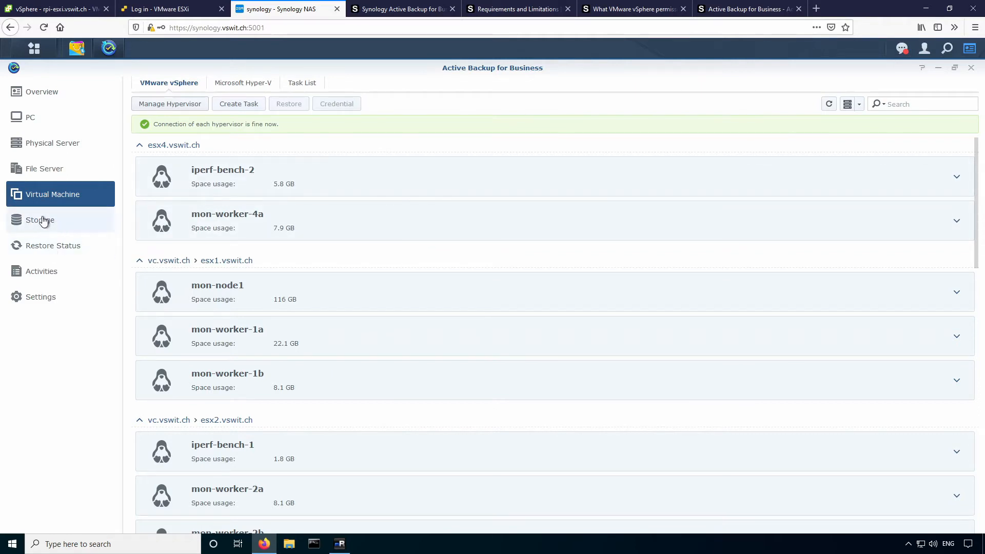
pyautogui.click(39, 220)
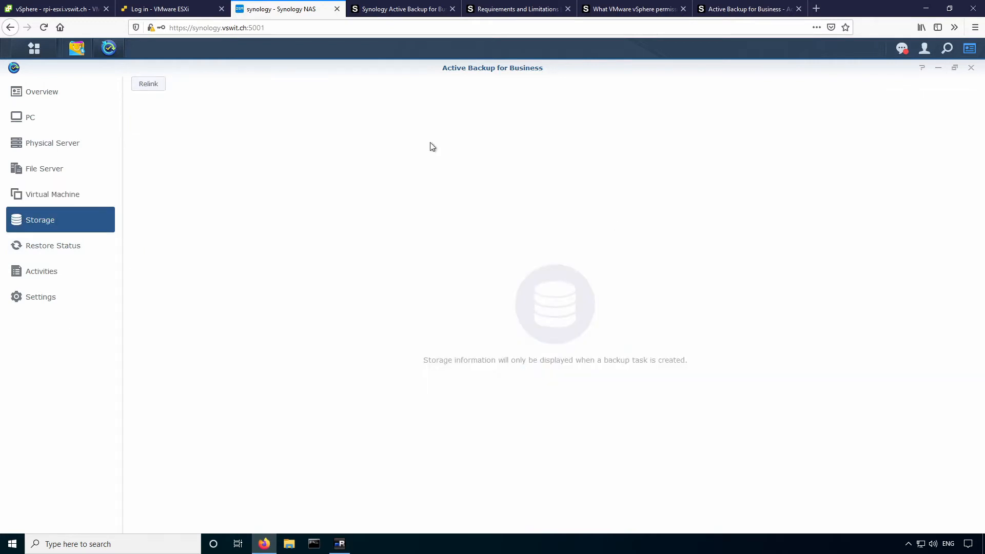
pyautogui.moveTo(351, 237)
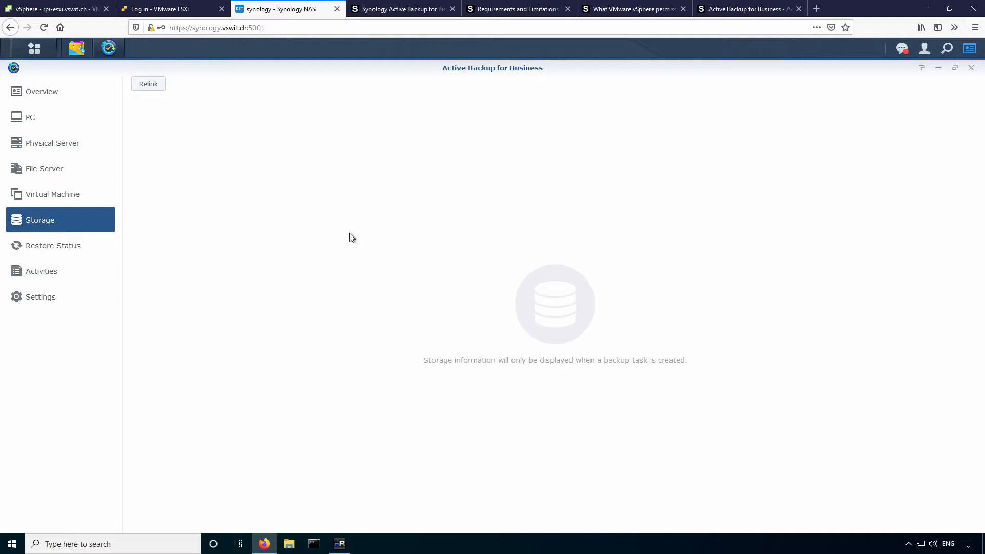
pyautogui.moveTo(567, 375)
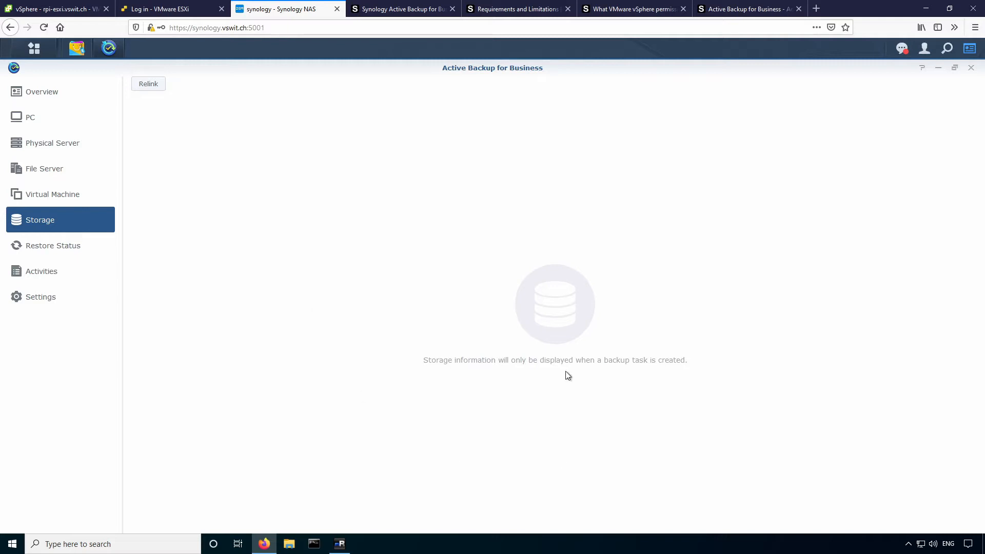
pyautogui.moveTo(51, 206)
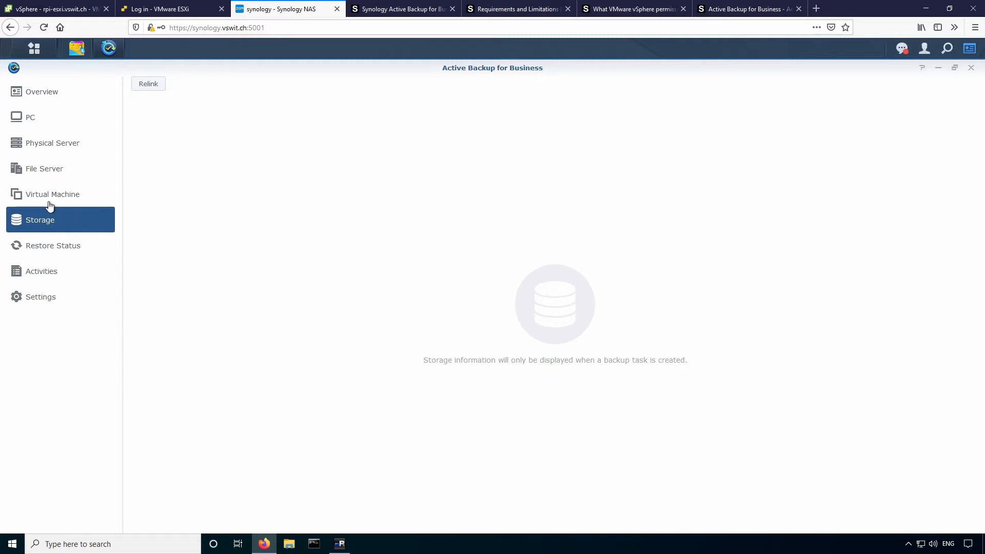
pyautogui.click(53, 193)
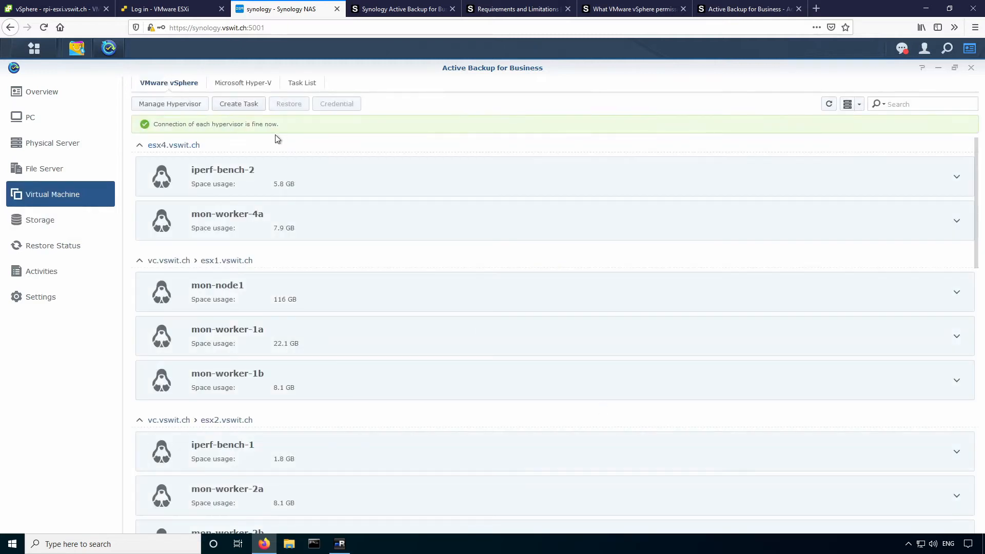
# Start a new VM backup task wizard targeting the ActiveBackupforBusiness shared folder
pyautogui.click(238, 103)
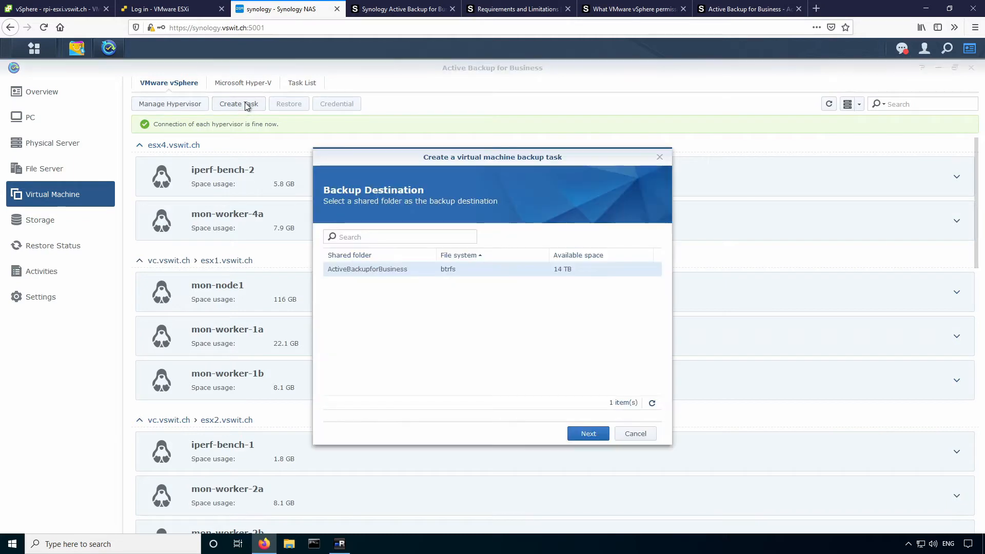
pyautogui.moveTo(375, 279)
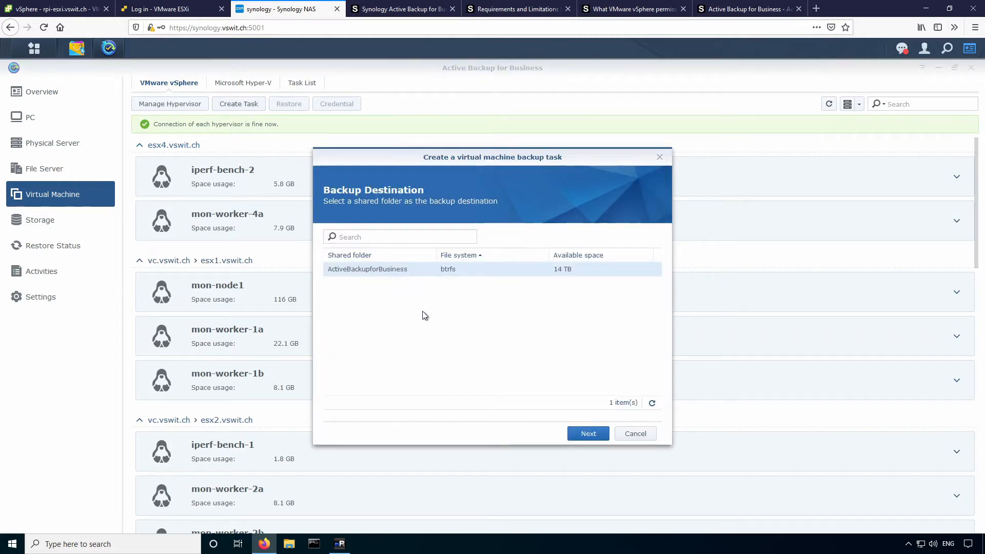
pyautogui.moveTo(508, 289)
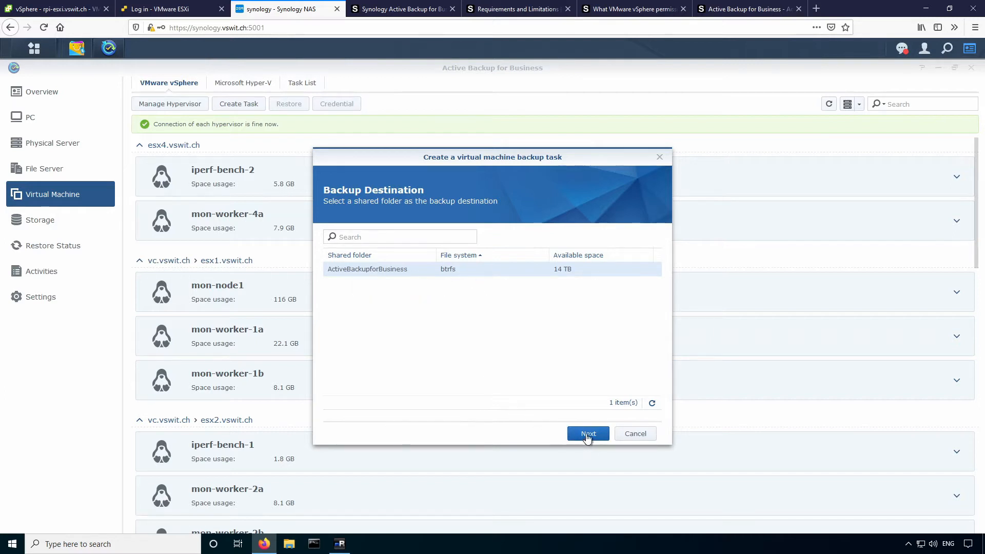
# Accept the ActiveBackupforBusiness destination and expand the vc.vswit.ch and esx4.vswit.ch host trees
pyautogui.click(587, 433)
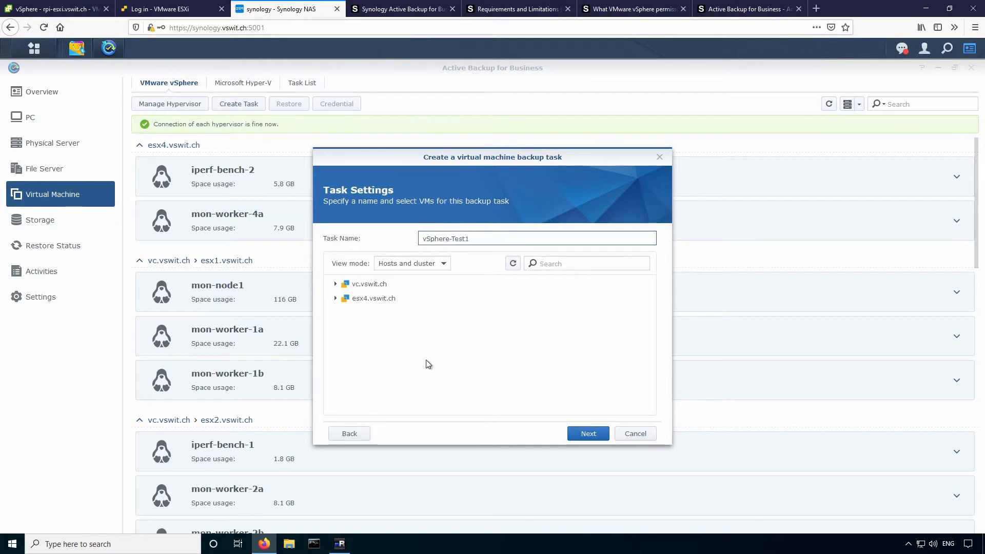
pyautogui.click(336, 283)
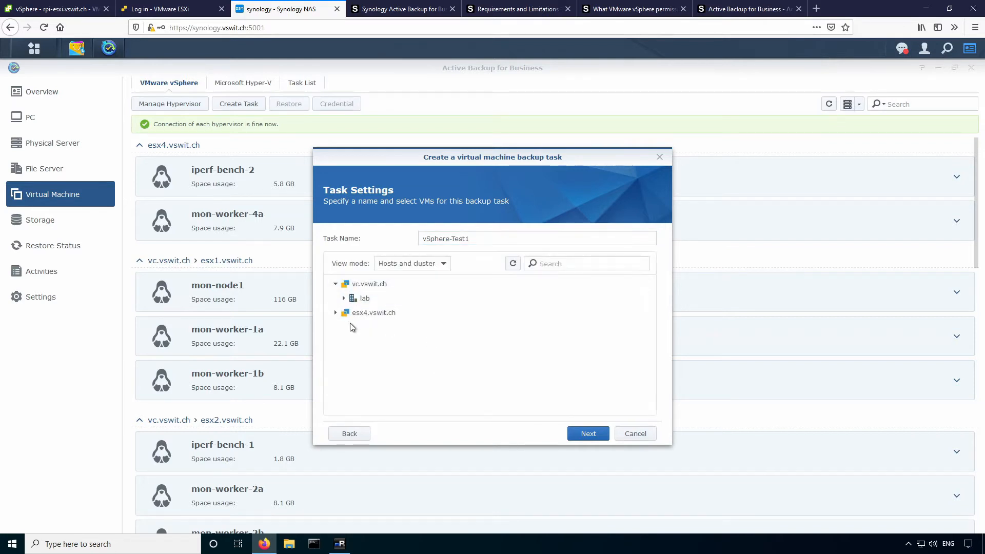
pyautogui.click(334, 312)
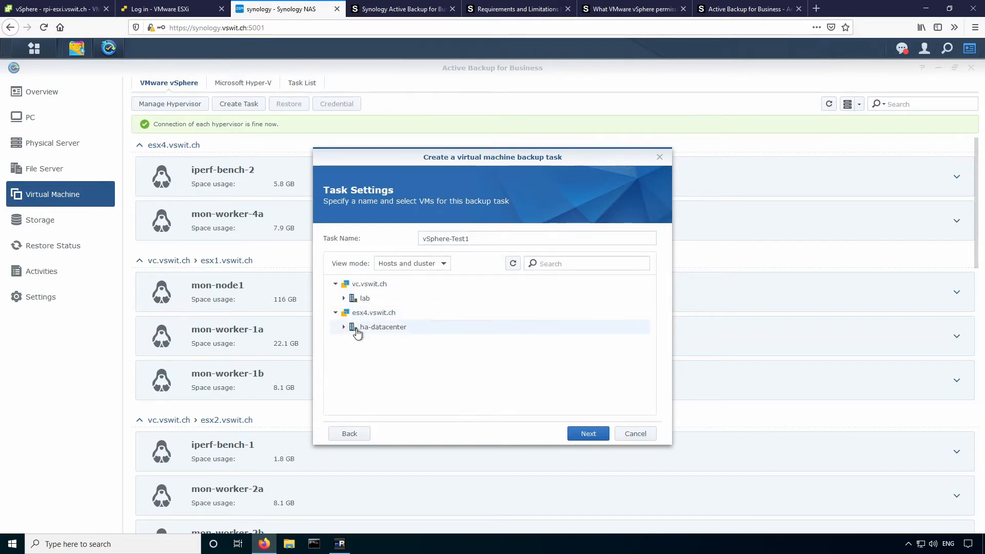
pyautogui.click(344, 297)
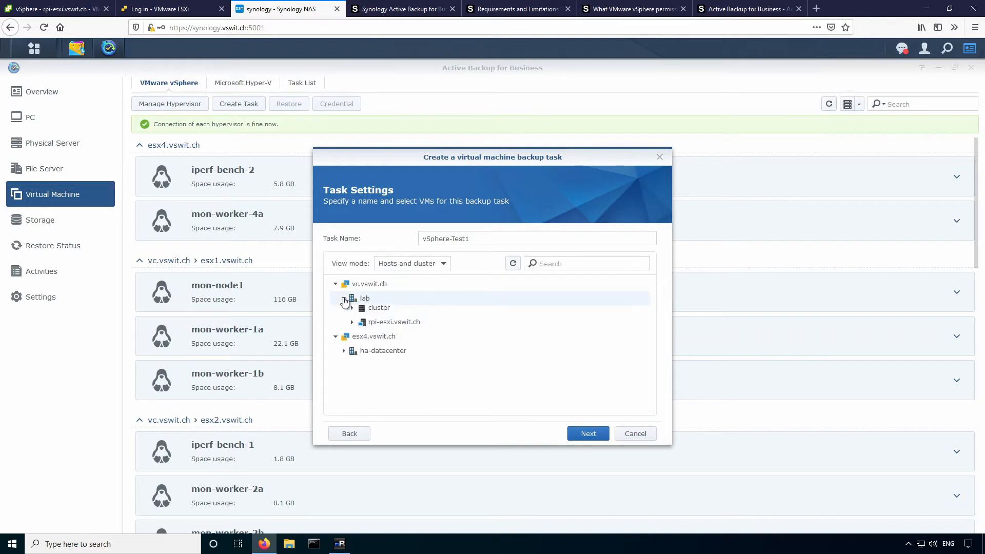
pyautogui.click(344, 298)
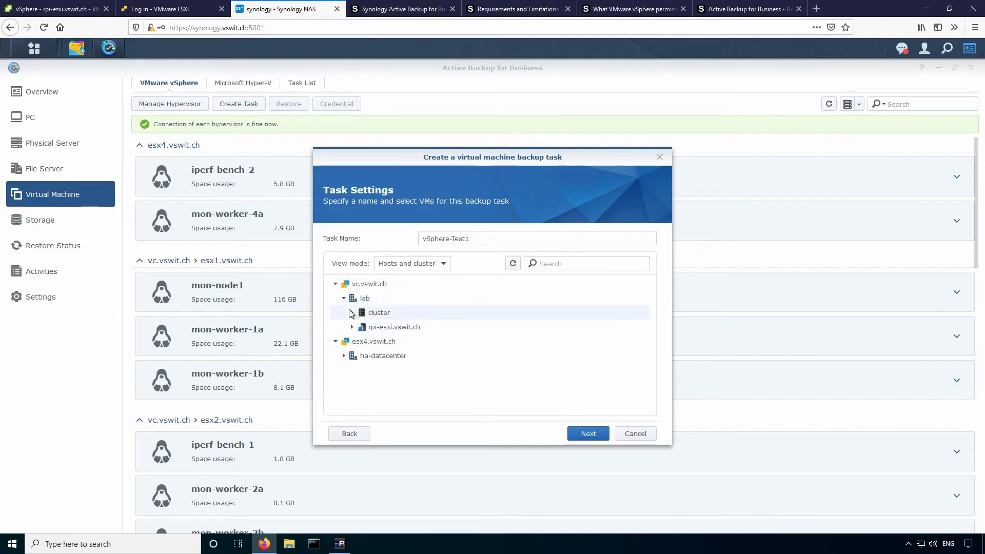
pyautogui.click(351, 312)
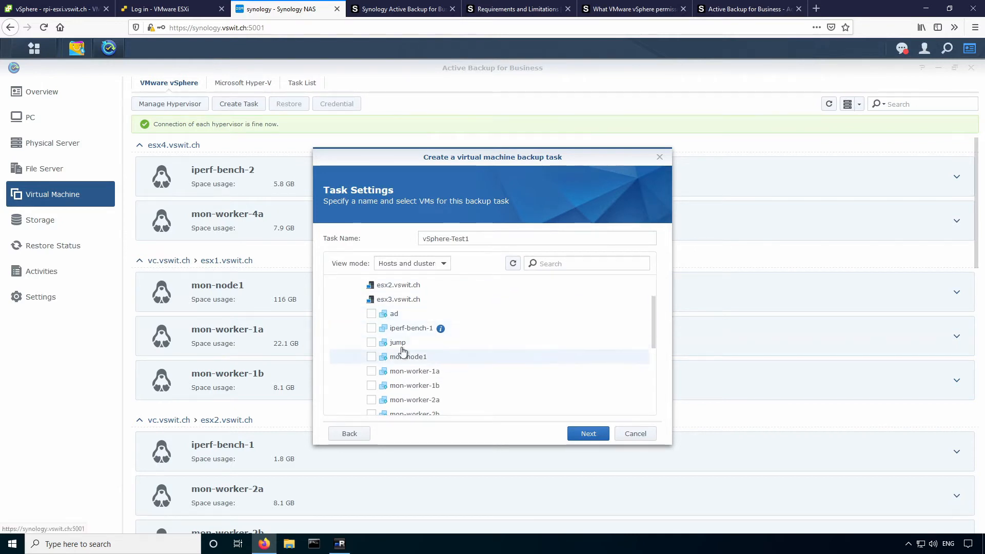
pyautogui.scroll(-3)
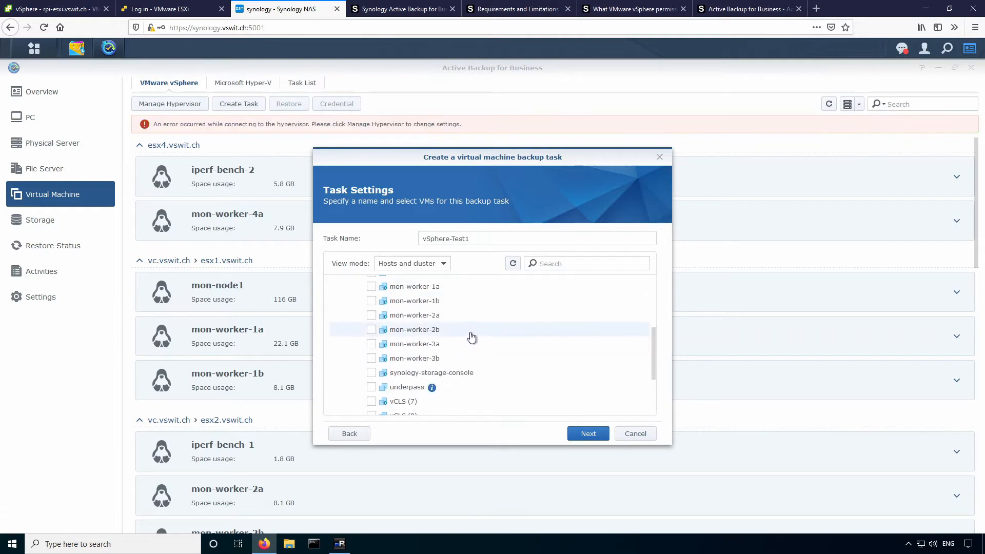
pyautogui.scroll(-3)
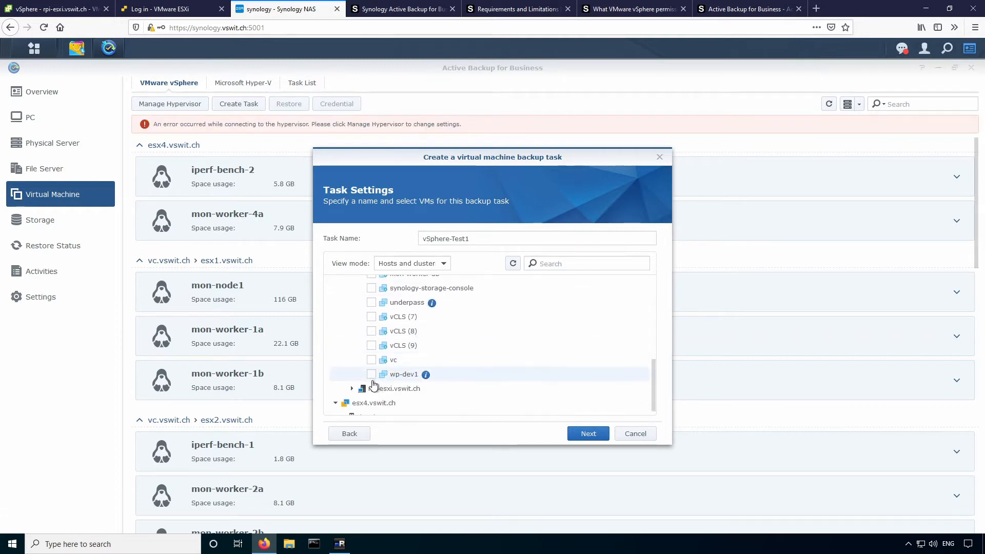
# Tick wp-dev1 and ns2 as virtual machines to back up
pyautogui.click(372, 374)
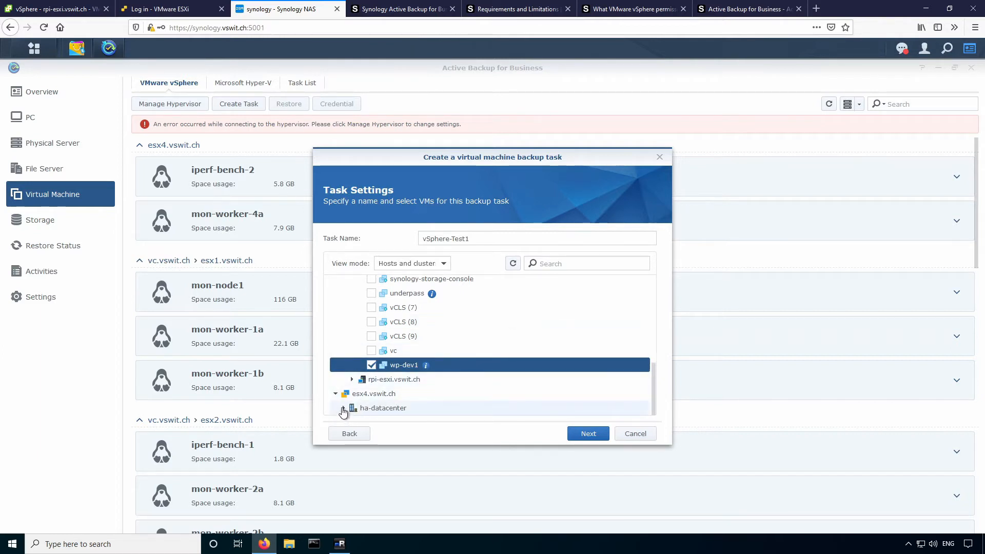
pyautogui.click(352, 407)
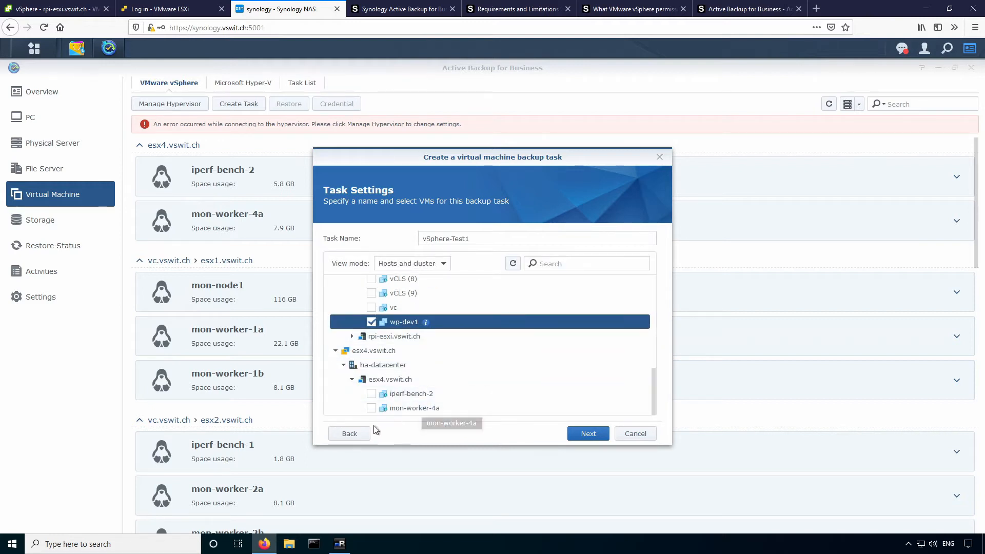
pyautogui.click(371, 393)
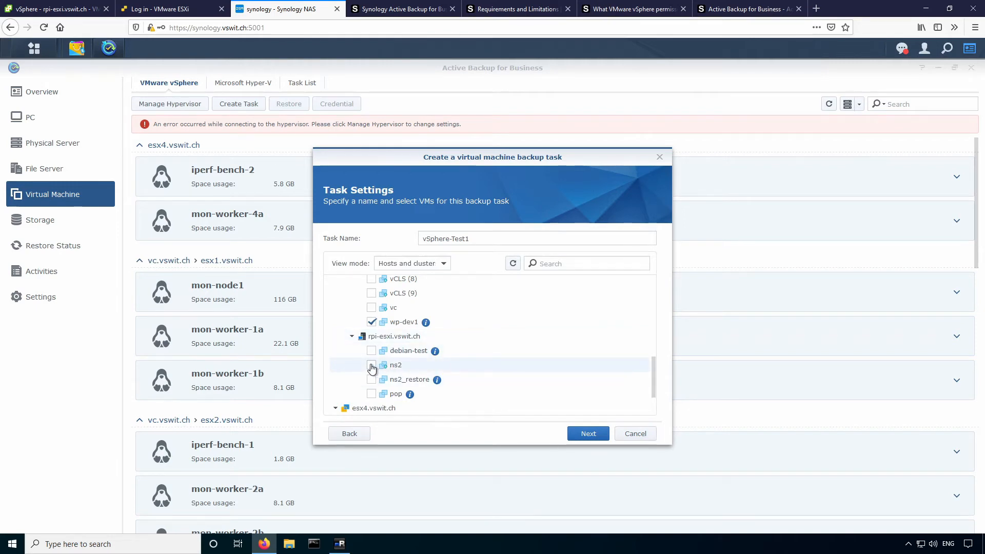
pyautogui.click(371, 364)
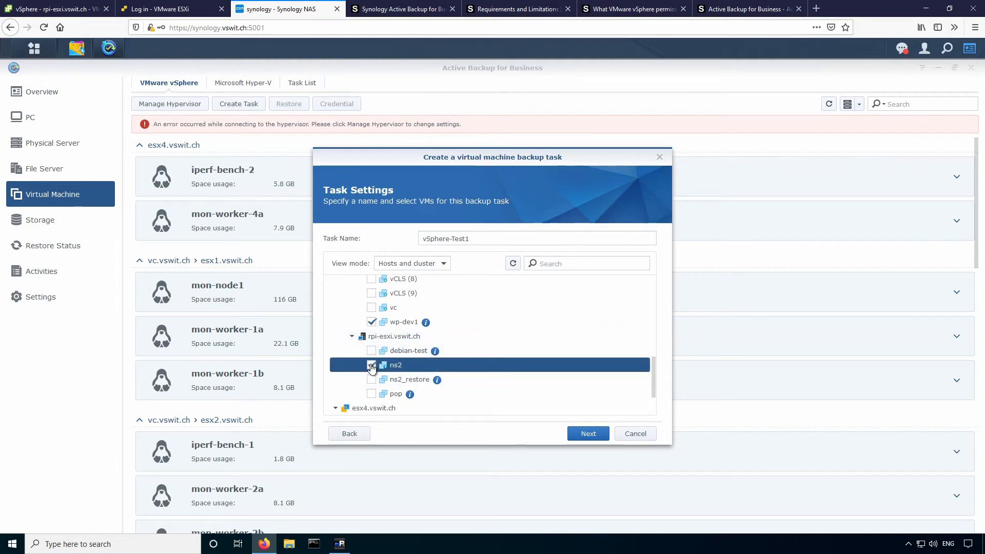
pyautogui.click(371, 364)
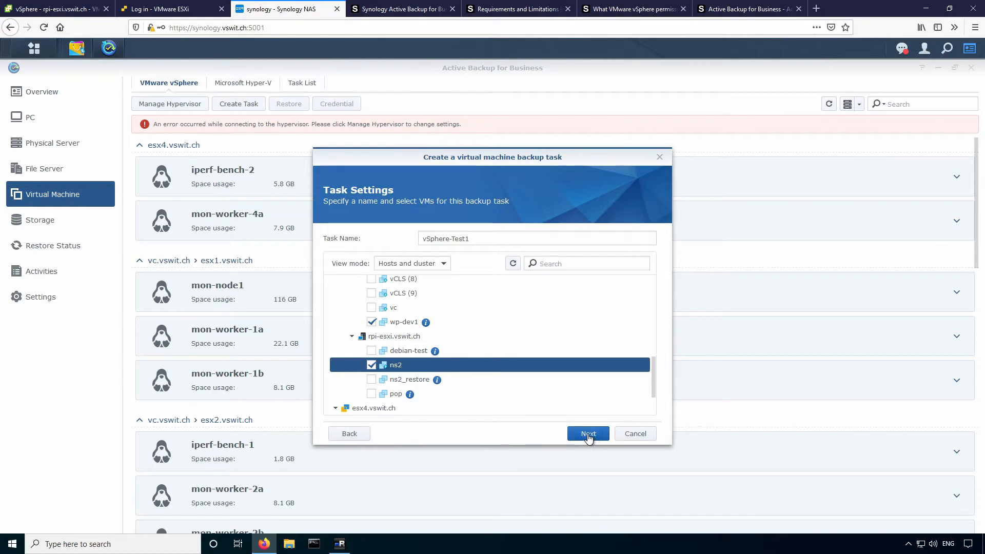
# Keep Changed Block Tracking on, discarding custom script and credential settings for iperf-bench-1
pyautogui.click(587, 434)
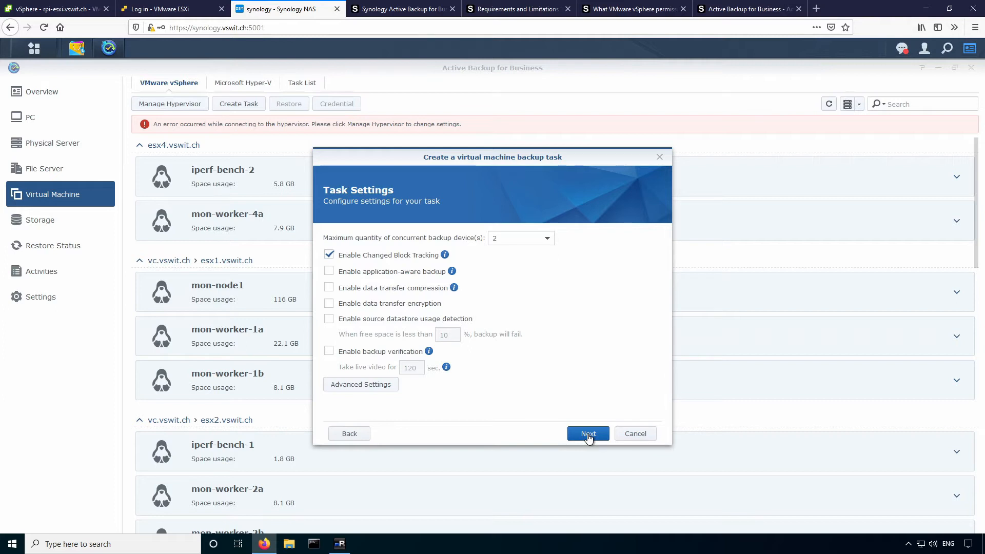
pyautogui.moveTo(638, 401)
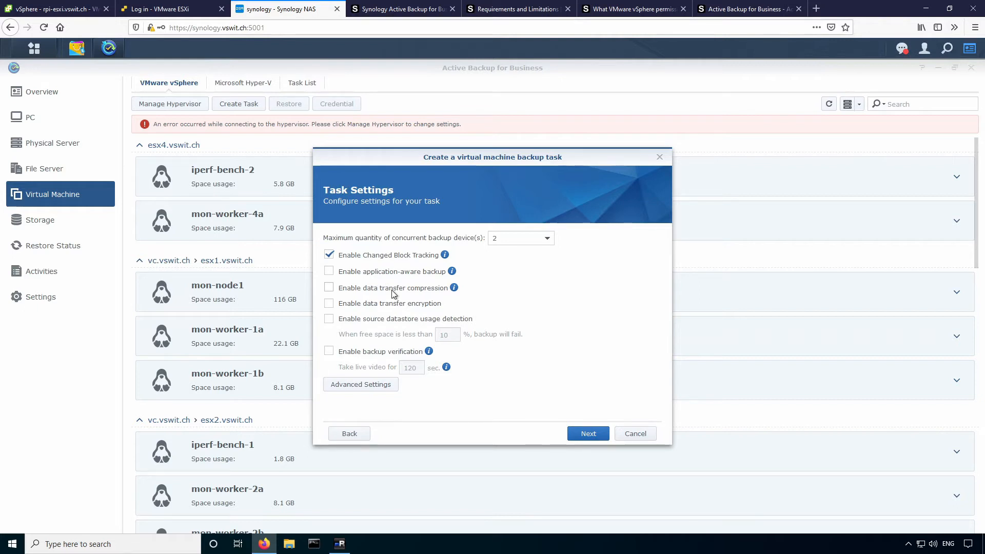
pyautogui.moveTo(451, 271)
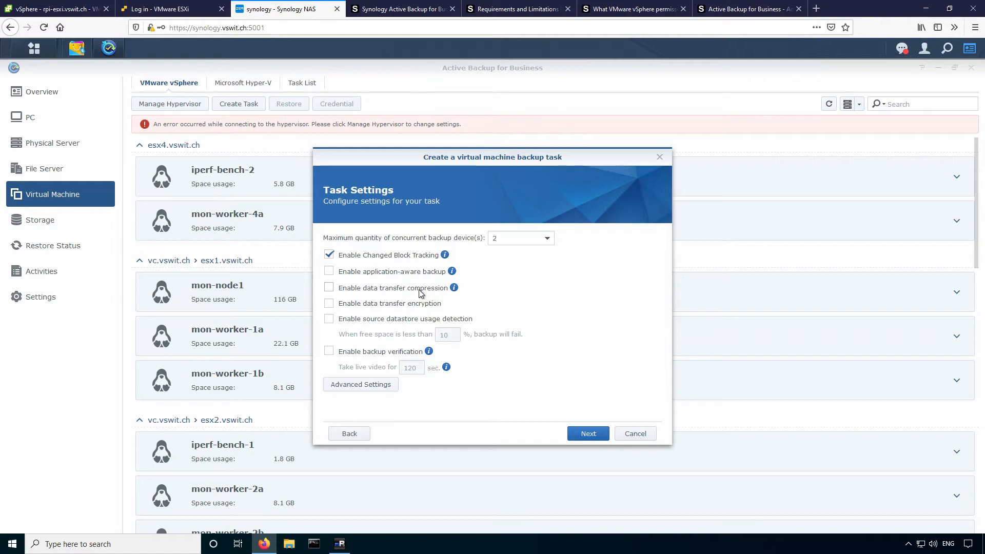
pyautogui.moveTo(441, 307)
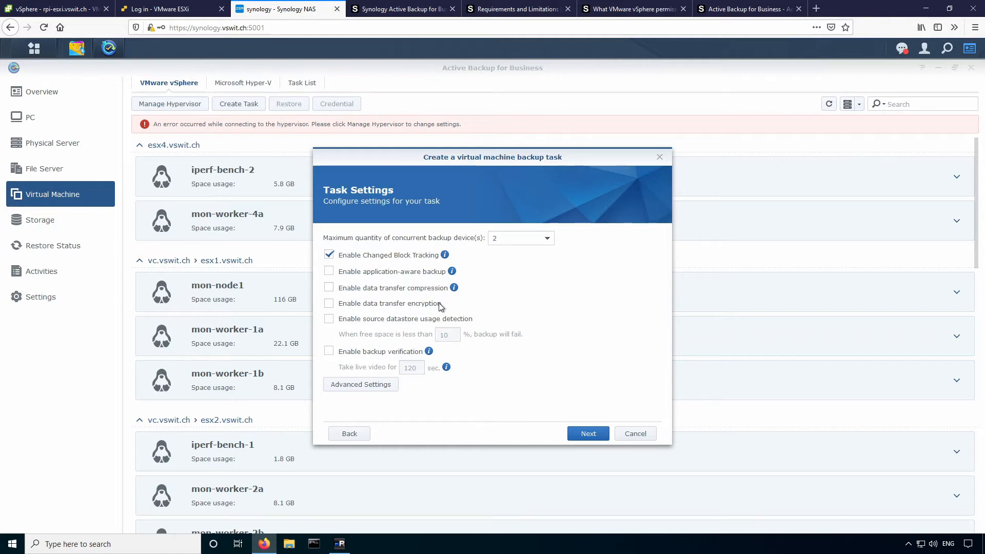
pyautogui.moveTo(431, 307)
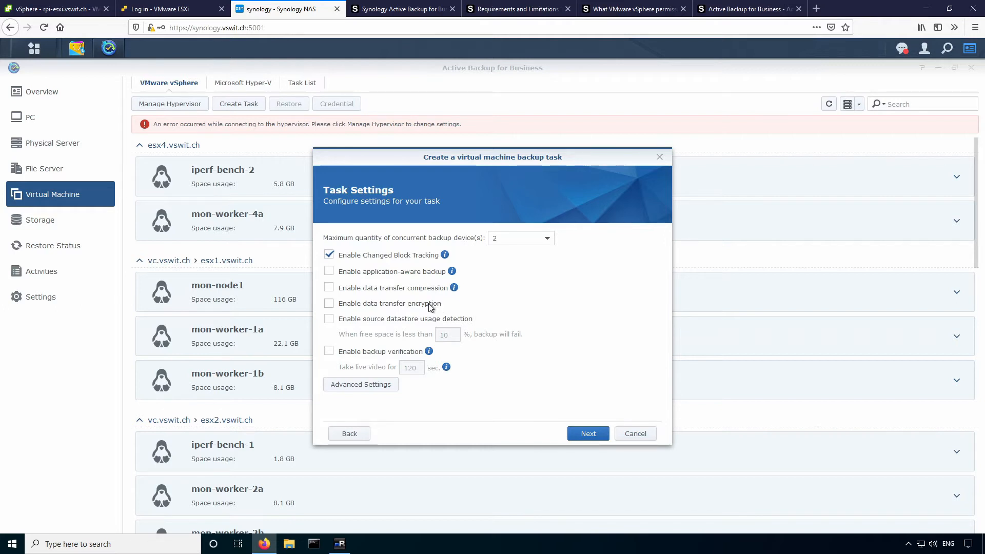
pyautogui.moveTo(341, 358)
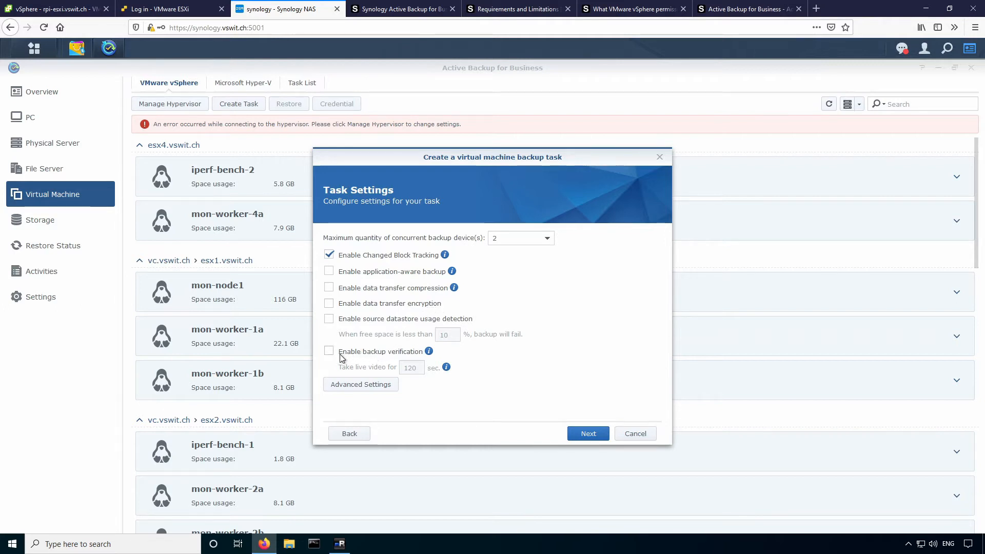
pyautogui.moveTo(370, 356)
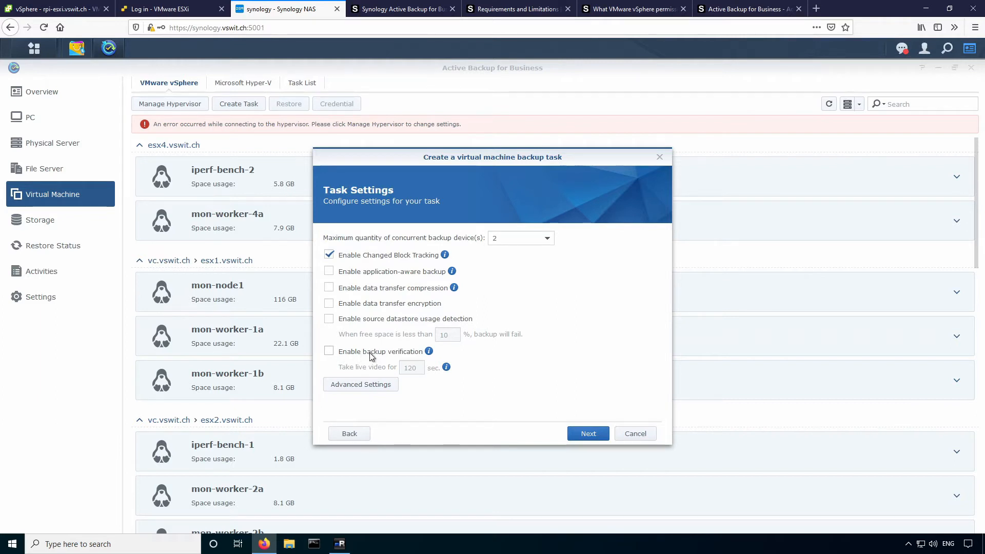
pyautogui.moveTo(457, 290)
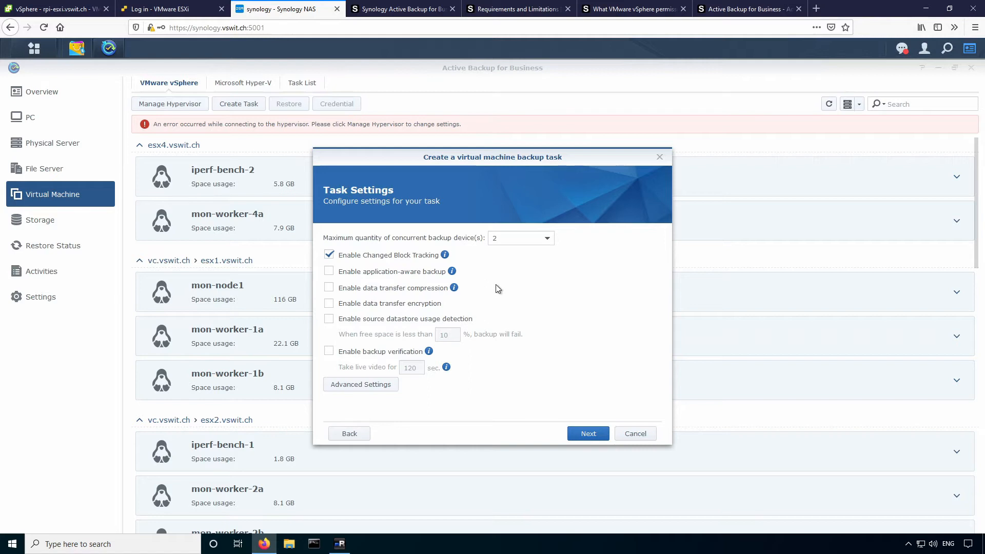
pyautogui.moveTo(444, 414)
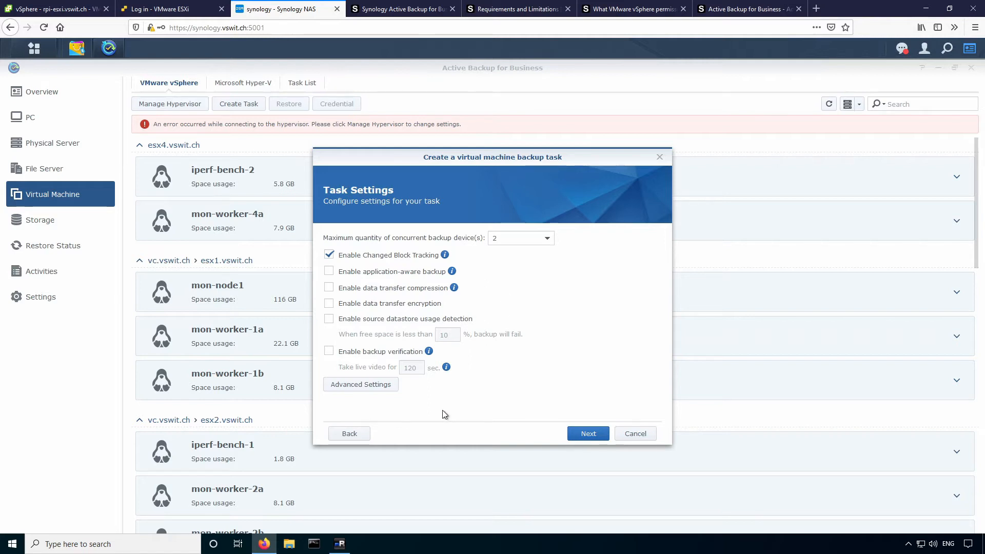
pyautogui.click(360, 383)
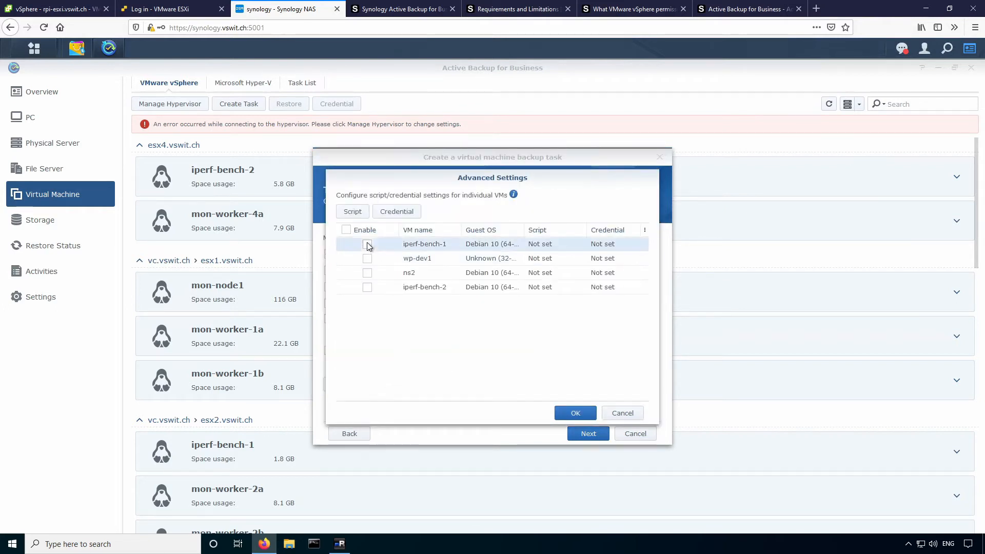
pyautogui.click(367, 244)
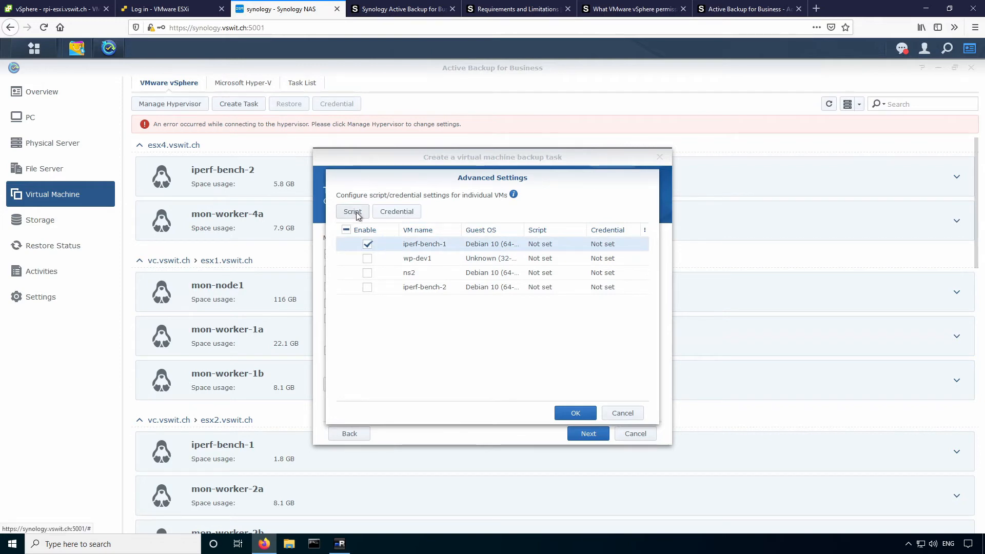
pyautogui.click(352, 210)
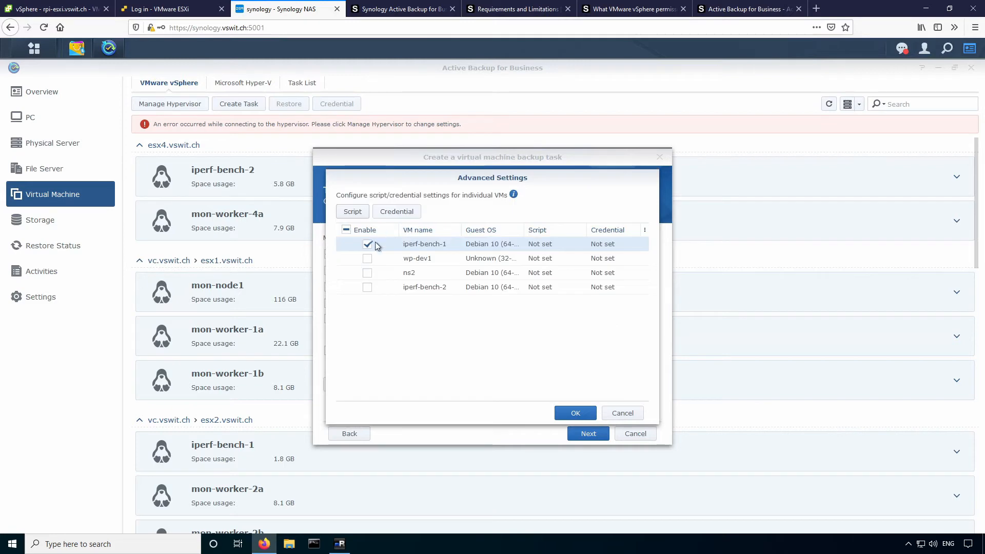
pyautogui.click(367, 244)
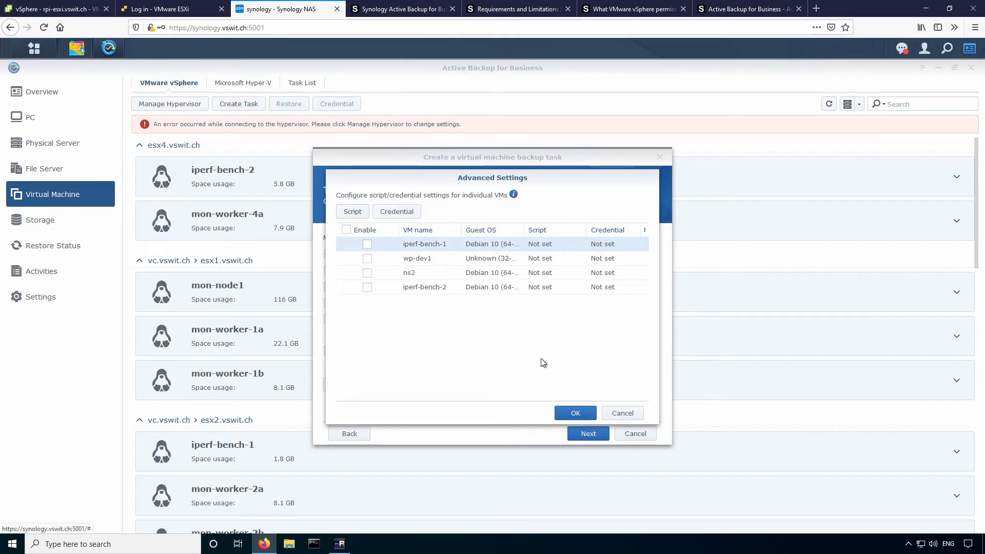
pyautogui.moveTo(622, 412)
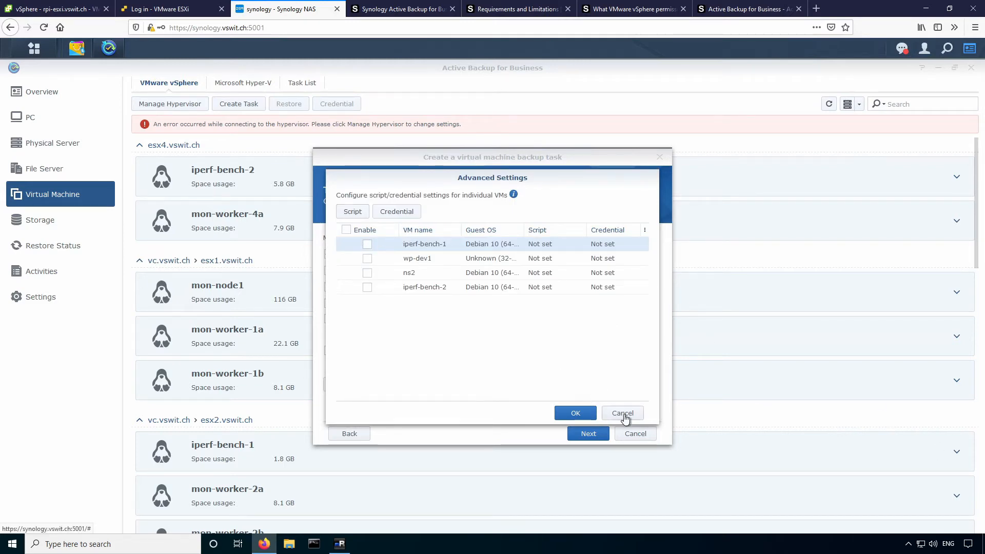
pyautogui.click(621, 412)
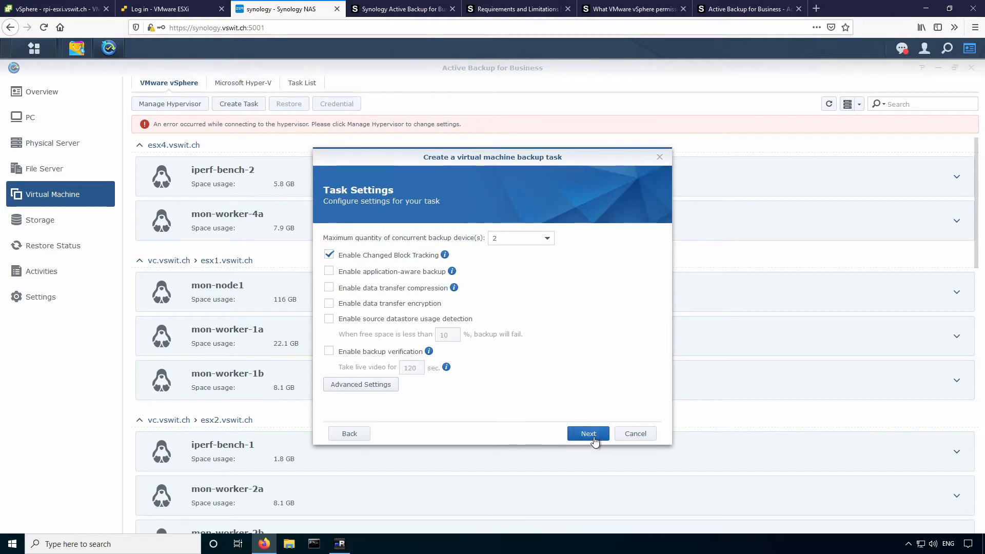
# Choose Scheduled backup, running daily starting at 03:00
pyautogui.click(587, 434)
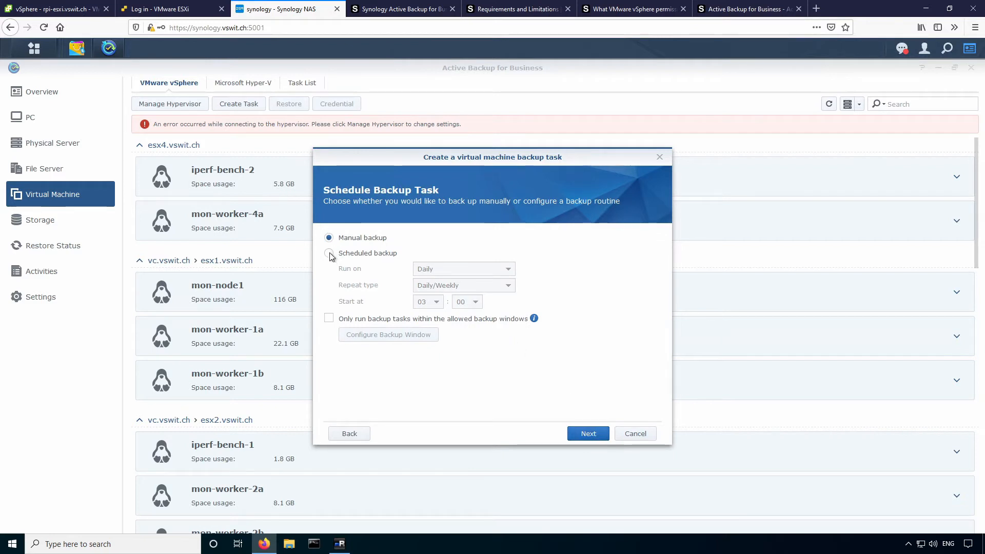
pyautogui.click(328, 253)
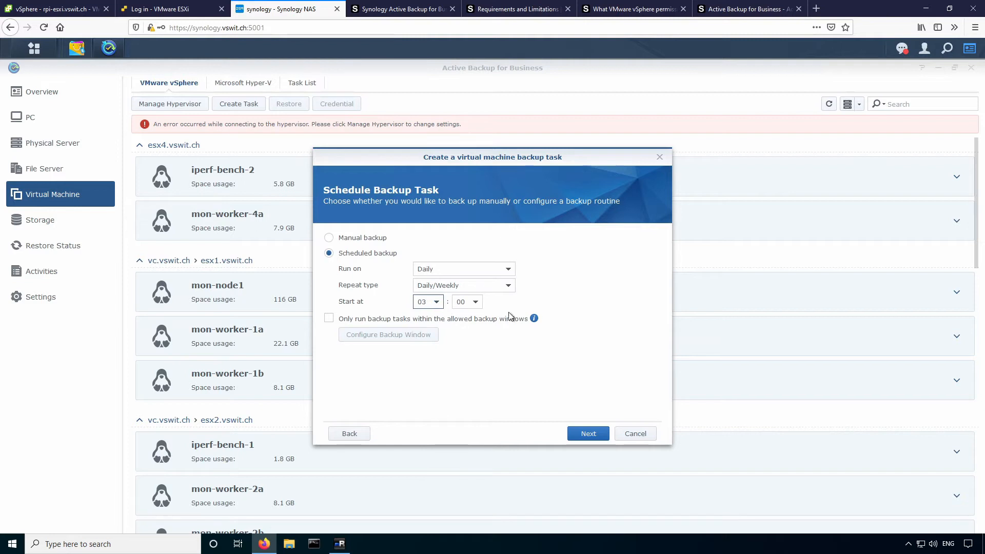
pyautogui.moveTo(449, 330)
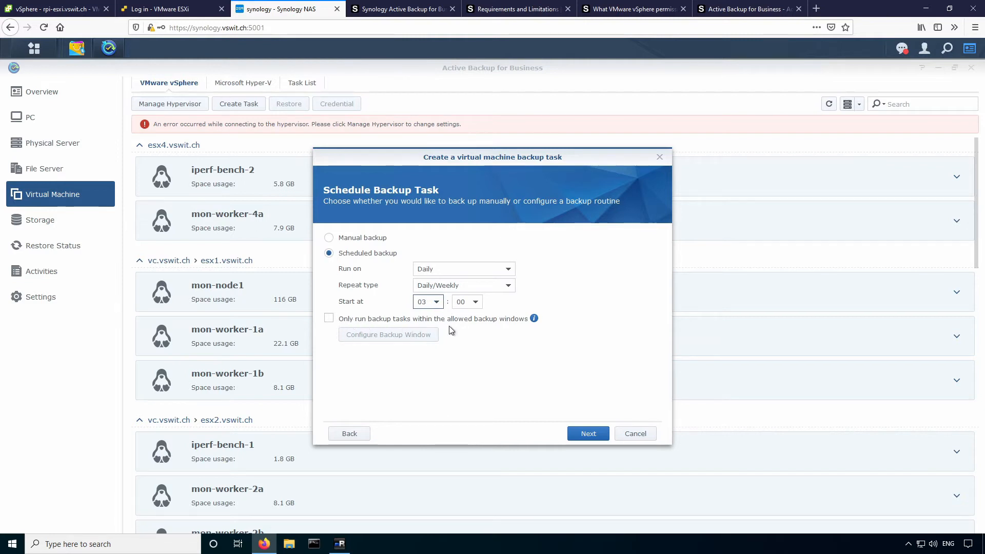
pyautogui.moveTo(471, 327)
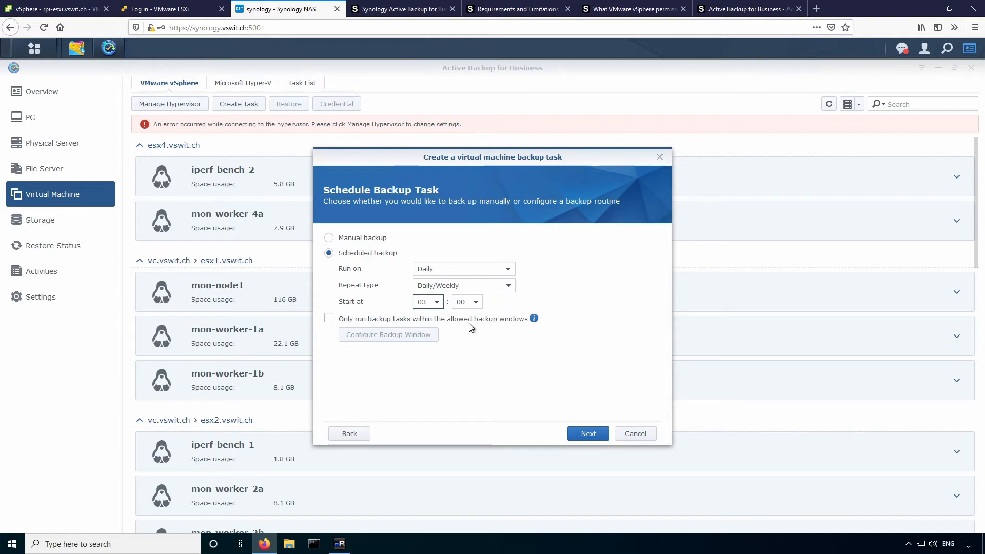
pyautogui.moveTo(531, 360)
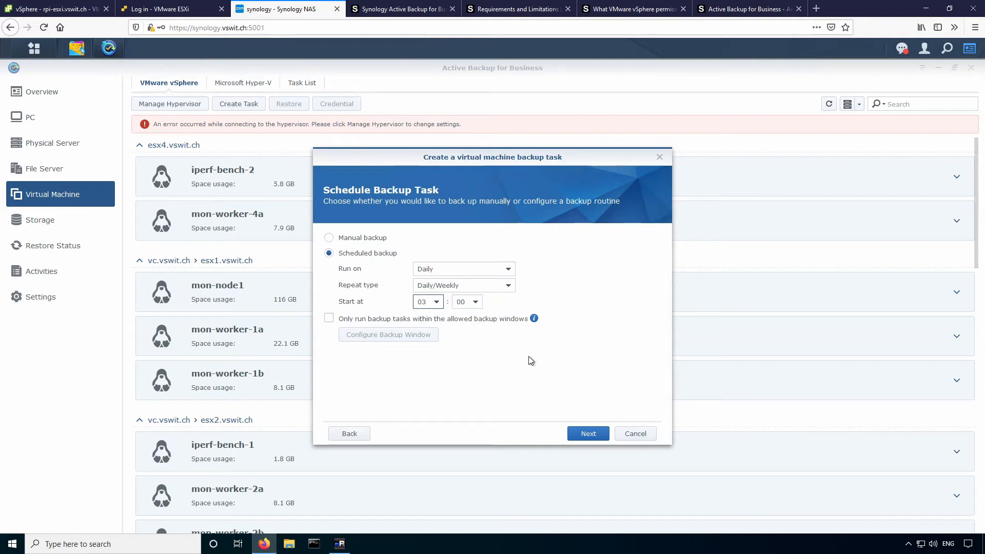
pyautogui.moveTo(585, 413)
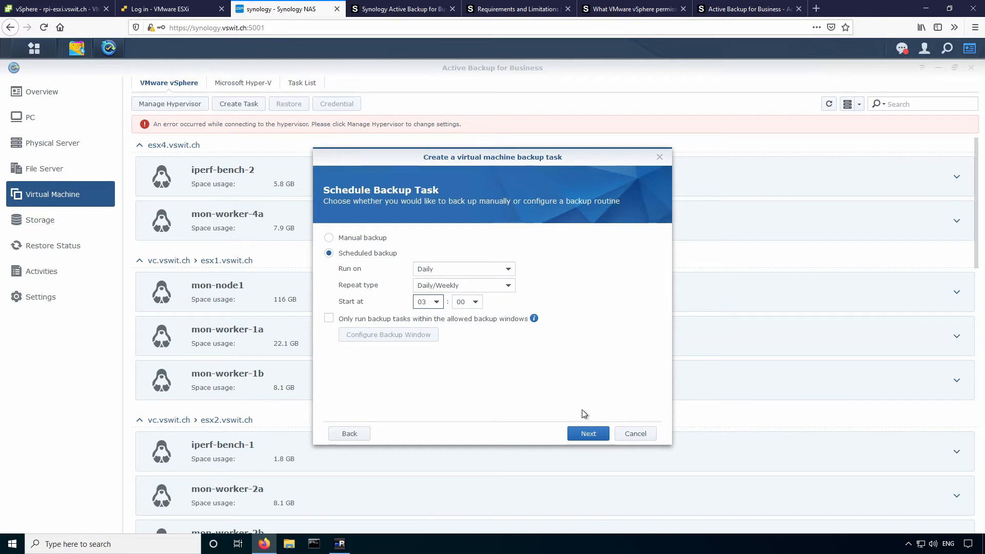
# Apply retention methods keeping the latest 3 versions with GFS, leaving restore rights to admin
pyautogui.click(587, 434)
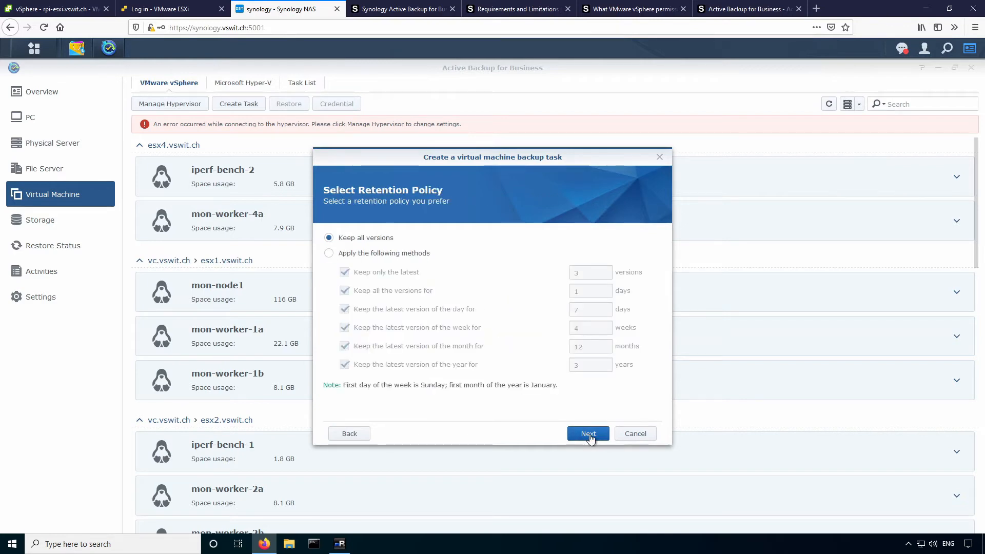
pyautogui.moveTo(455, 272)
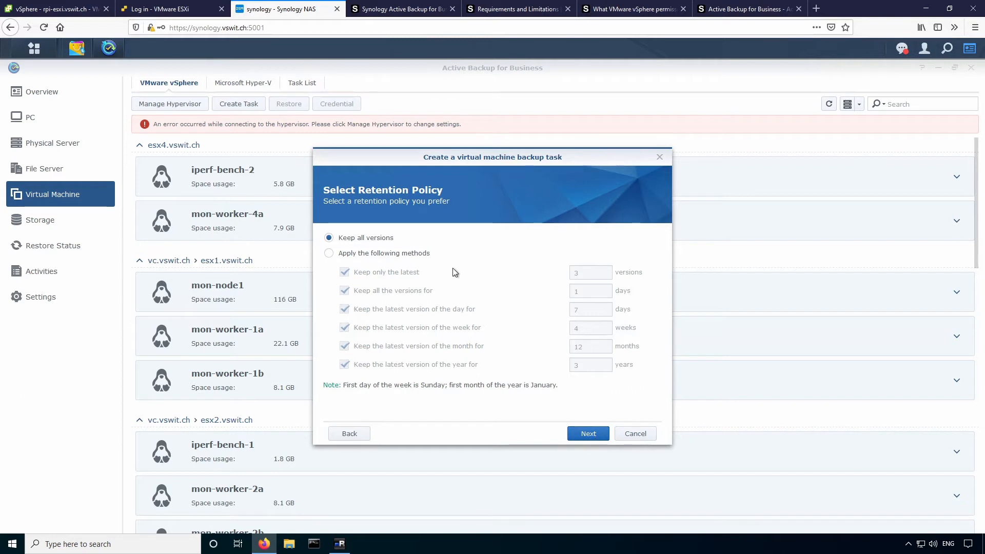
pyautogui.click(328, 252)
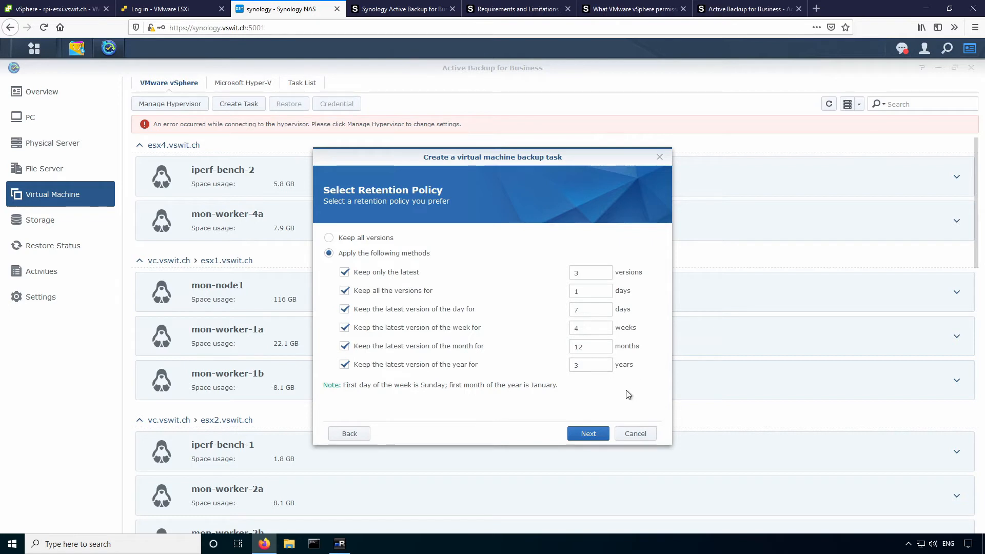
pyautogui.click(588, 434)
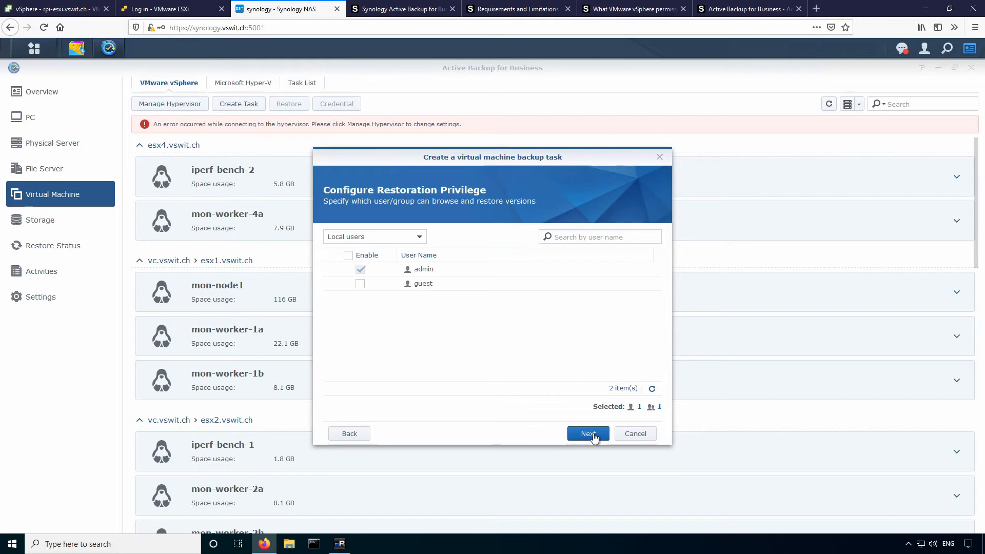
pyautogui.moveTo(585, 408)
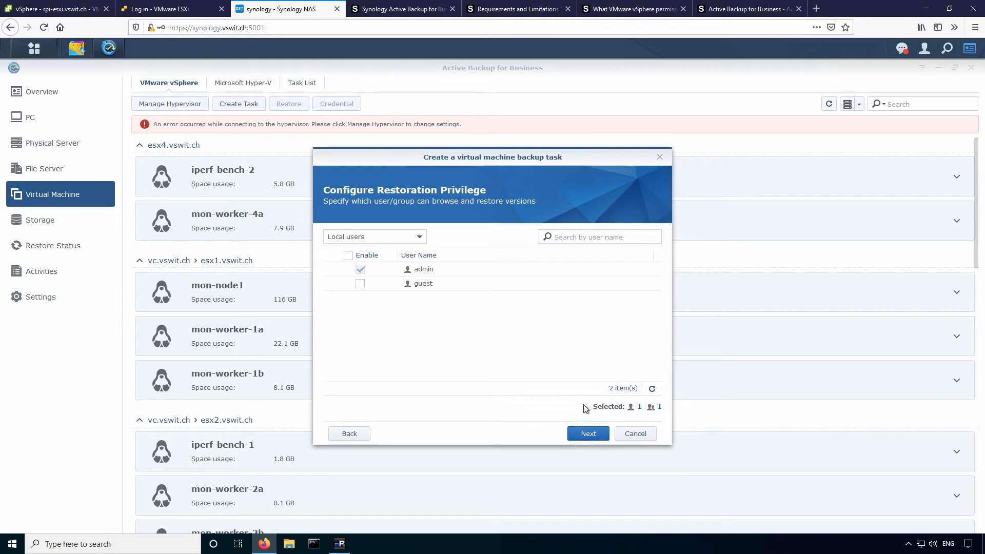
# Apply the vSphere-Test1 task summary and confirm Yes to back up now
pyautogui.click(588, 433)
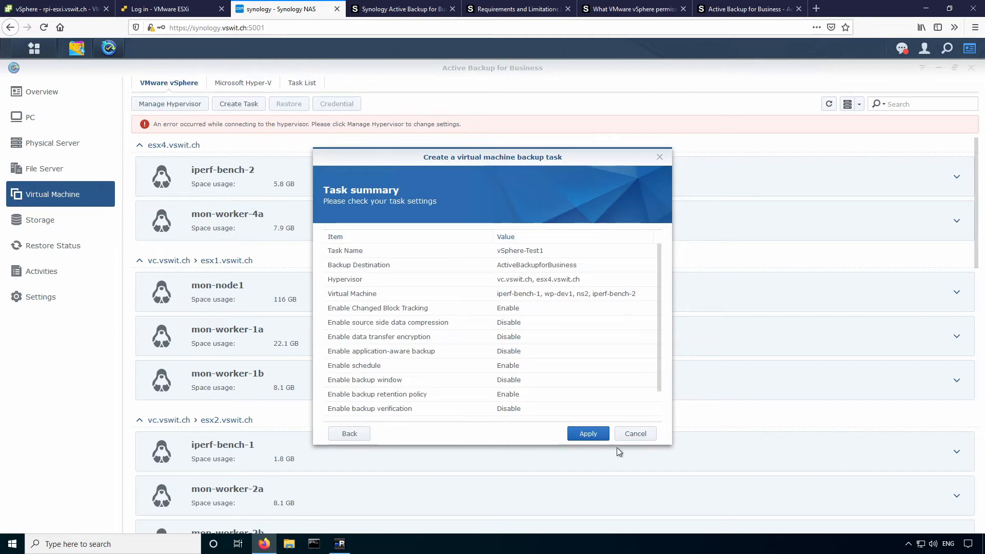
pyautogui.click(587, 433)
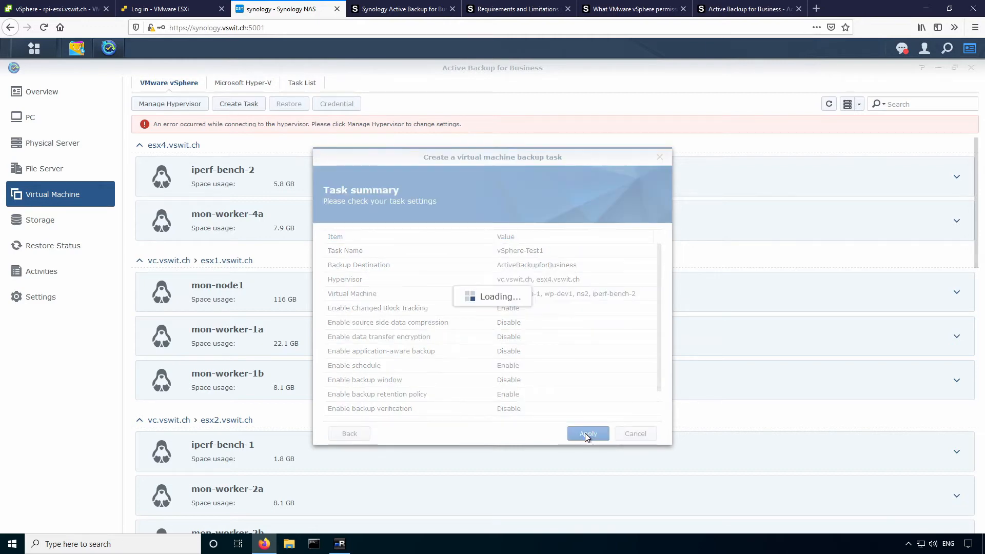
pyautogui.click(587, 433)
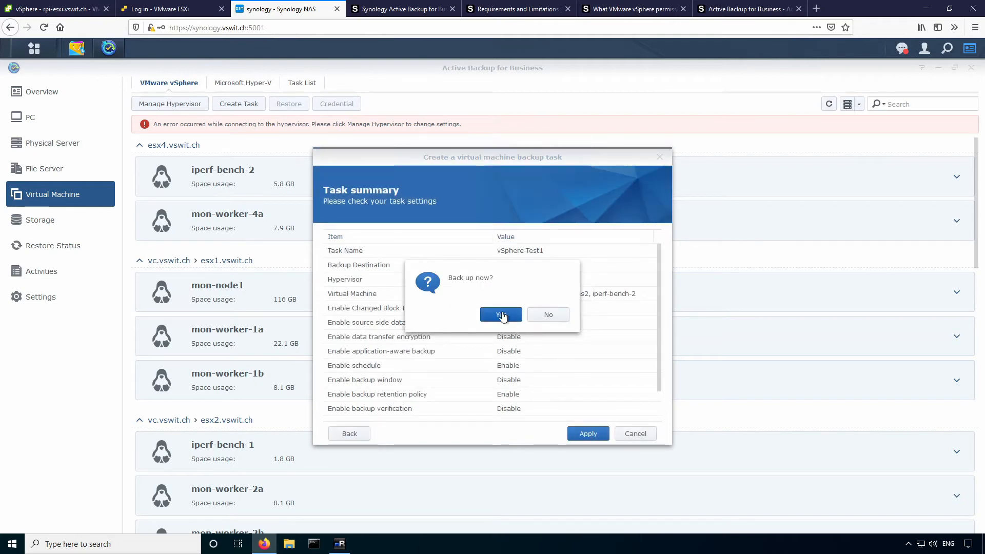
pyautogui.click(501, 315)
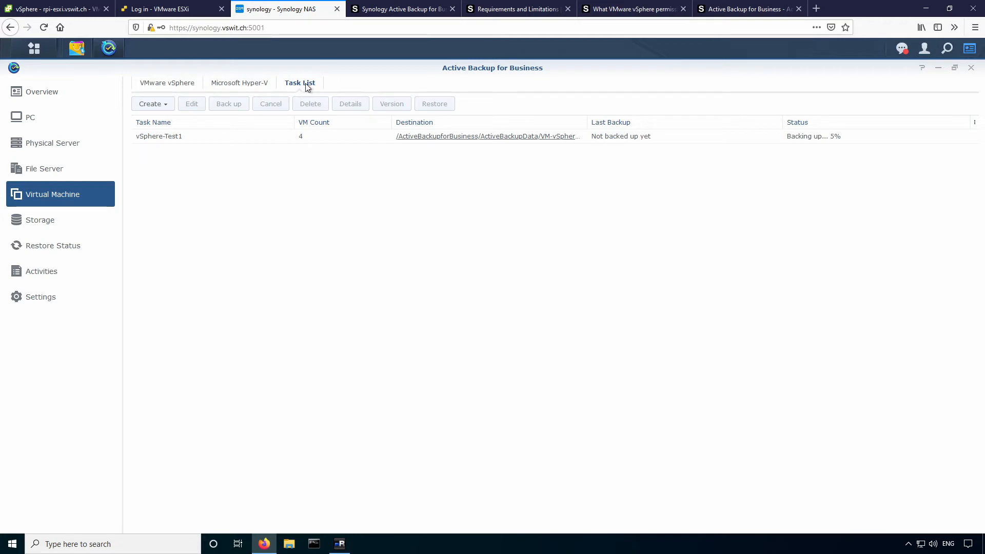
pyautogui.moveTo(238, 157)
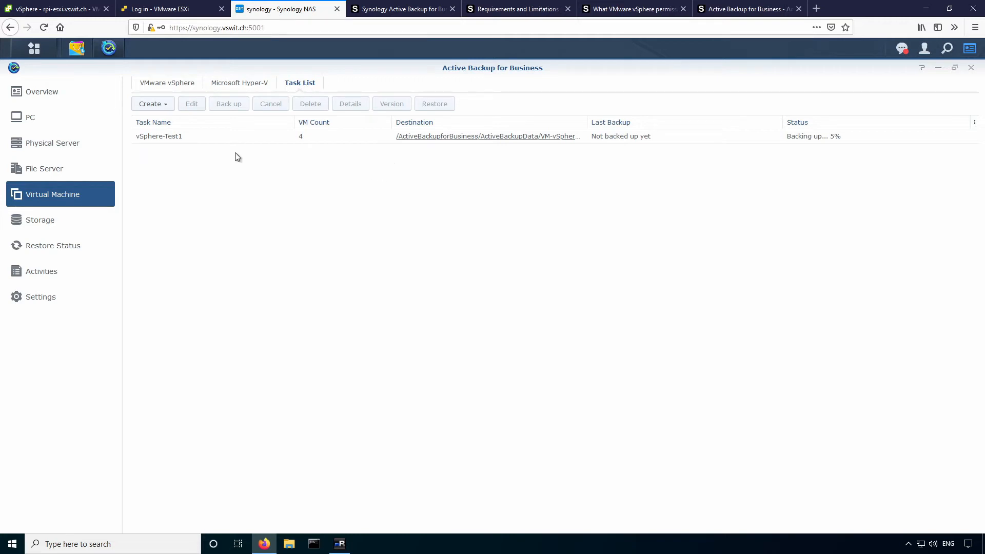
pyautogui.moveTo(684, 157)
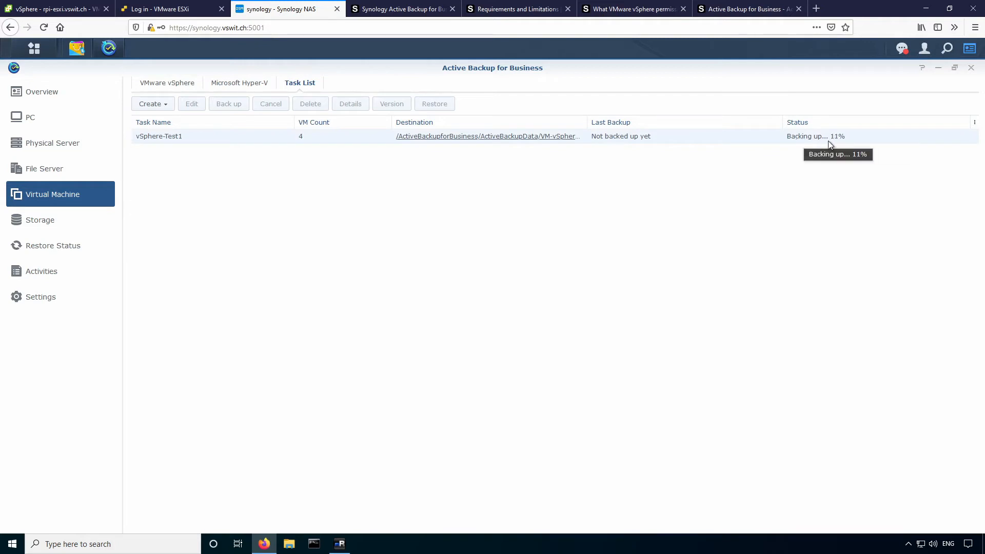
pyautogui.moveTo(843, 145)
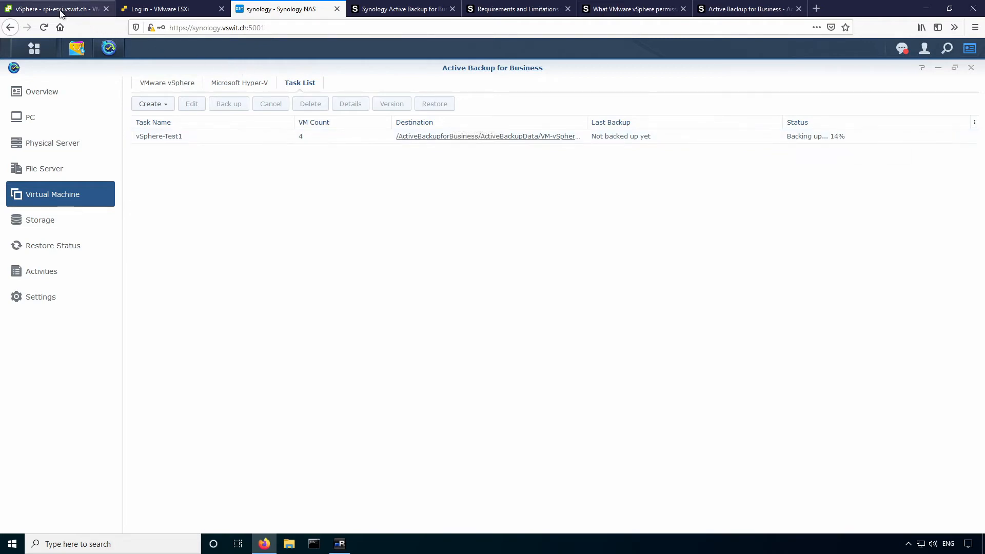
# Switch from the vSphere Client to the Synology NAS tab to check vSphere-Test1's successful backup
pyautogui.click(51, 8)
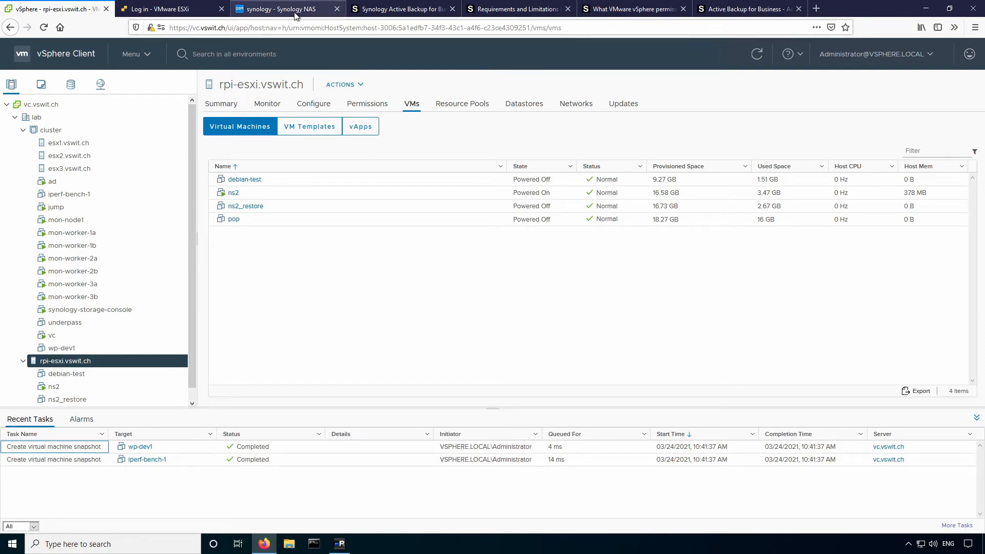
pyautogui.click(283, 9)
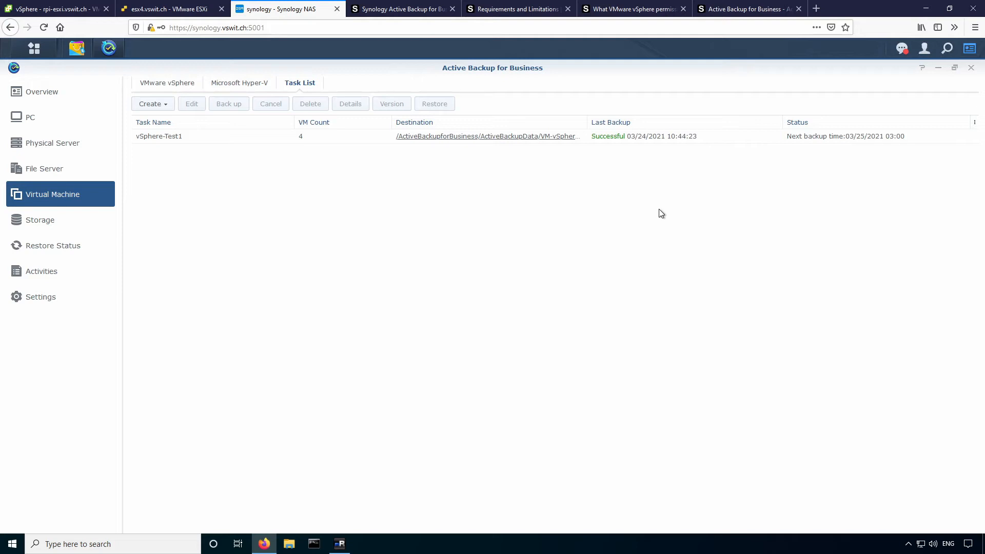
# In File Station, open ActiveBackupData > VM-vSphere-Test1 > ActiveBackup_2021-03-24_104135 > iperf-bench-1
pyautogui.click(34, 48)
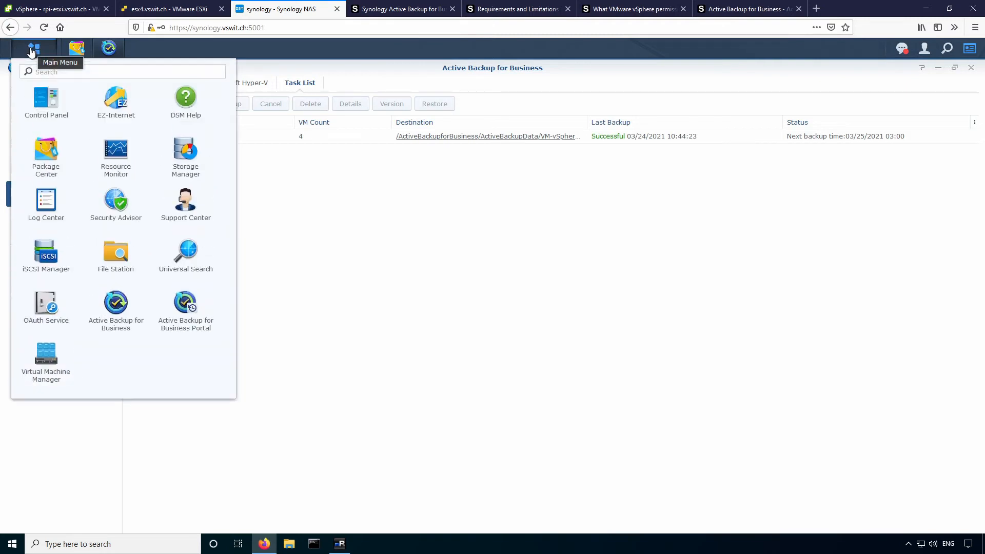
pyautogui.click(115, 253)
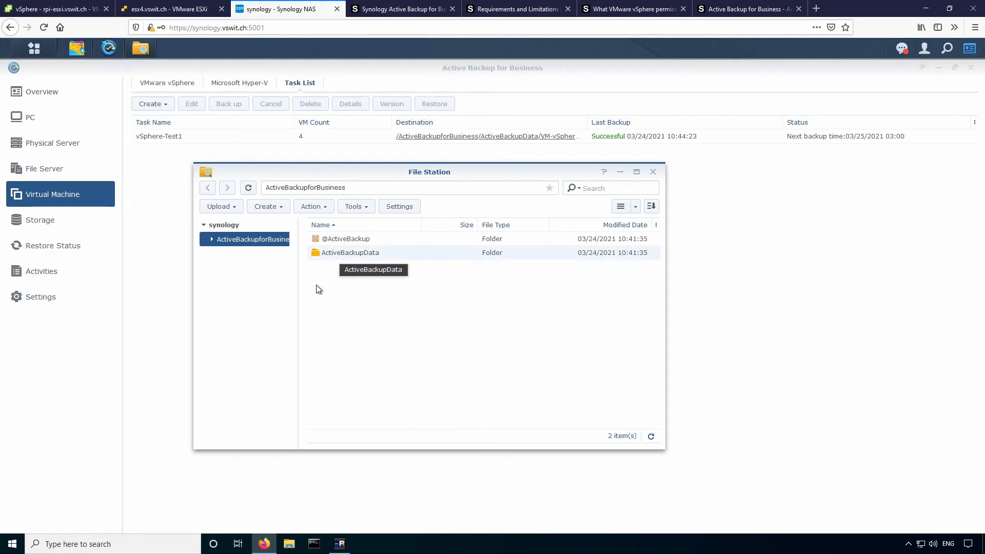
pyautogui.moveTo(350, 252)
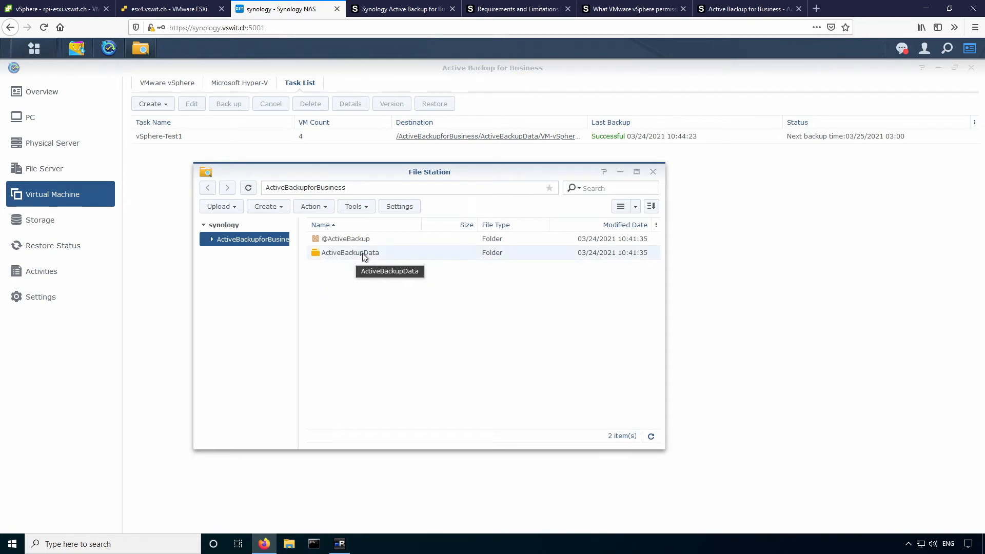
pyautogui.doubleClick(349, 252)
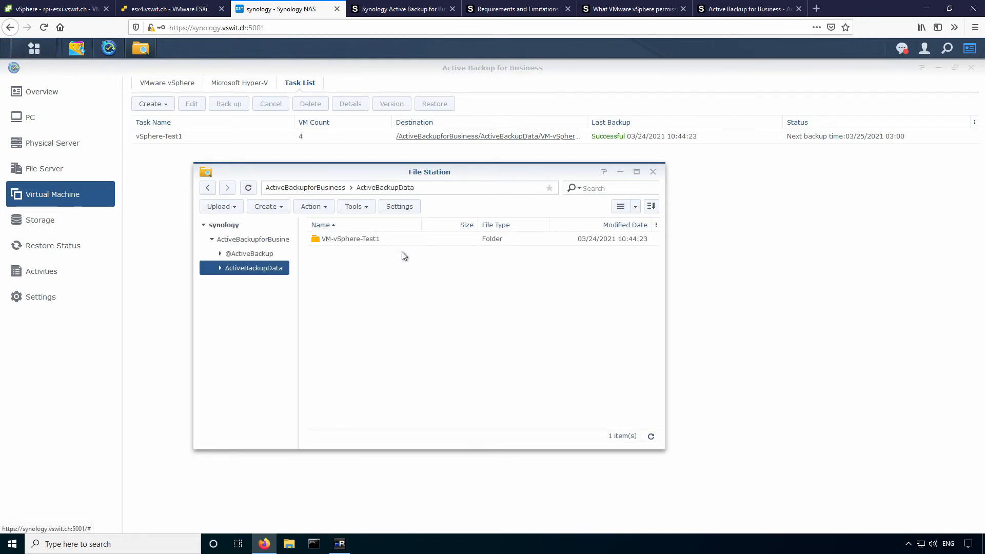
pyautogui.click(350, 238)
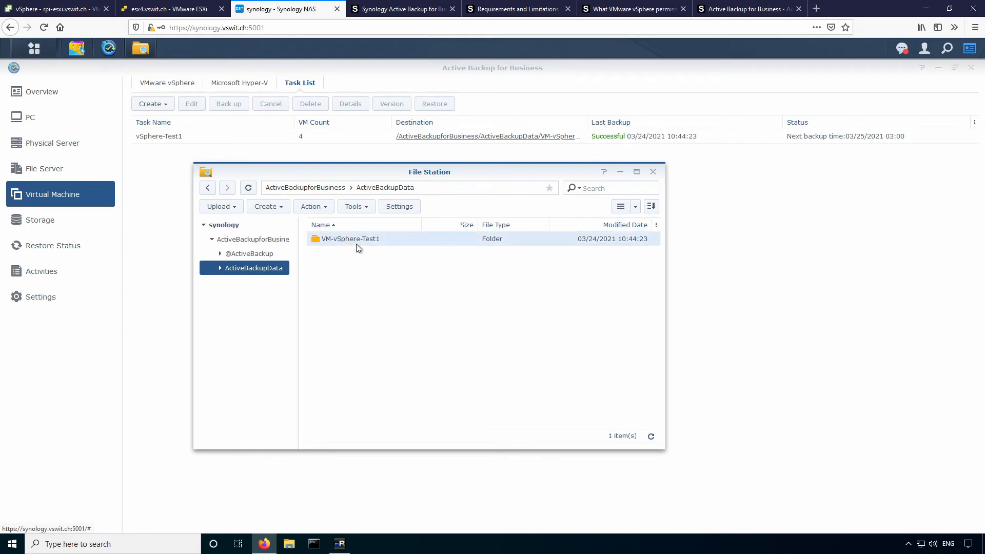
pyautogui.moveTo(351, 239)
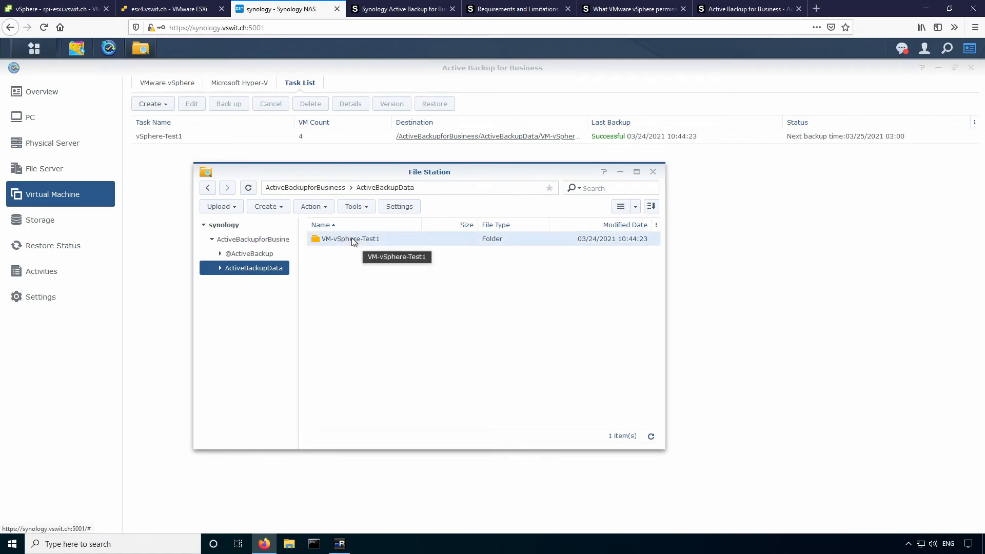
pyautogui.doubleClick(350, 238)
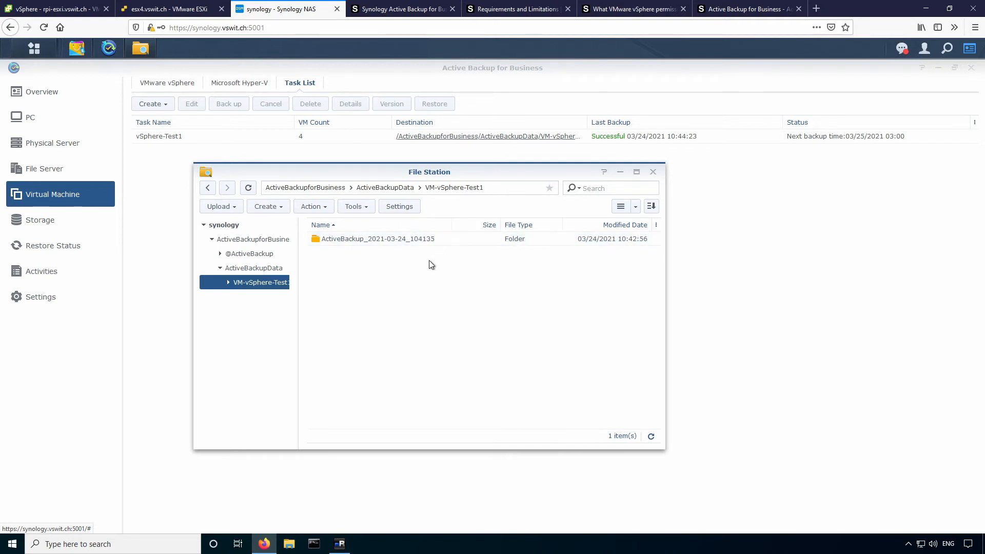
pyautogui.moveTo(340, 239)
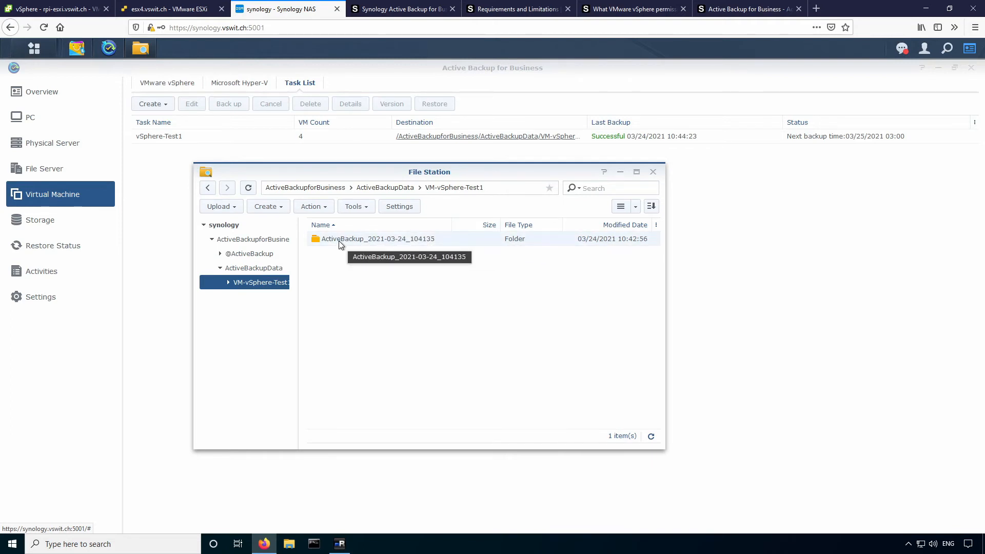
pyautogui.doubleClick(377, 239)
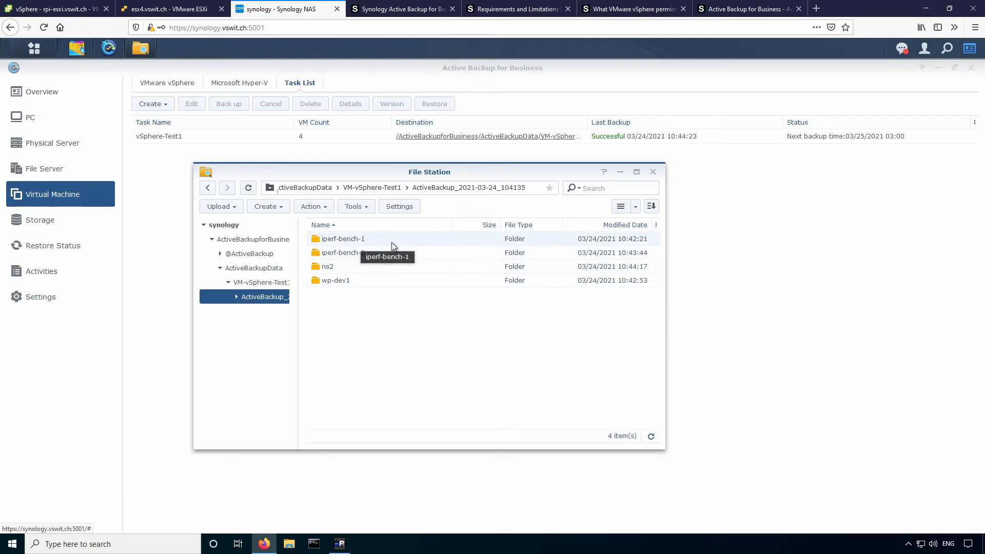
pyautogui.doubleClick(344, 239)
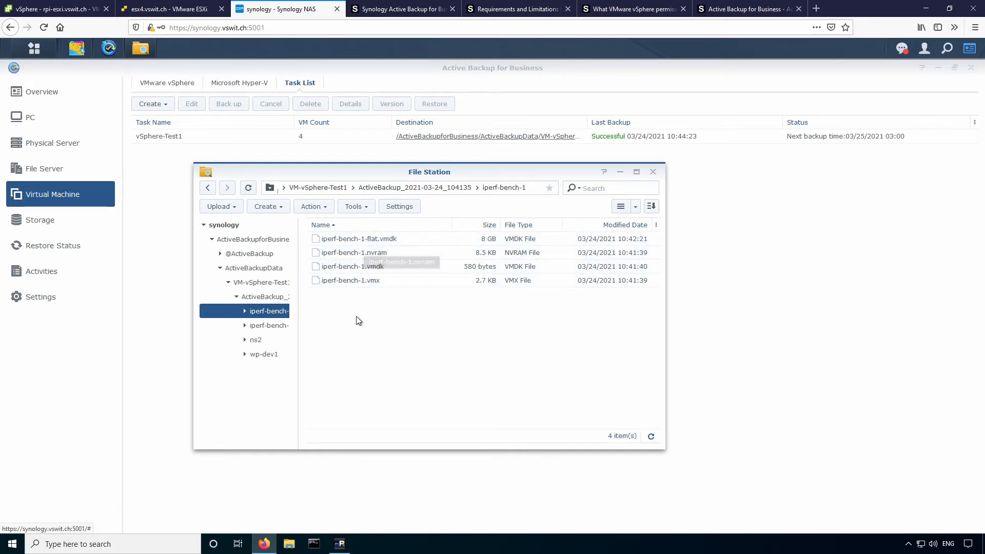
pyautogui.moveTo(382, 336)
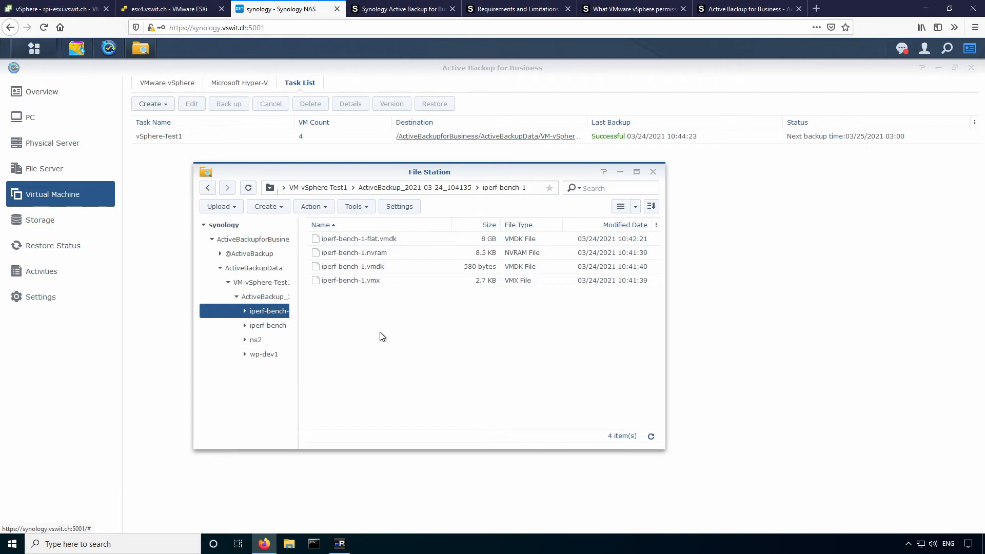
pyautogui.moveTo(383, 333)
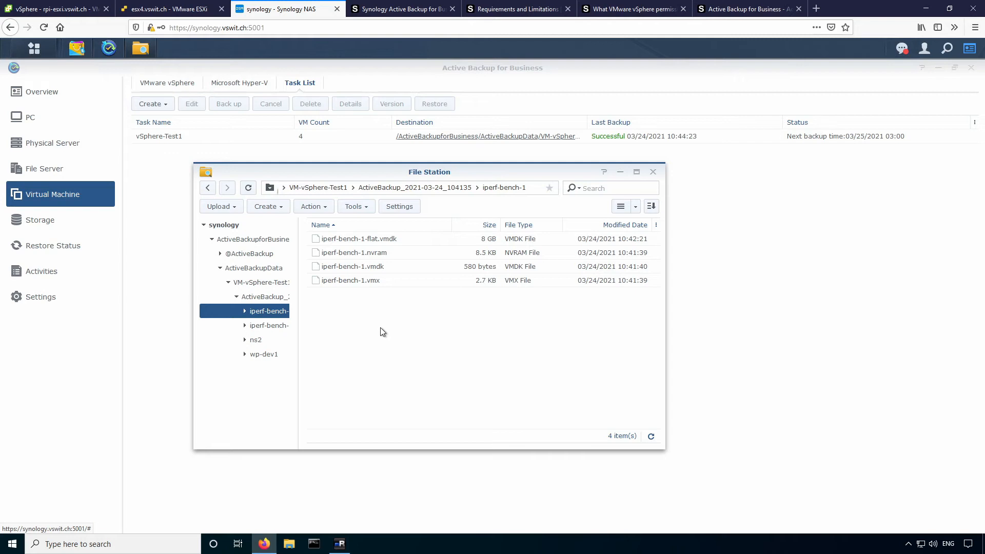
# Close File Station and launch Active Backup for Business Portal from the Main Menu
pyautogui.click(652, 171)
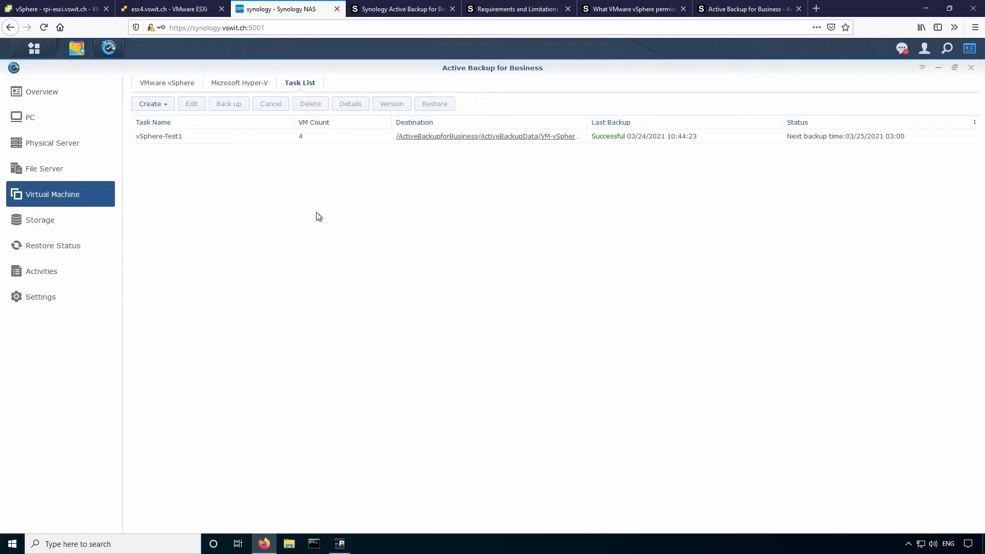
pyautogui.moveTo(271, 195)
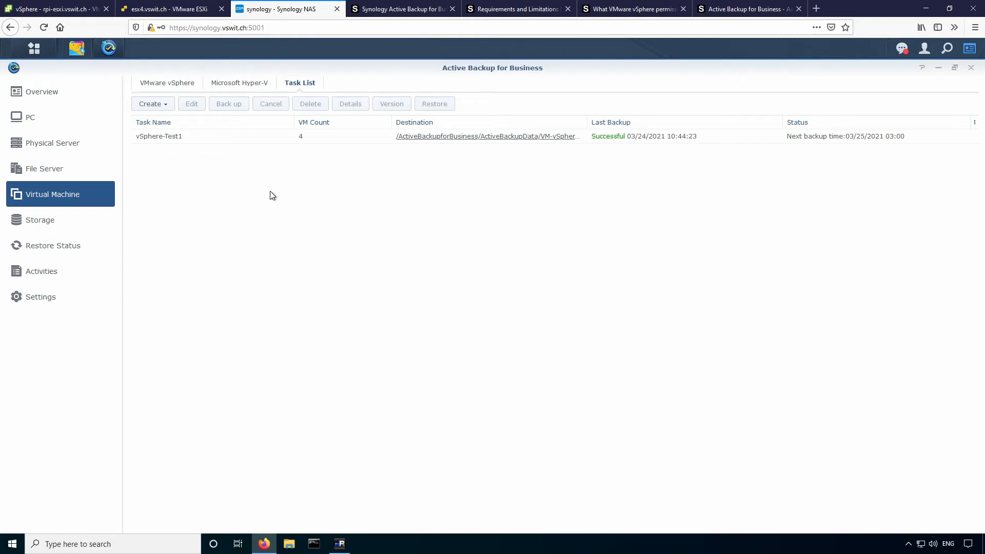
pyautogui.moveTo(169, 177)
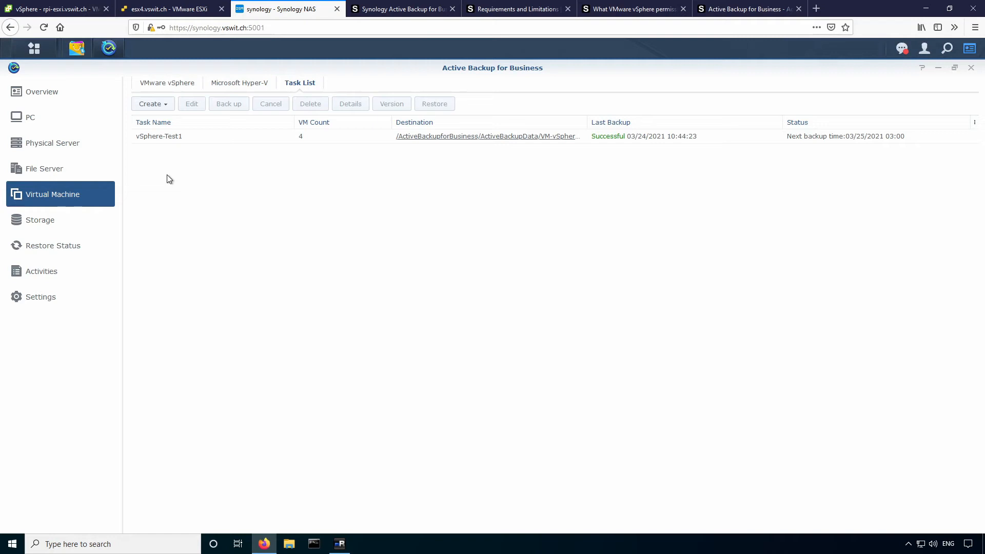
pyautogui.moveTo(33, 49)
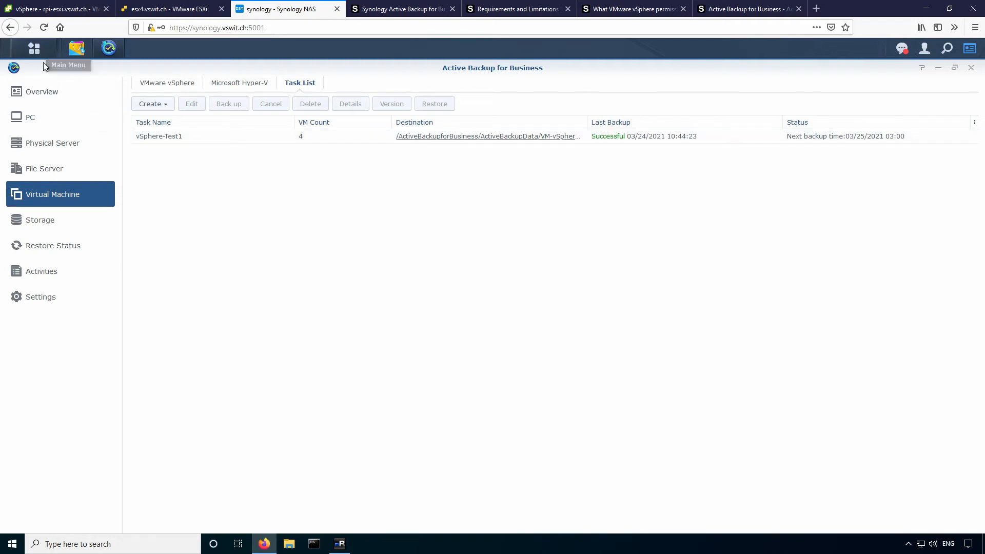
pyautogui.click(34, 48)
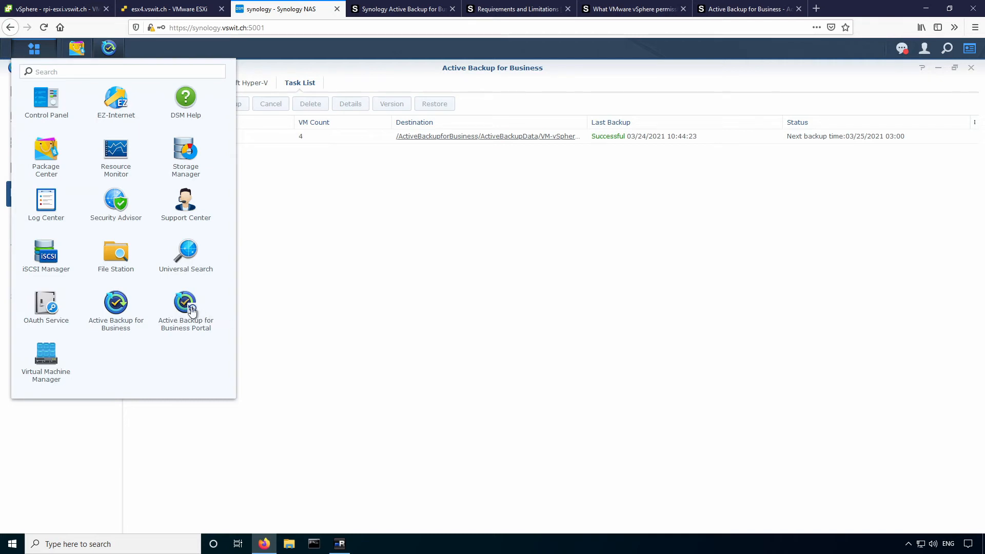
pyautogui.click(185, 308)
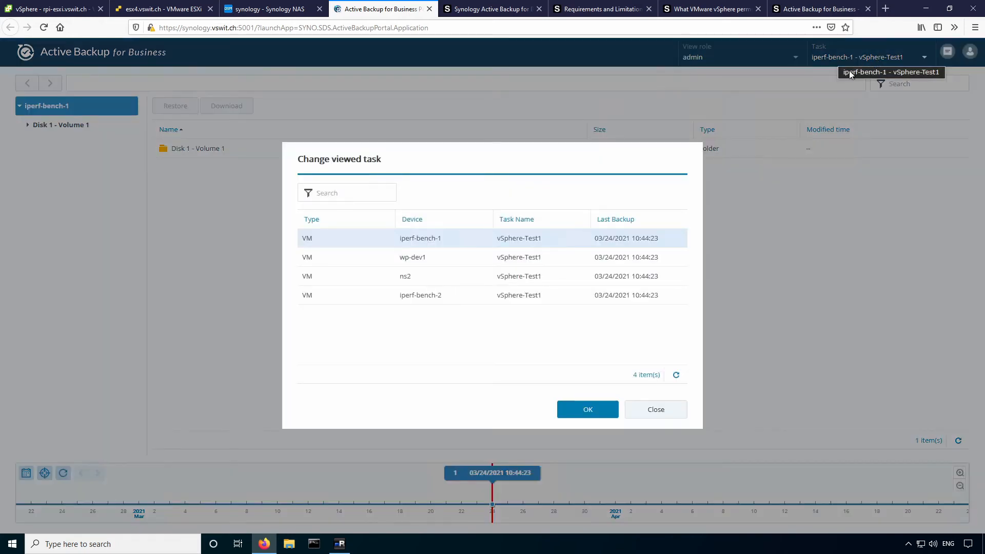
pyautogui.moveTo(551, 337)
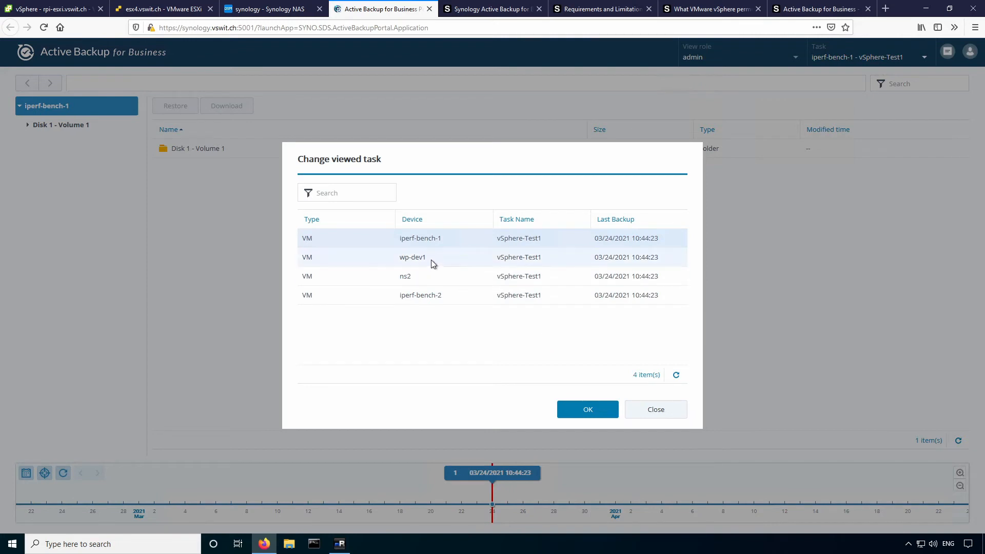
# View wp-dev1's backup, browse Disk 1 - Volume 1 > home > bitnami, and select stack
pyautogui.click(412, 257)
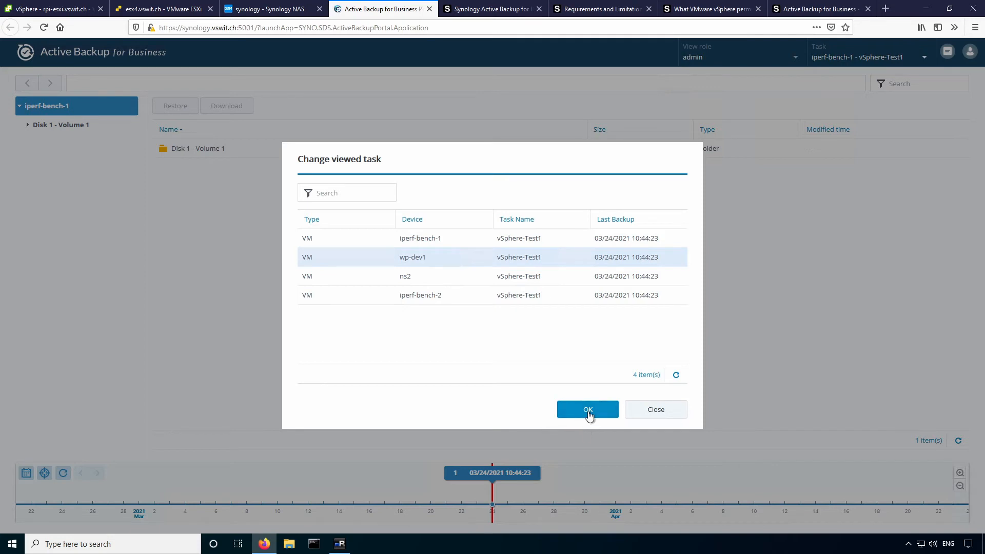
pyautogui.click(587, 408)
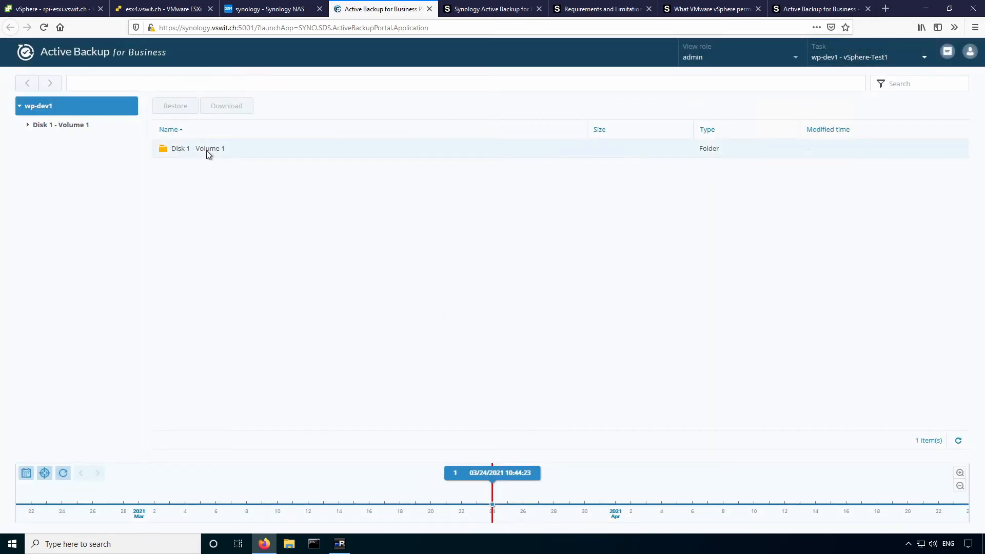
pyautogui.doubleClick(198, 148)
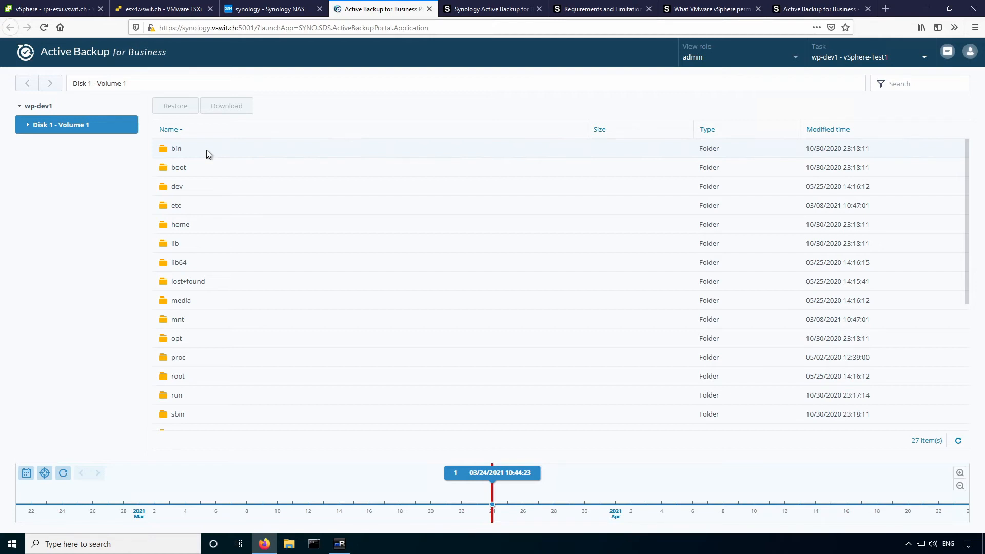
pyautogui.moveTo(269, 245)
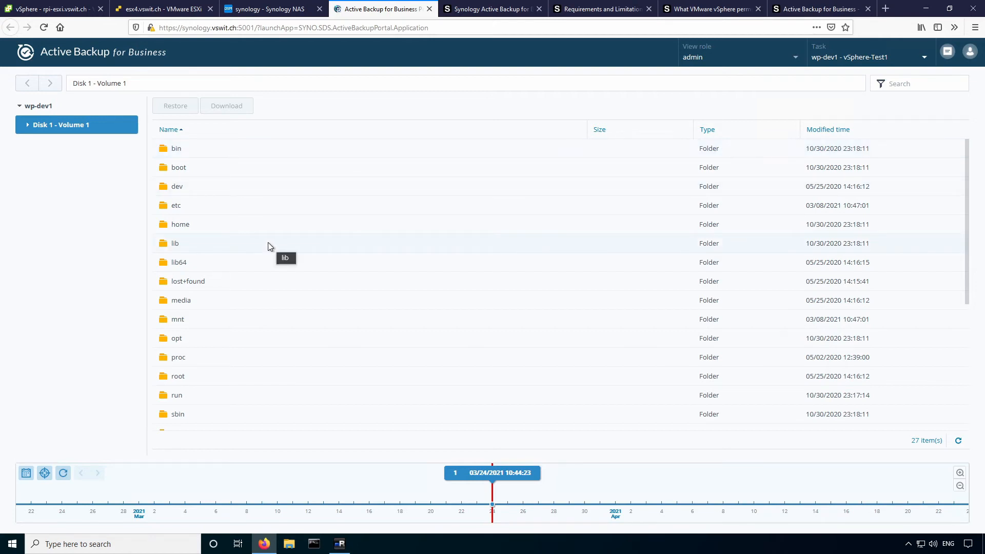
pyautogui.moveTo(248, 256)
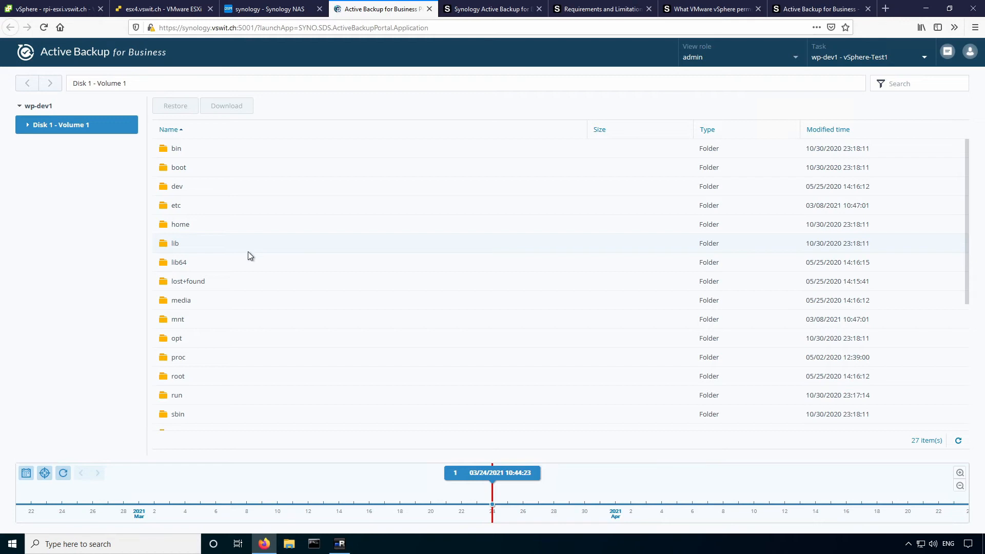
pyautogui.scroll(-3)
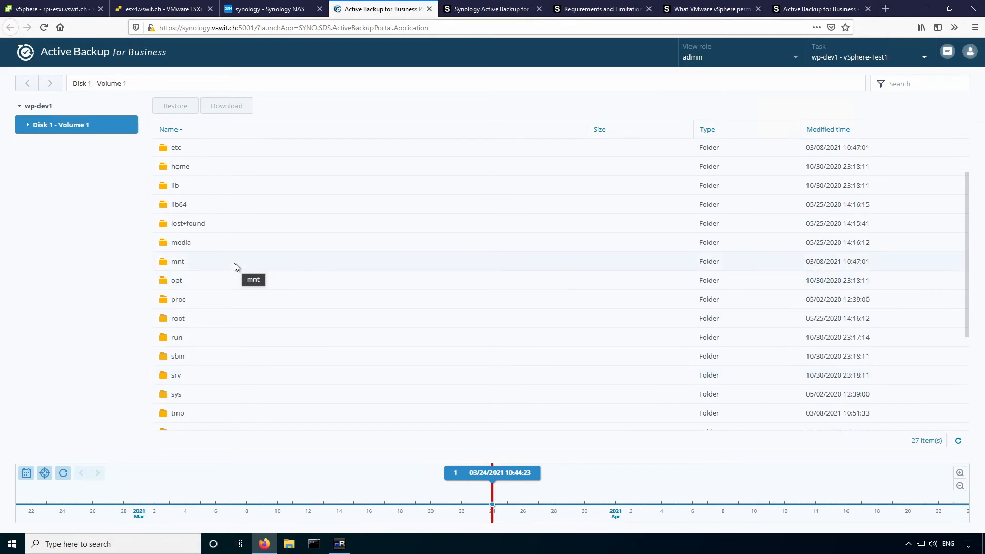
pyautogui.doubleClick(180, 165)
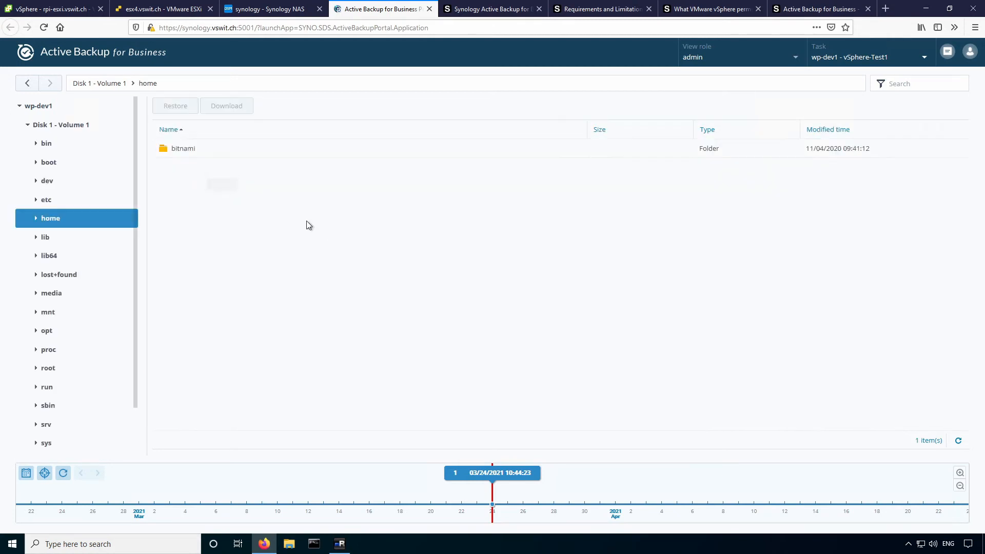
pyautogui.doubleClick(183, 148)
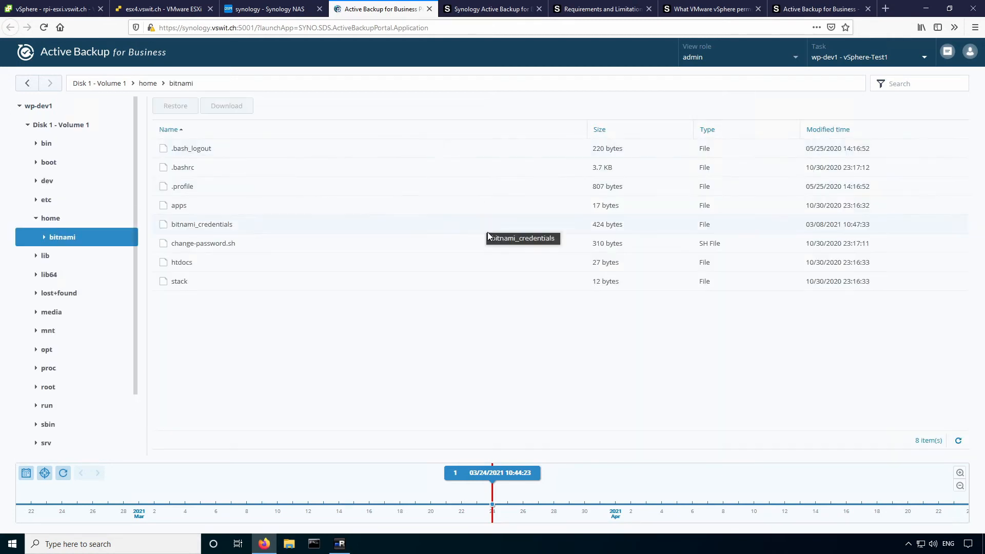
pyautogui.moveTo(431, 403)
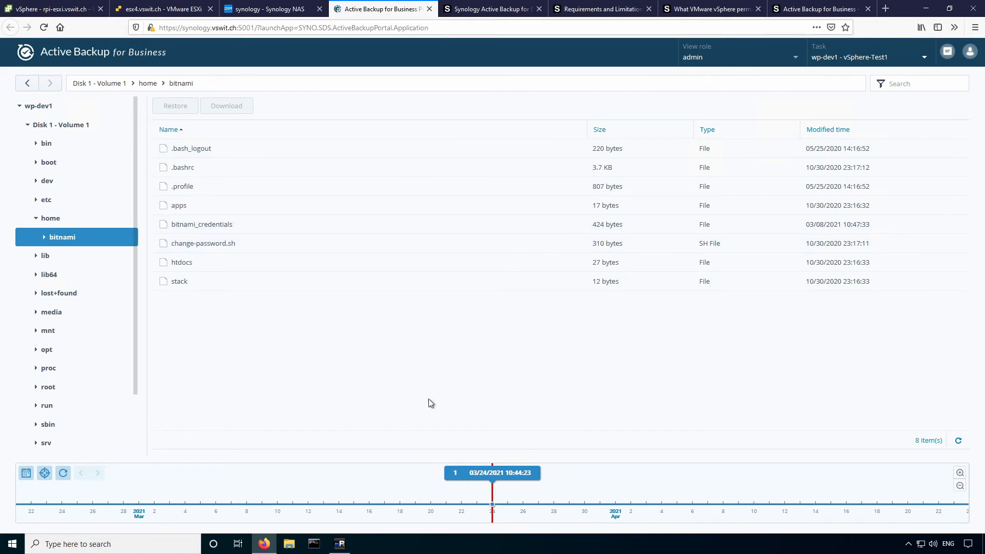
pyautogui.moveTo(203, 283)
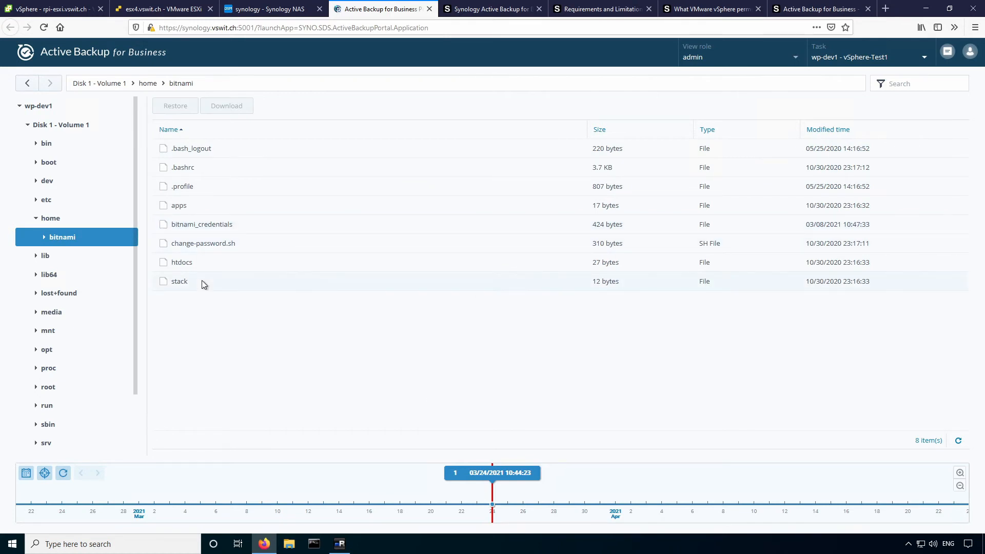
pyautogui.click(179, 281)
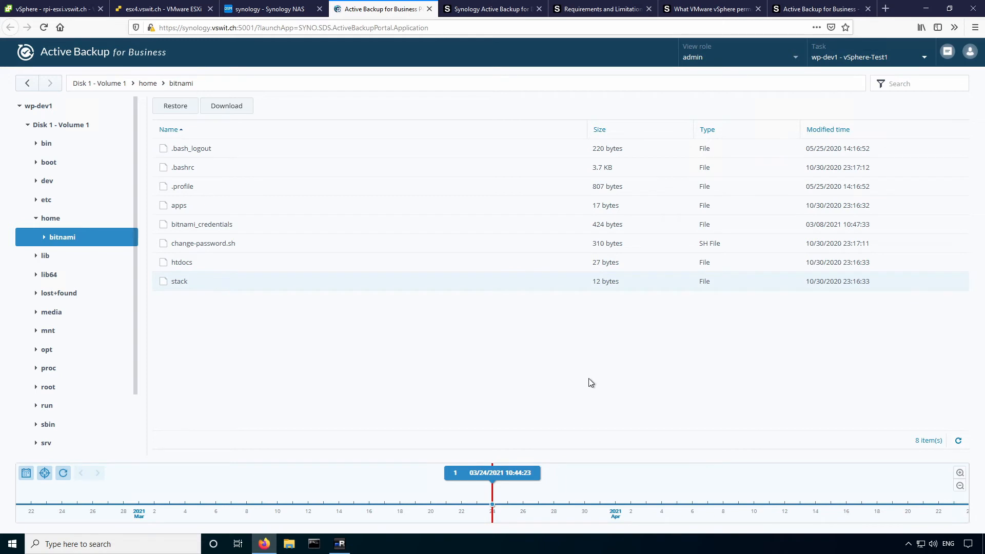
pyautogui.moveTo(203, 285)
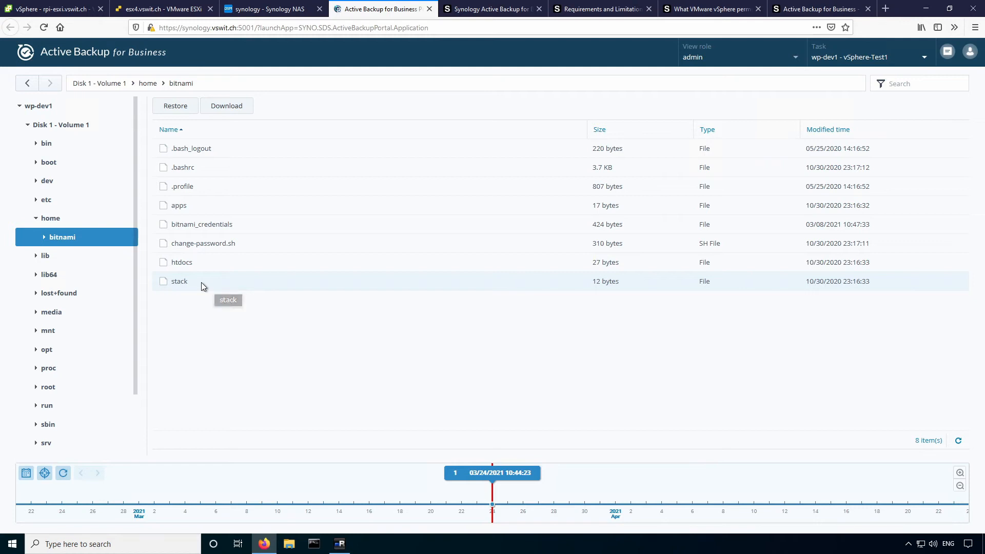
pyautogui.moveTo(201, 286)
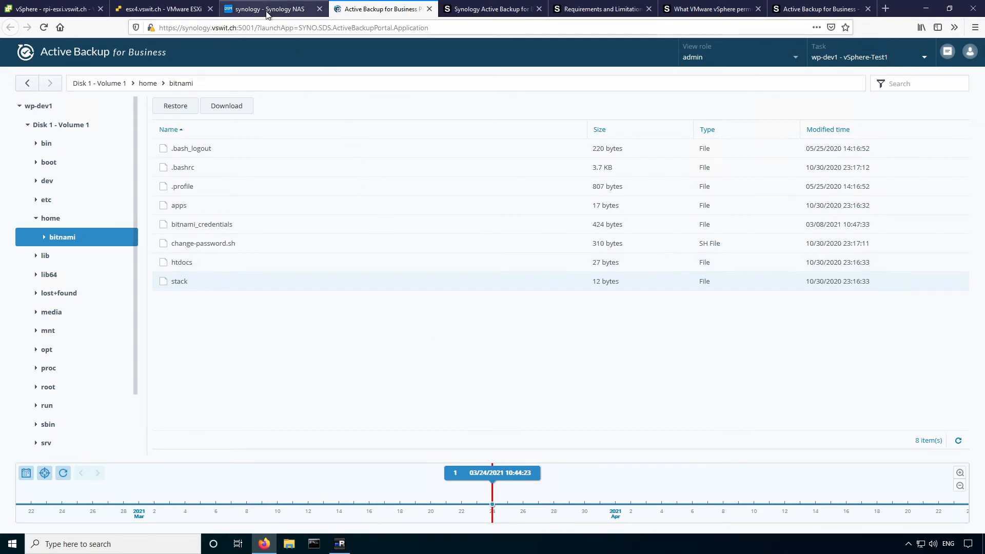
# Start a restore of the vSphere-Test1 task from the Virtual Machine Task List
pyautogui.click(272, 8)
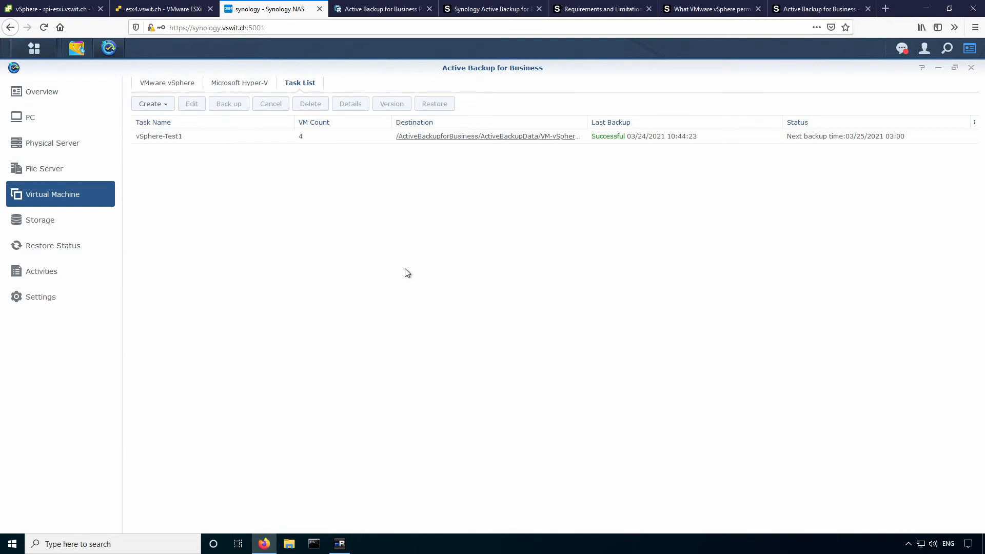
pyautogui.moveTo(183, 137)
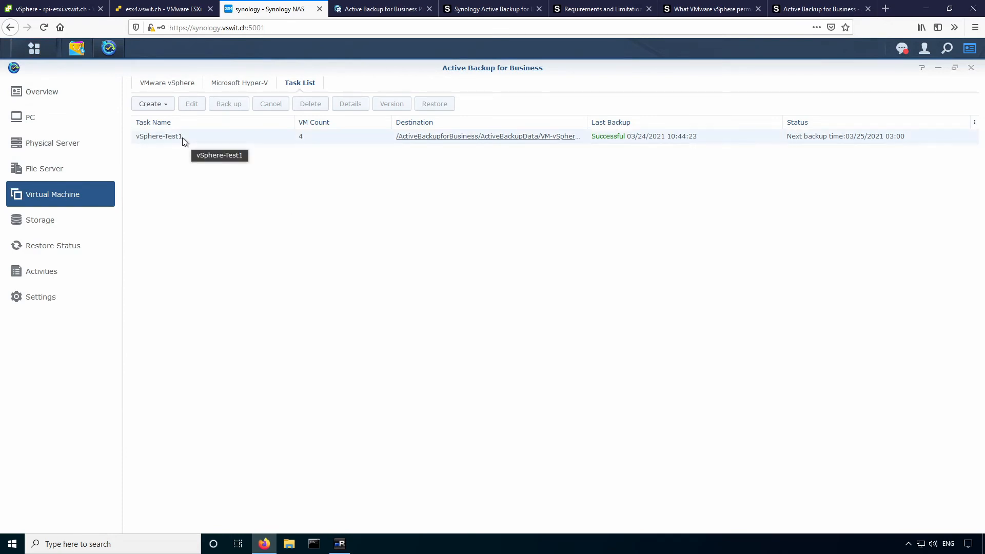
pyautogui.click(159, 136)
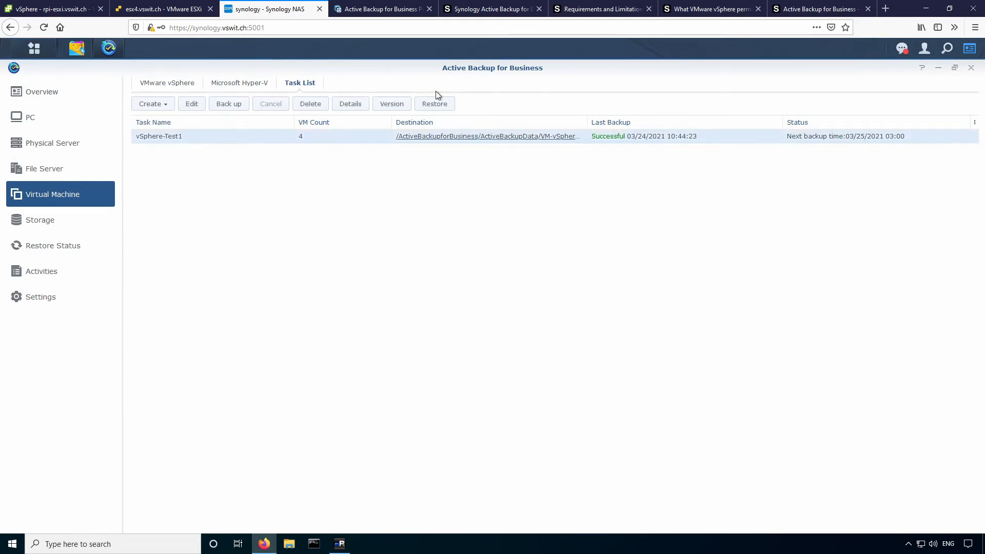
pyautogui.moveTo(434, 104)
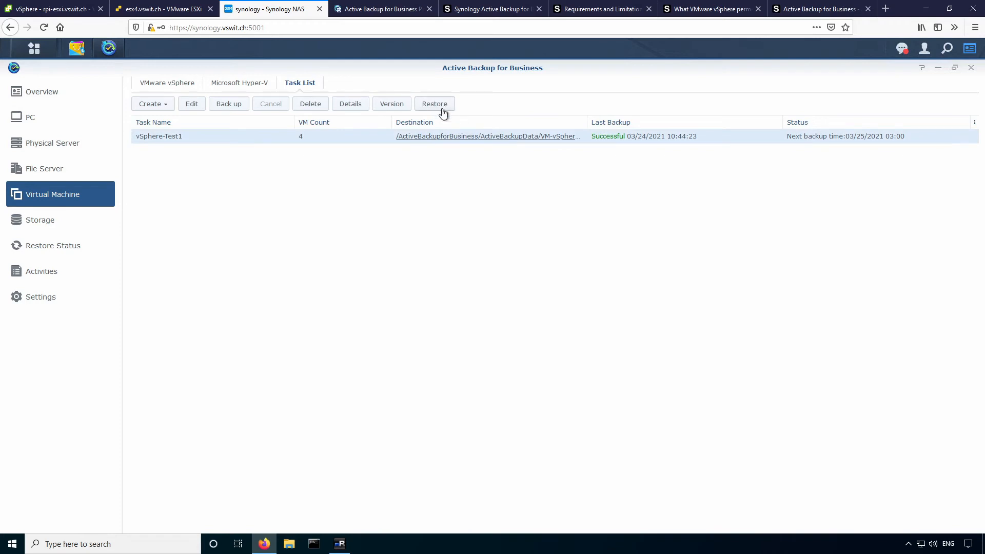
pyautogui.click(434, 104)
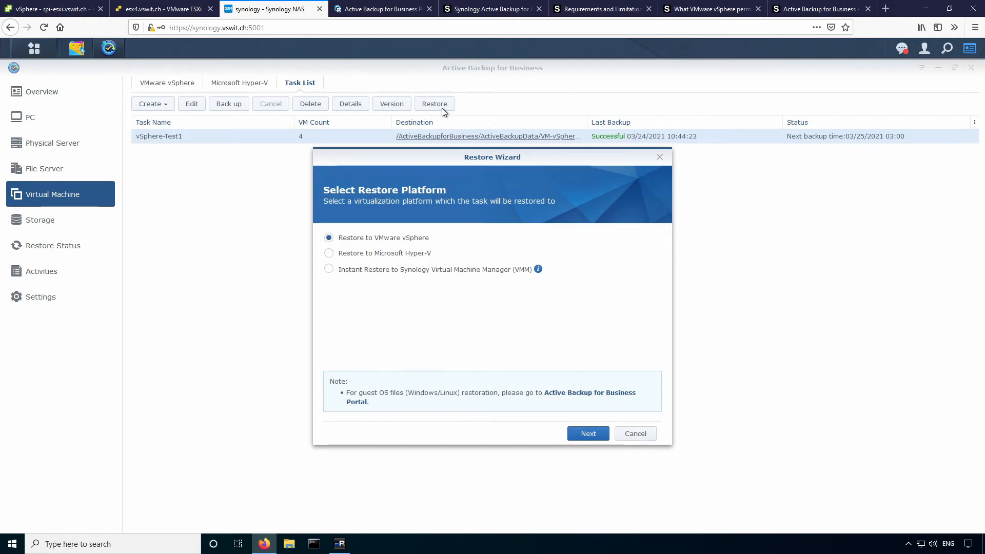
pyautogui.moveTo(403, 310)
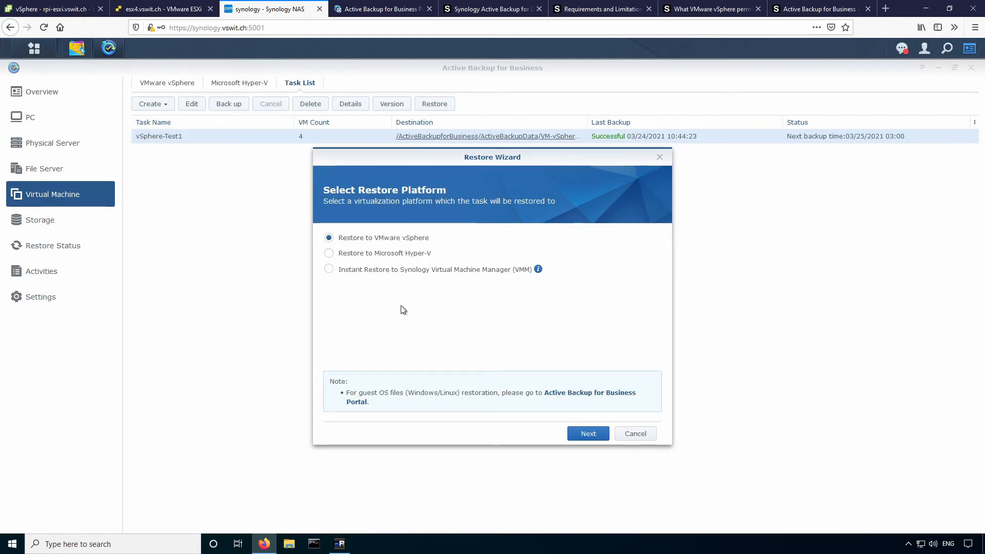
pyautogui.moveTo(456, 279)
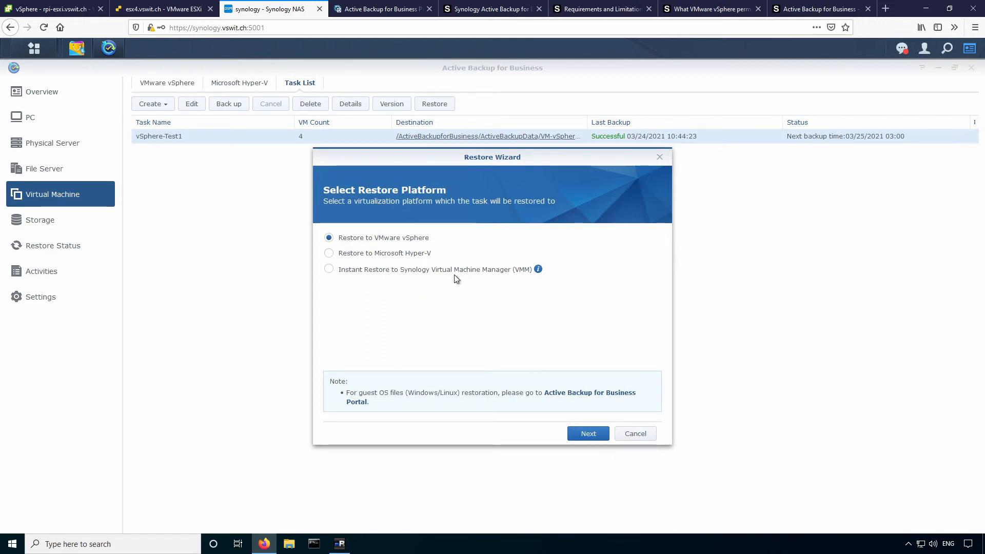
pyautogui.moveTo(497, 284)
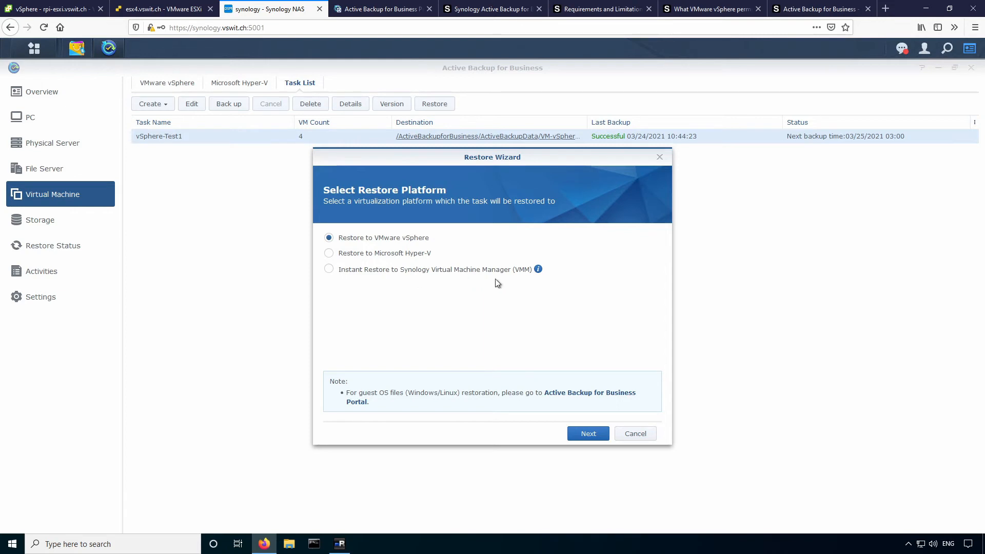
pyautogui.moveTo(566, 302)
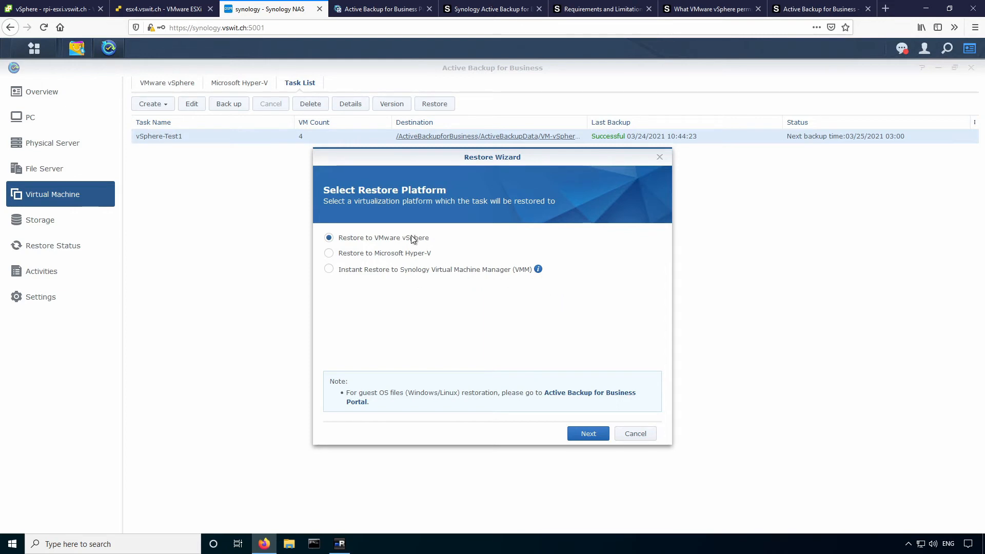
# Choose a full VMware vSphere restore of wp-dev1 from restore point 03/24/2021 10:41:35
pyautogui.click(587, 433)
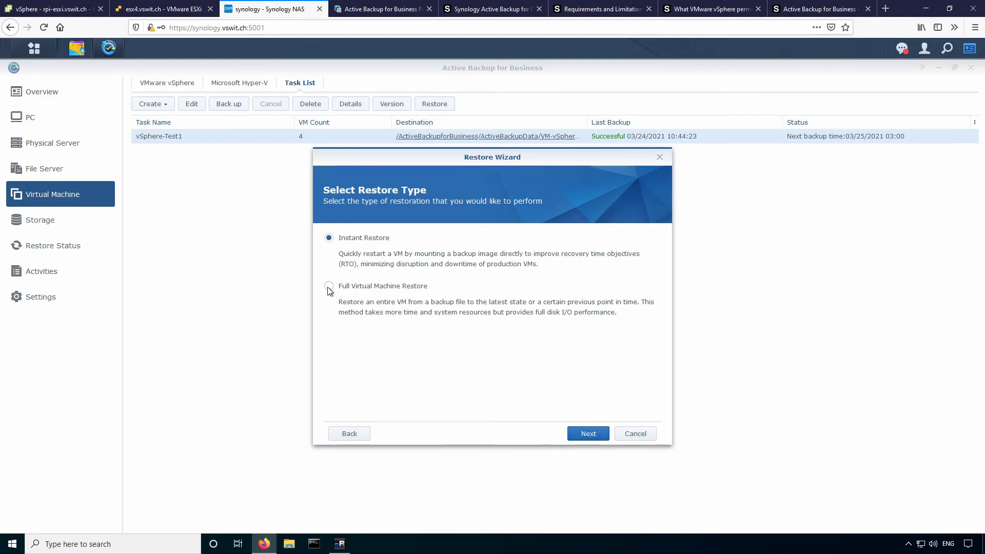
pyautogui.click(328, 285)
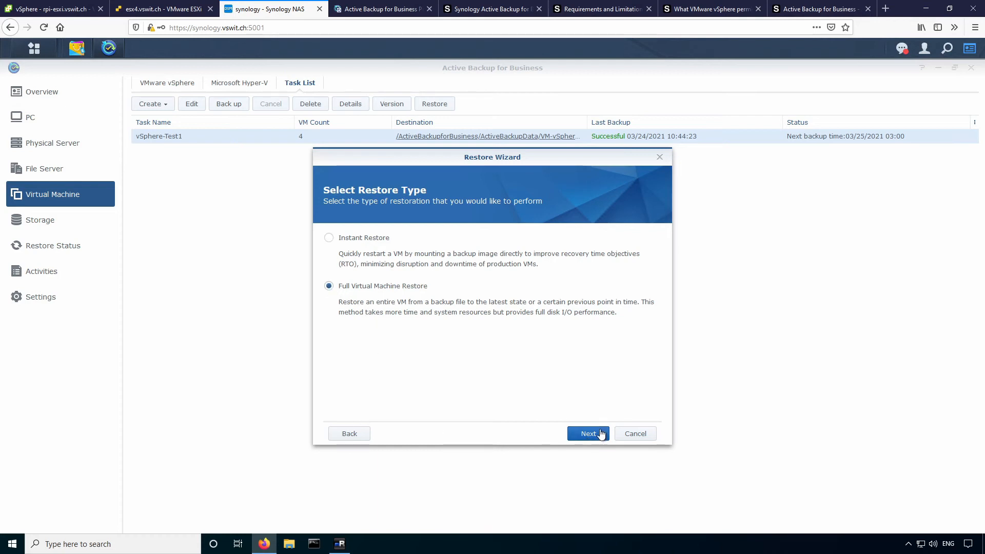
pyautogui.click(588, 433)
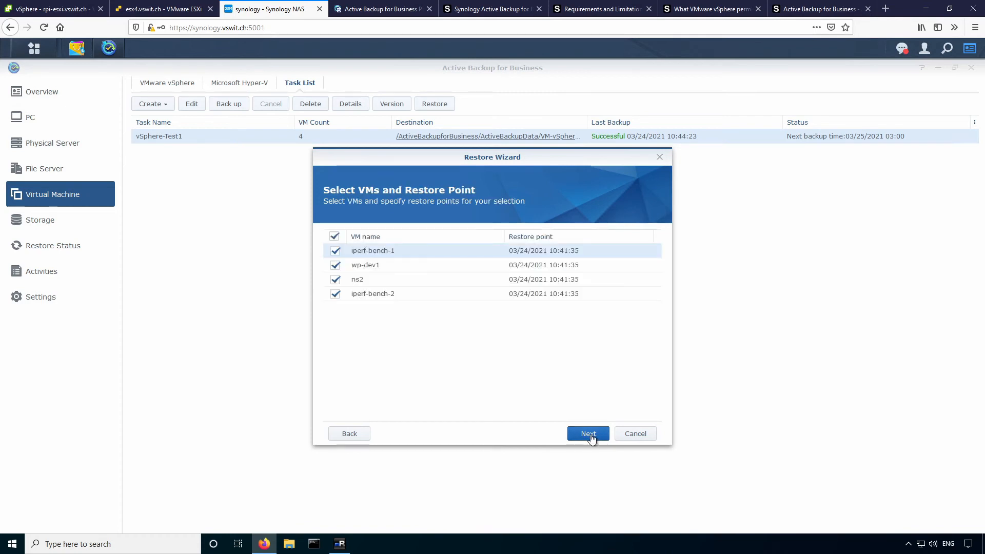
pyautogui.moveTo(341, 258)
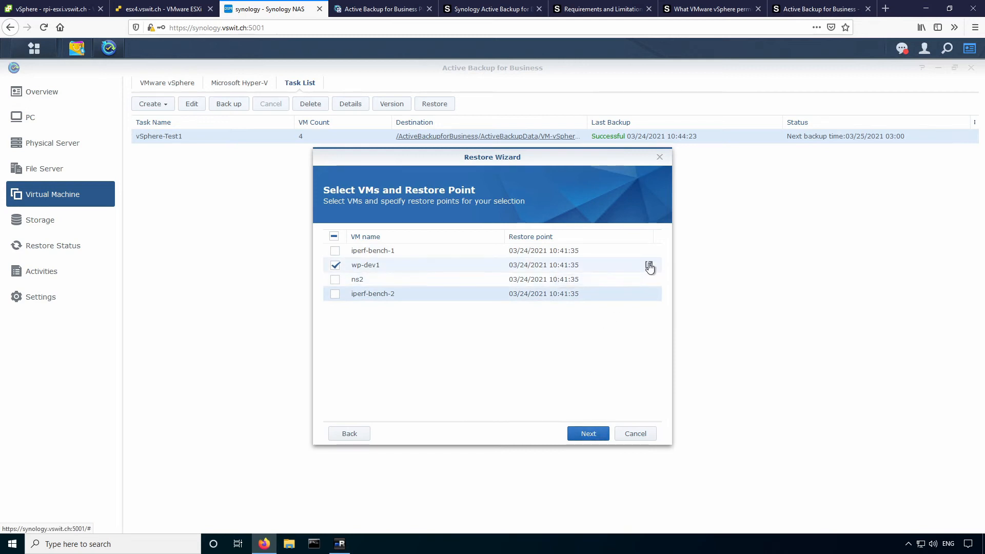
pyautogui.click(649, 264)
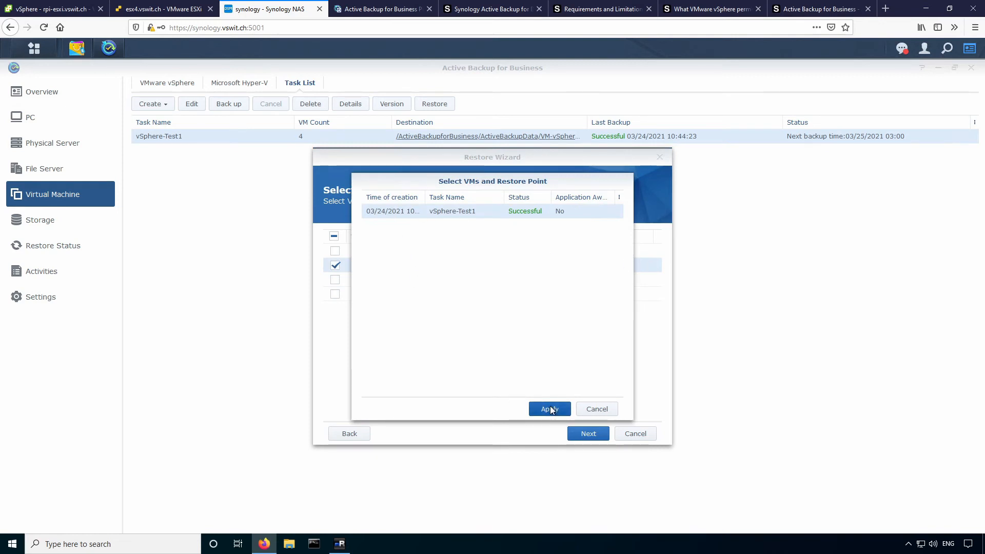
pyautogui.click(548, 409)
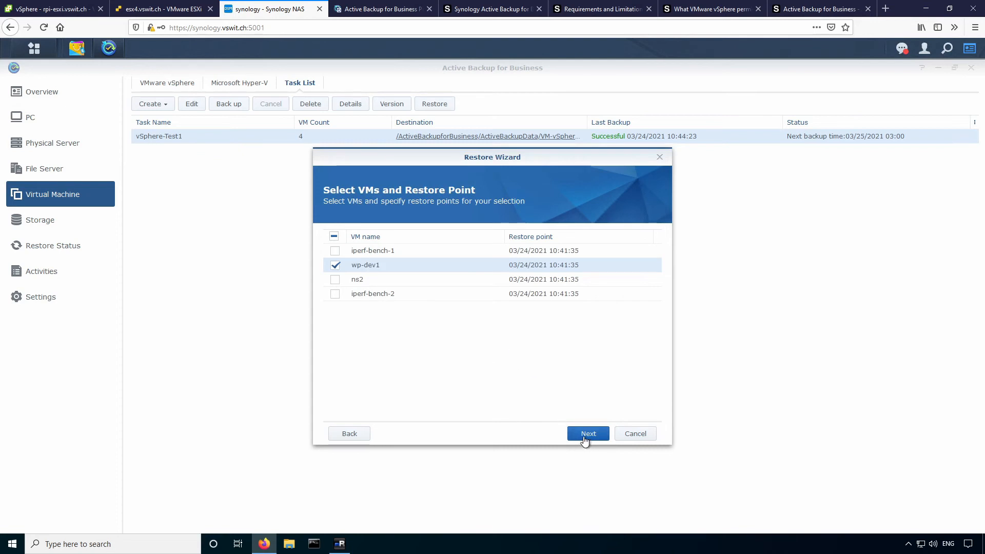
# Choose Restore to a new location with Regenerate MAC address kept enabled
pyautogui.click(587, 433)
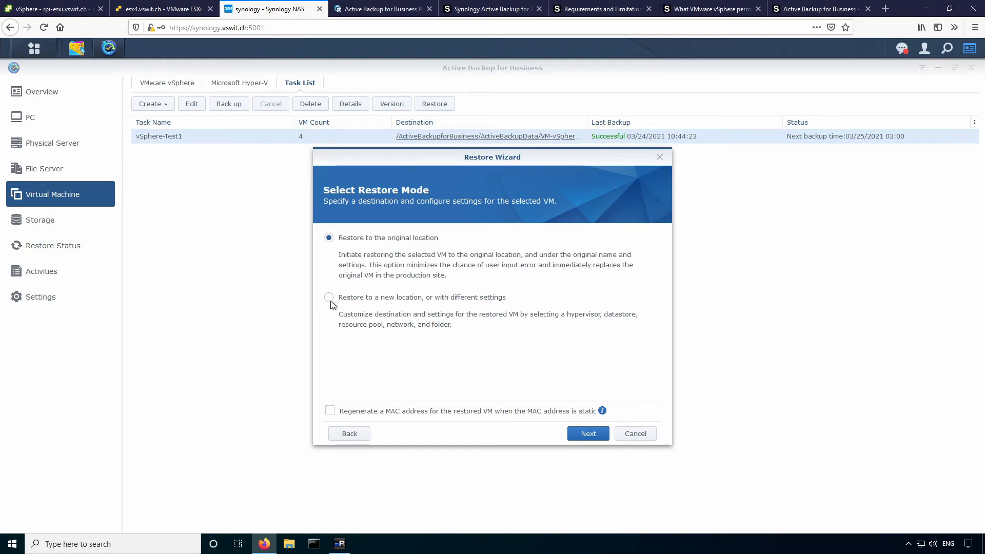
pyautogui.click(329, 296)
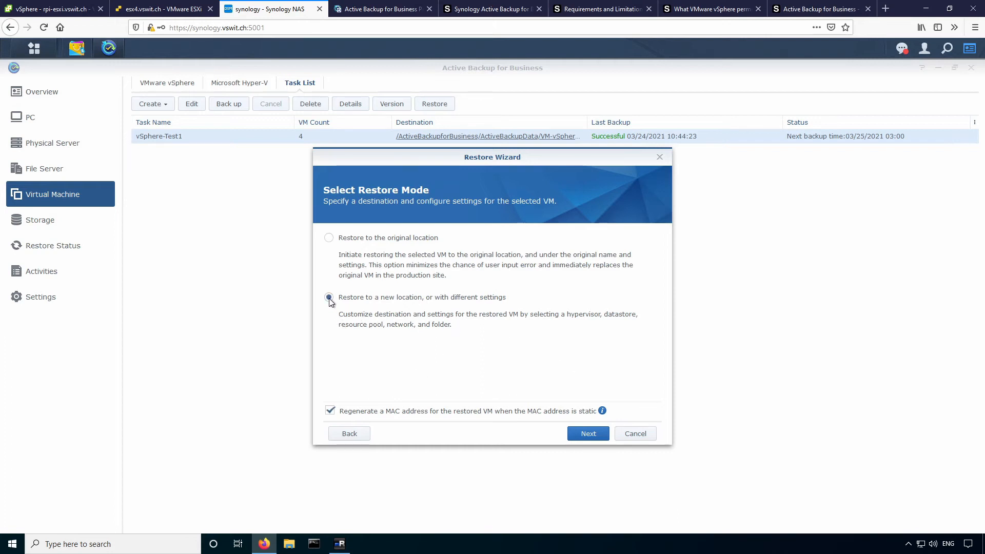
pyautogui.click(328, 297)
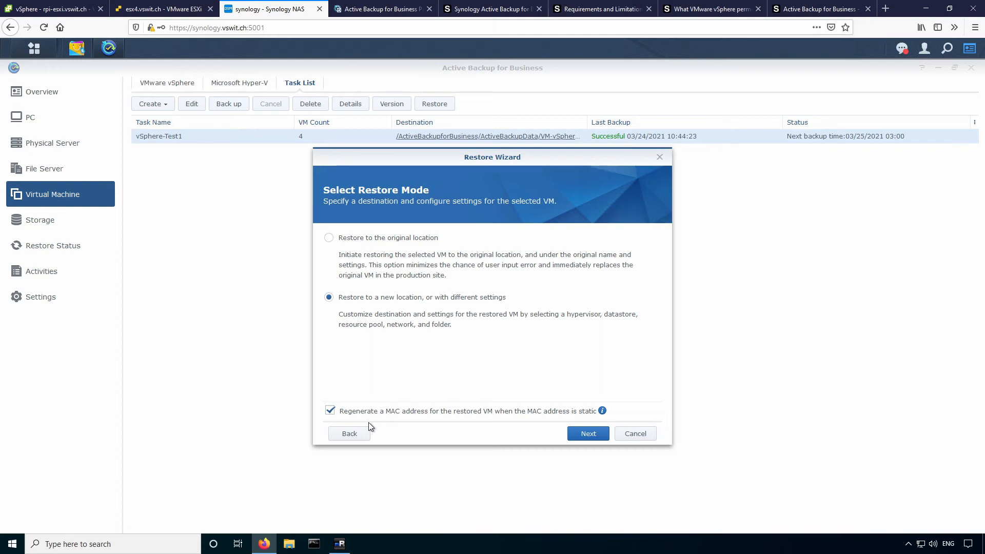
pyautogui.moveTo(378, 314)
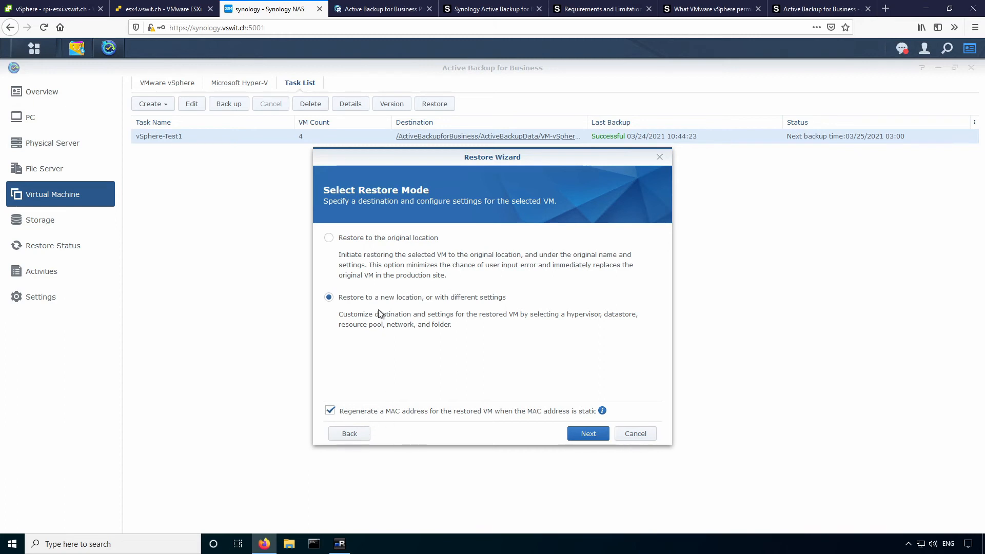
pyautogui.moveTo(514, 488)
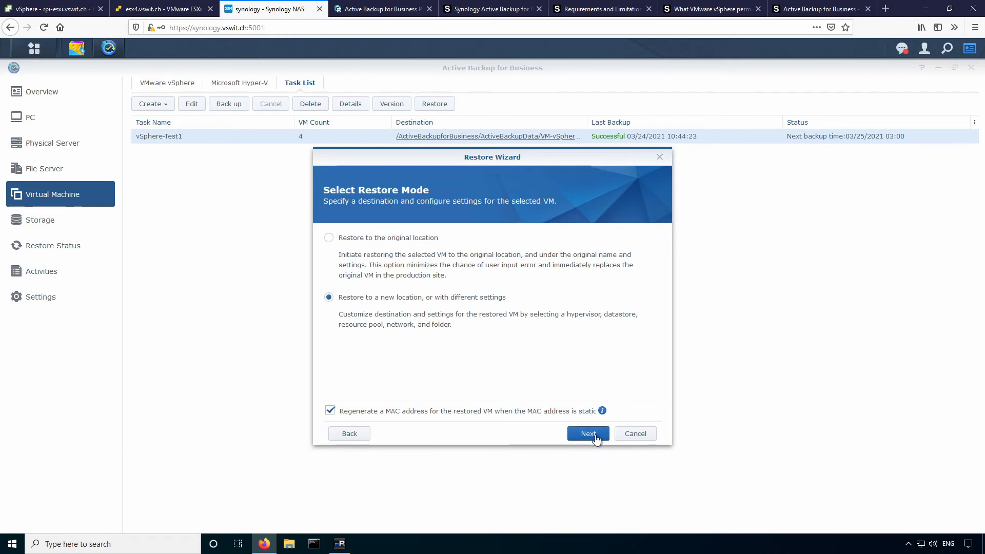
pyautogui.click(587, 433)
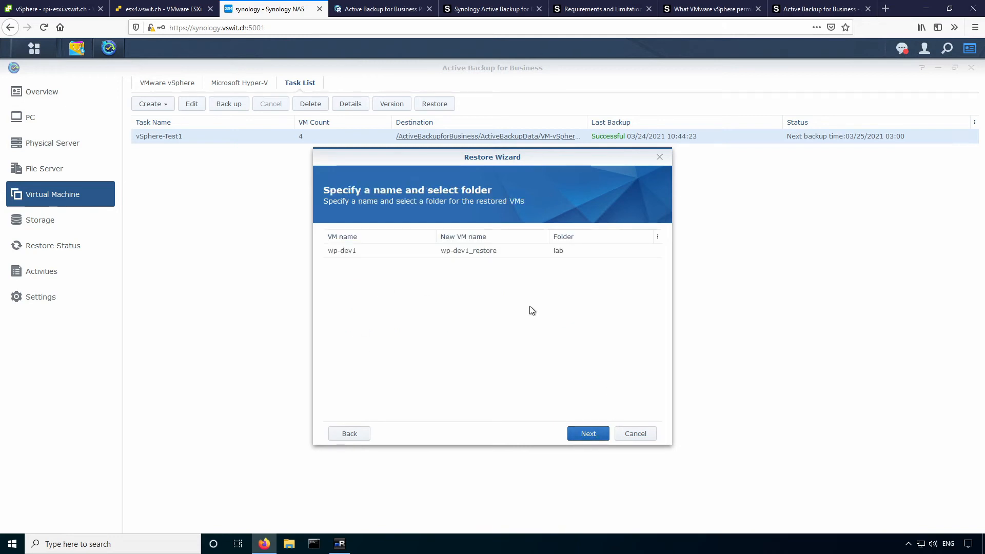
pyautogui.moveTo(454, 262)
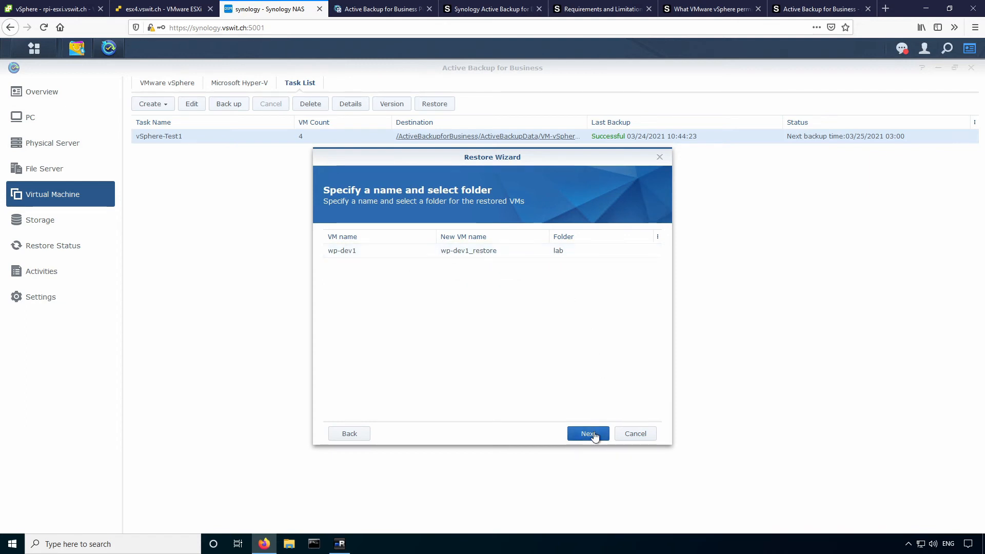
# Keep wp-dev1_restore on esx2, choose the shared-nvme datastore and dvpg-vlan10 network, and start restoring
pyautogui.click(587, 433)
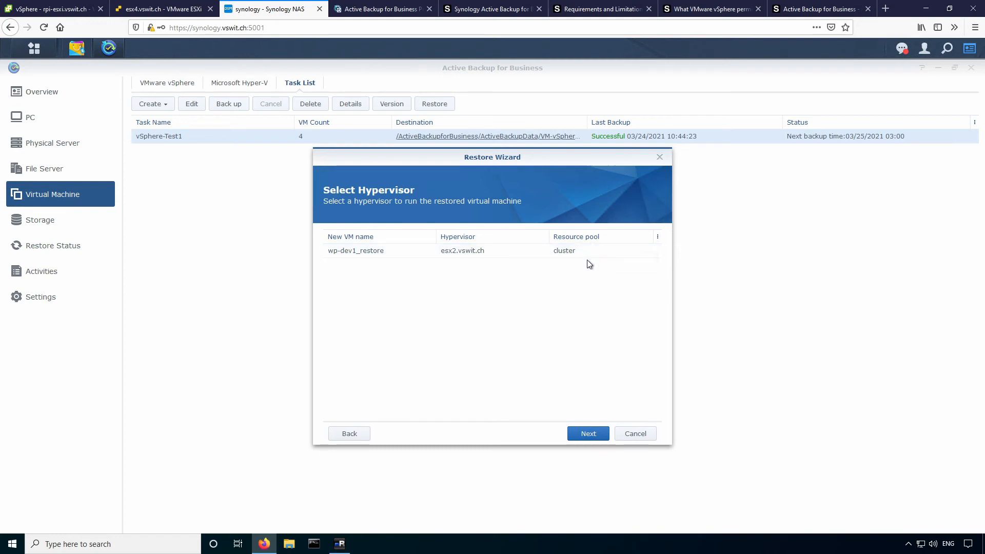
pyautogui.click(587, 433)
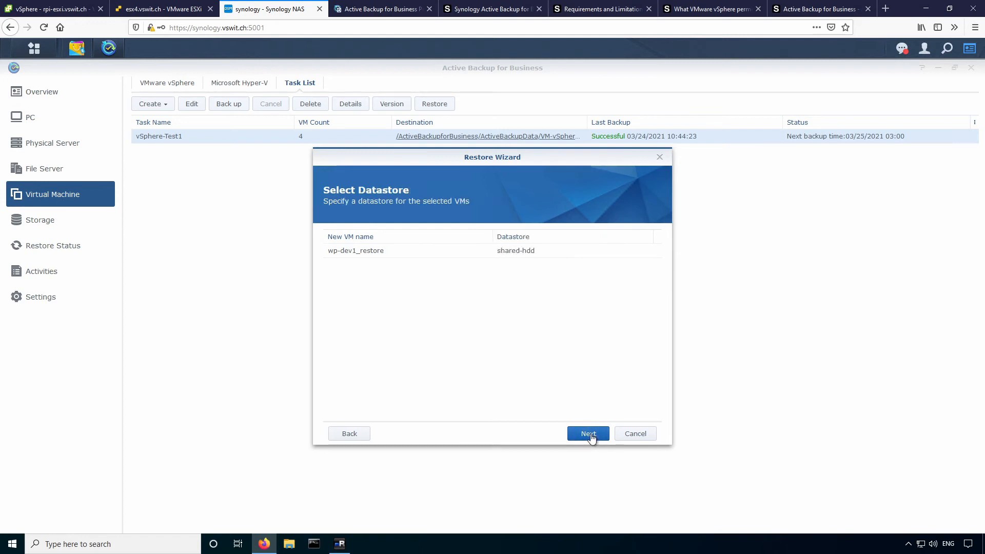
pyautogui.moveTo(399, 272)
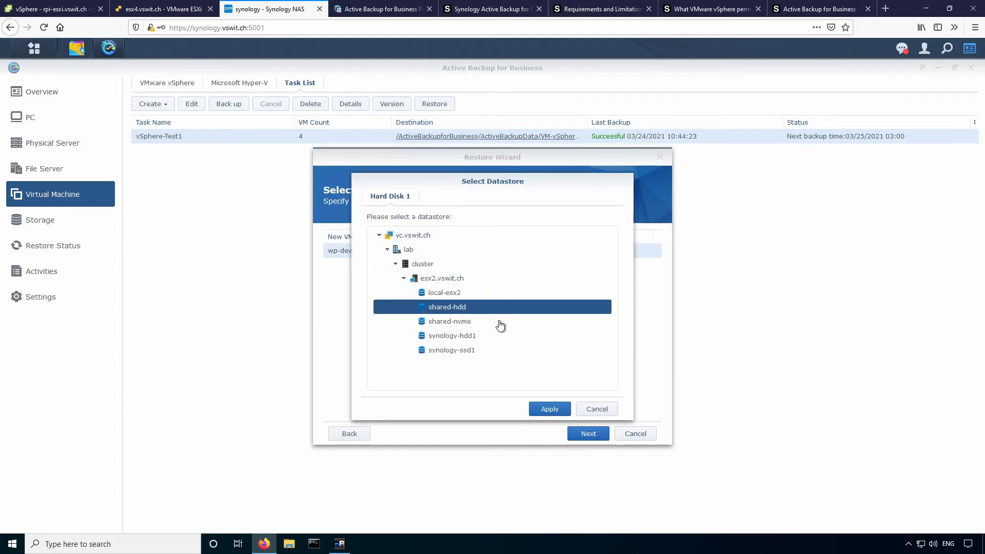
pyautogui.moveTo(463, 322)
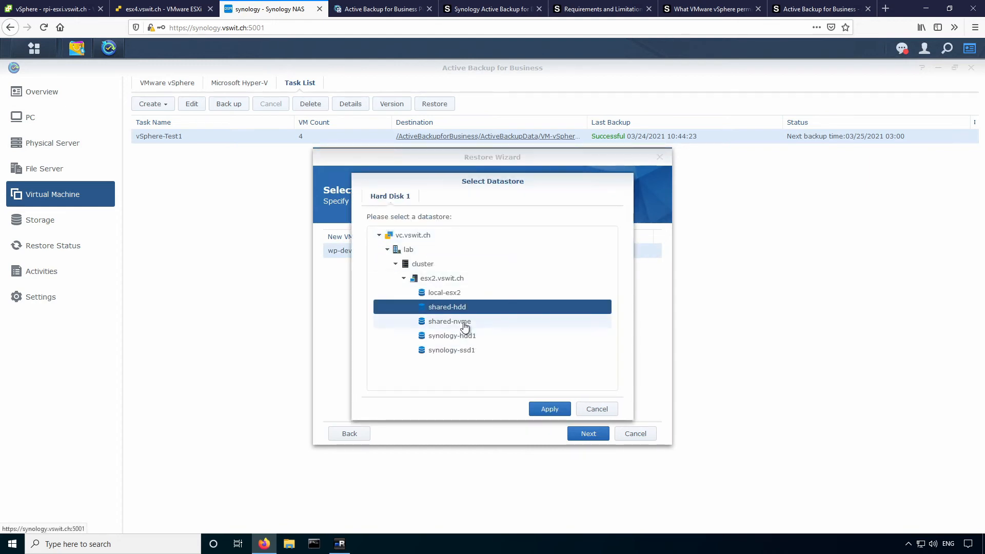
pyautogui.click(448, 321)
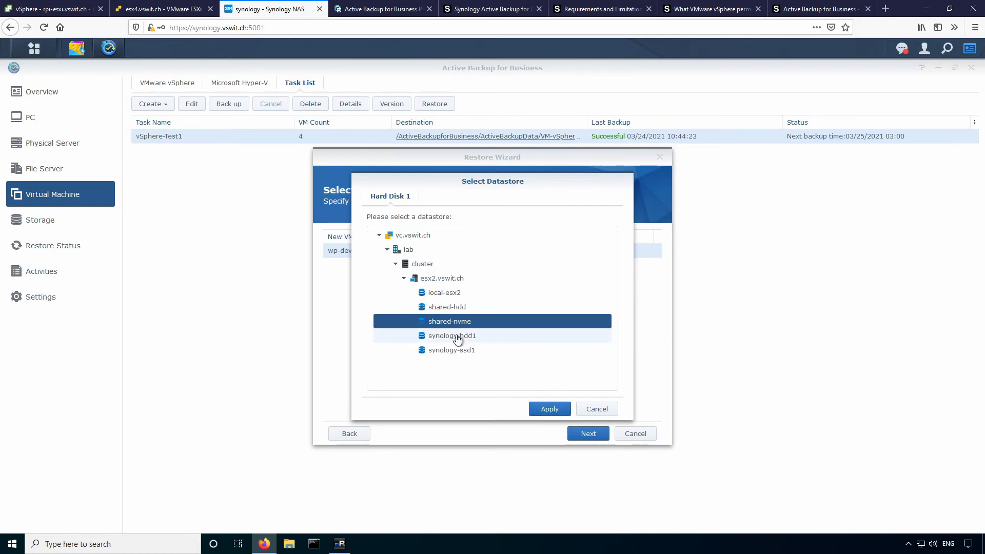
pyautogui.click(548, 408)
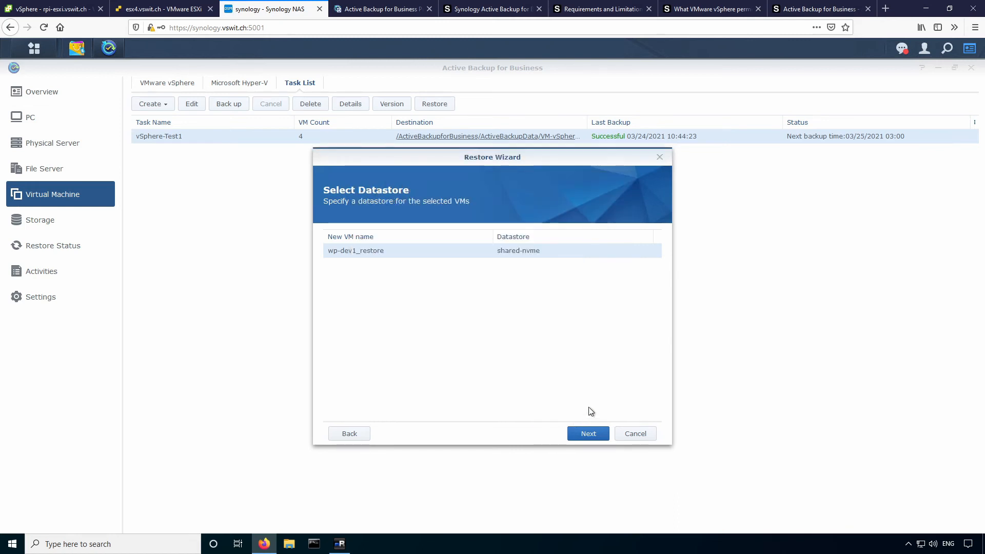
pyautogui.click(587, 434)
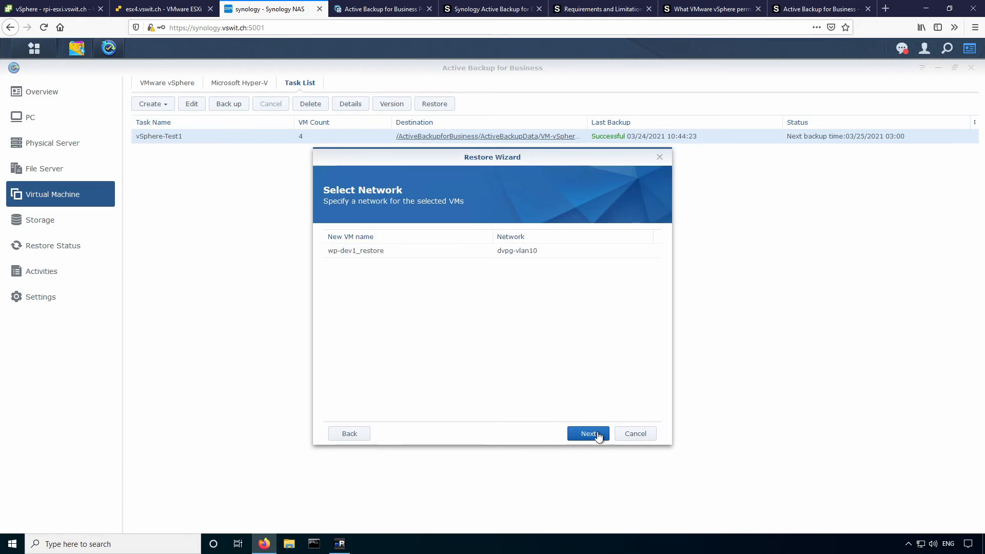
pyautogui.moveTo(590, 439)
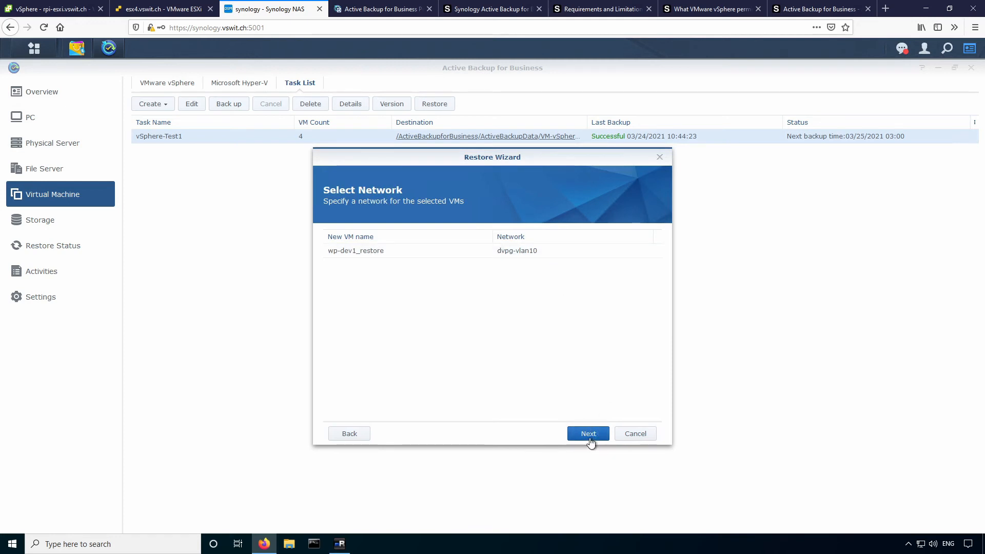
pyautogui.click(587, 434)
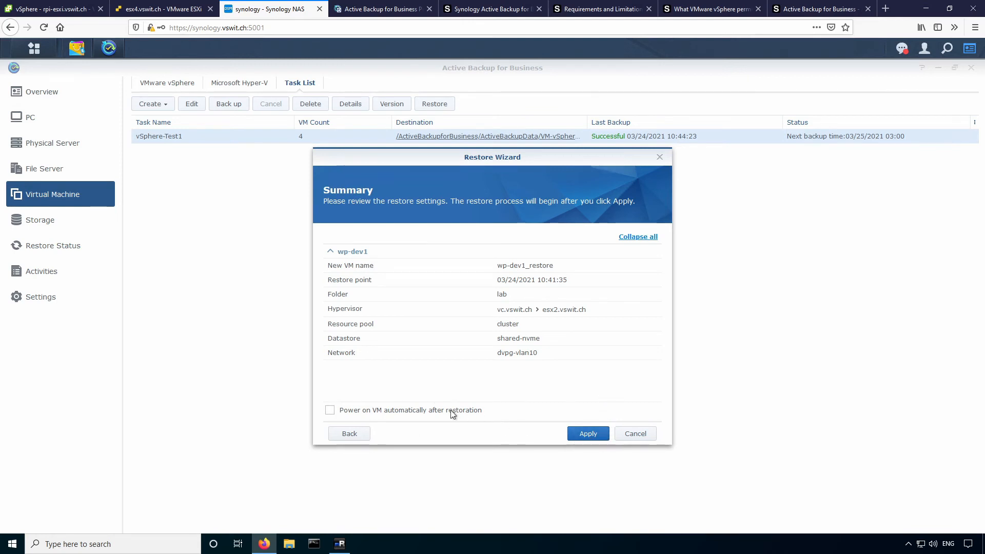
pyautogui.moveTo(562, 444)
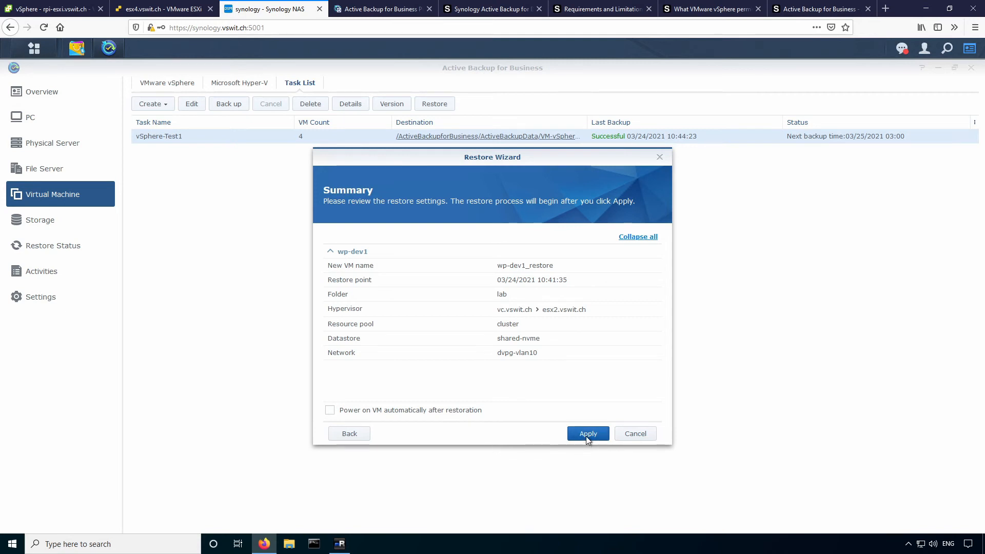
pyautogui.click(586, 433)
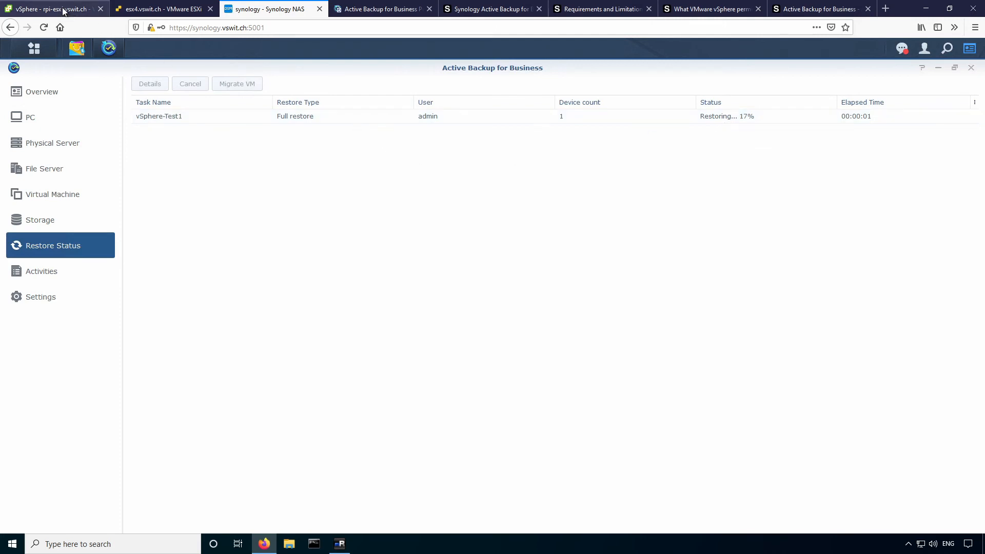
# Inspect the temporary wp-dev1_restore_2021-03-24_10-52-33 VM on esx2 in vSphere Client
pyautogui.click(50, 8)
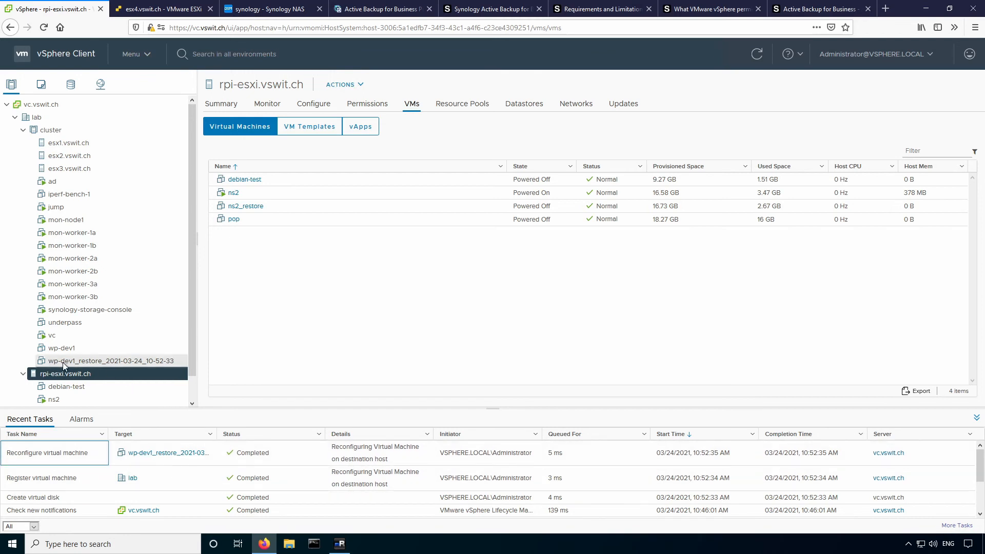
pyautogui.click(109, 360)
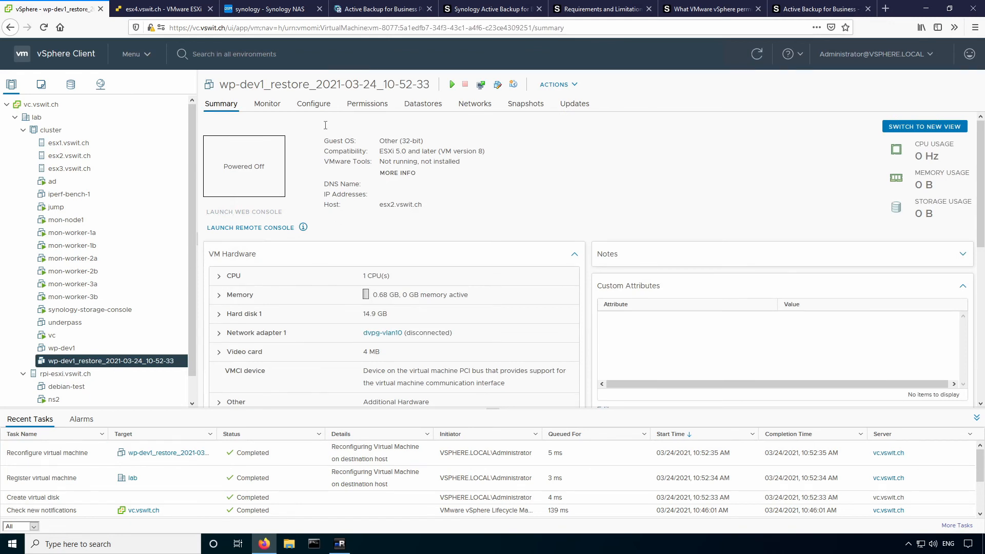
pyautogui.click(266, 8)
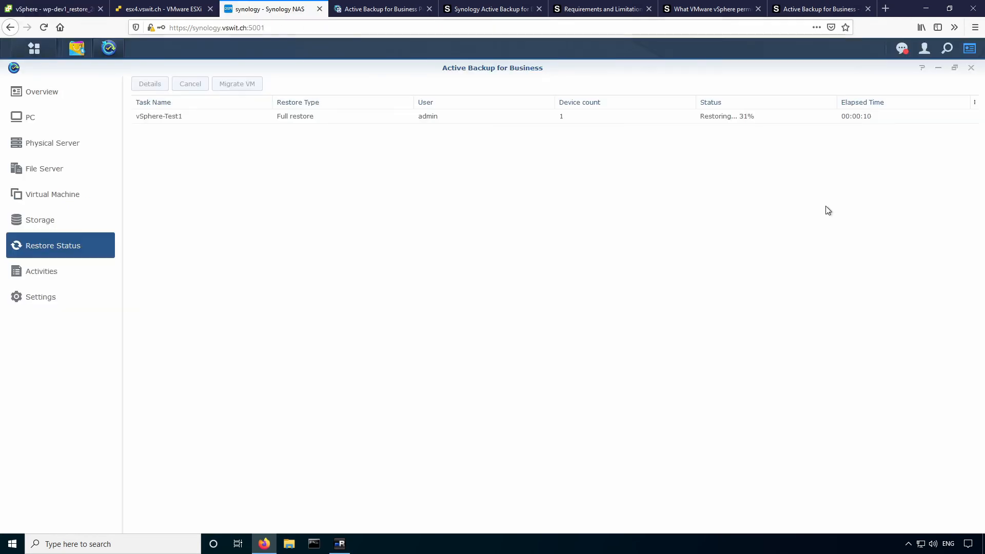
pyautogui.moveTo(719, 130)
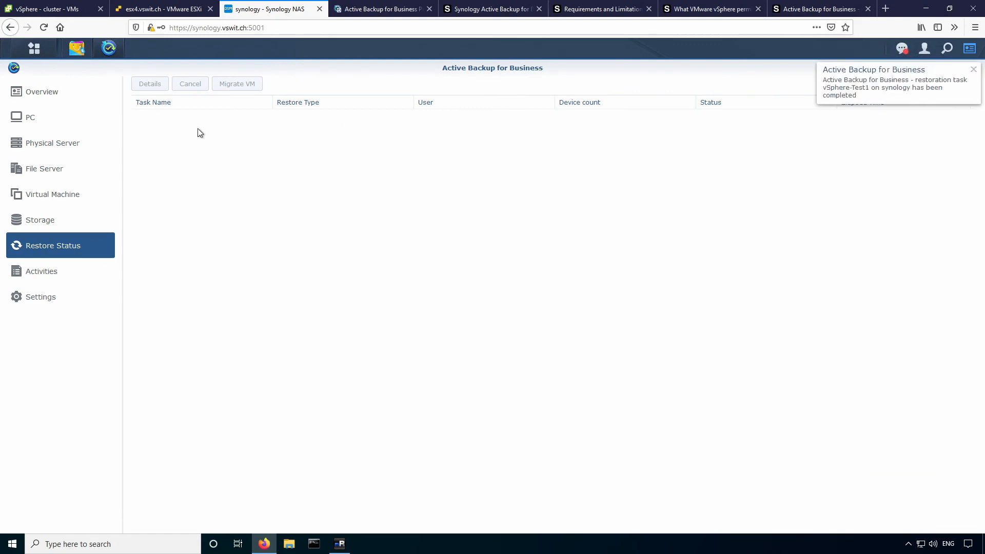
pyautogui.moveTo(938, 86)
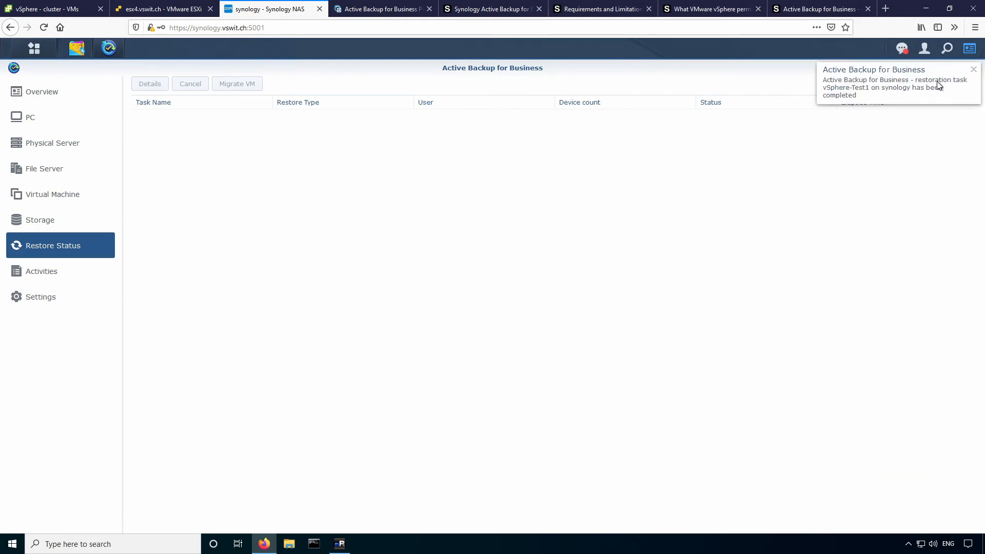
# Dismiss the vSphere-Test1 restore-completed notification and return to vSphere Client
pyautogui.click(973, 69)
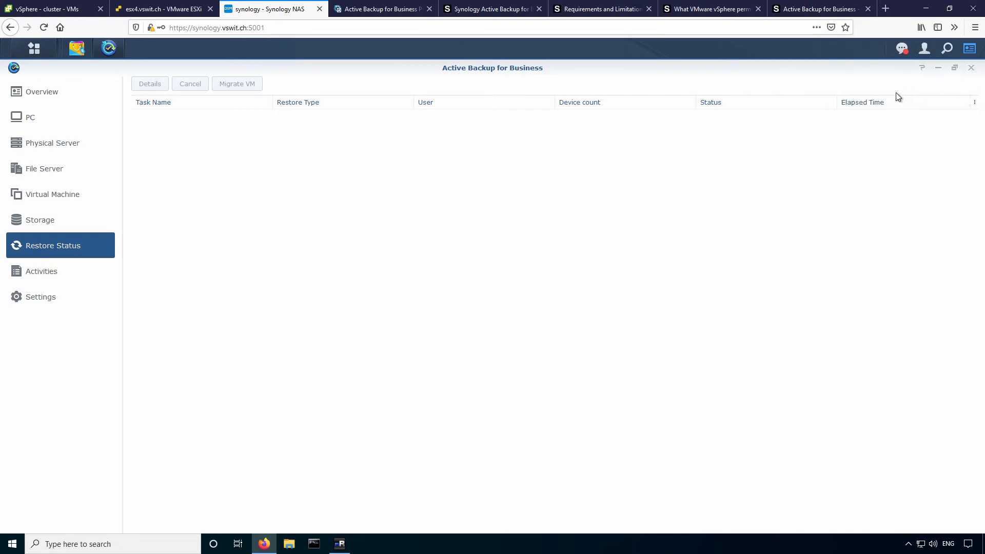
pyautogui.moveTo(34, 49)
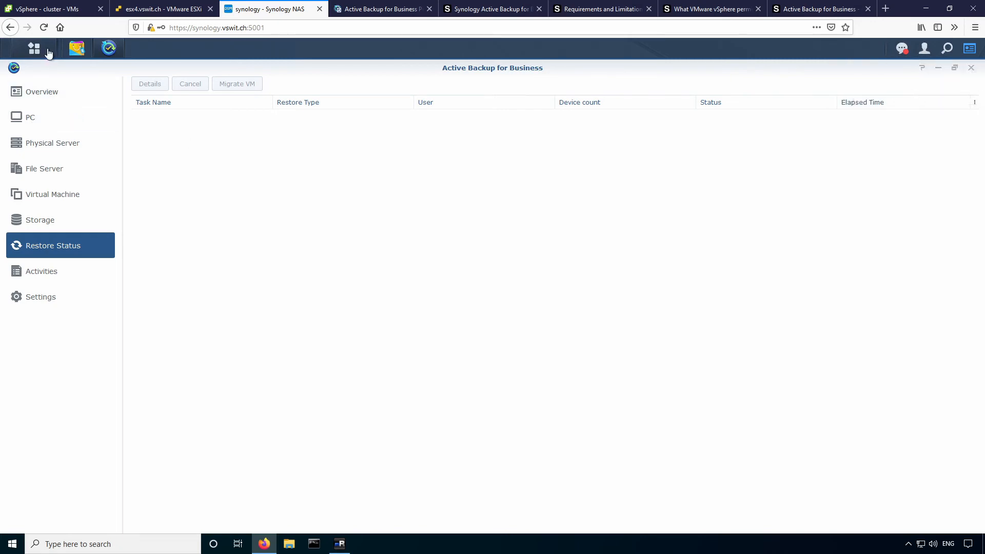
pyautogui.click(53, 9)
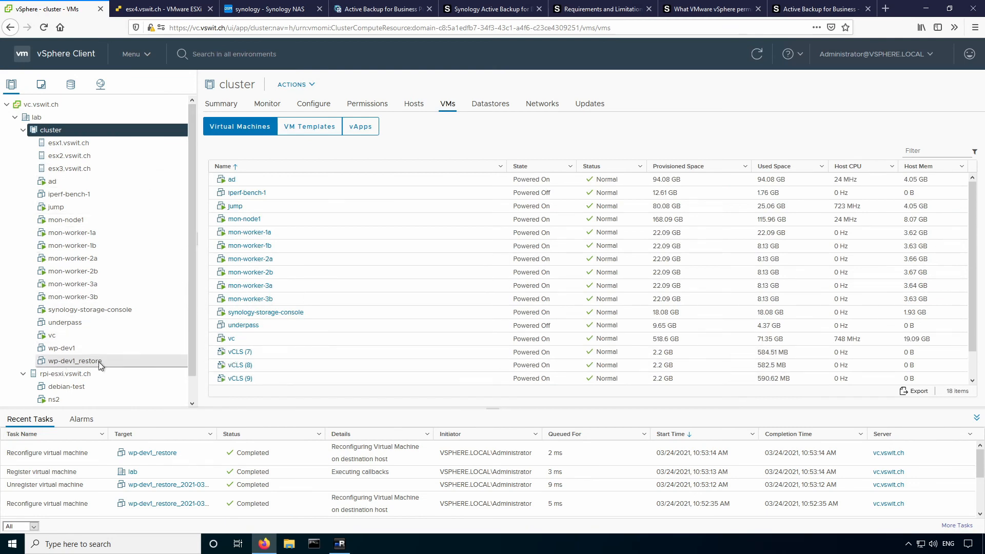
# Confirm wp-dev1_restore's 14.9 GB Hard disk 1 is thin-provisioned on shared-nvme
pyautogui.click(74, 361)
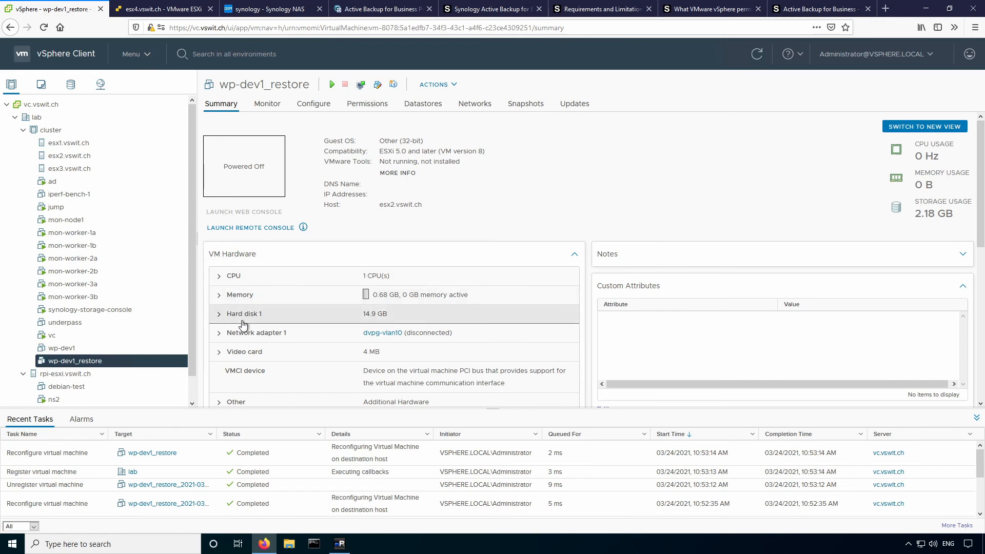
pyautogui.click(218, 313)
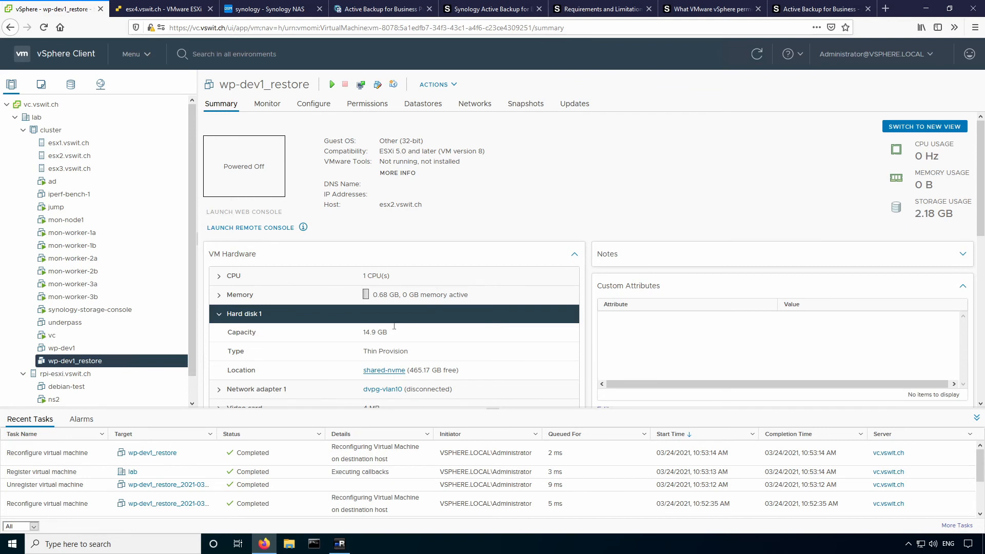
pyautogui.click(271, 8)
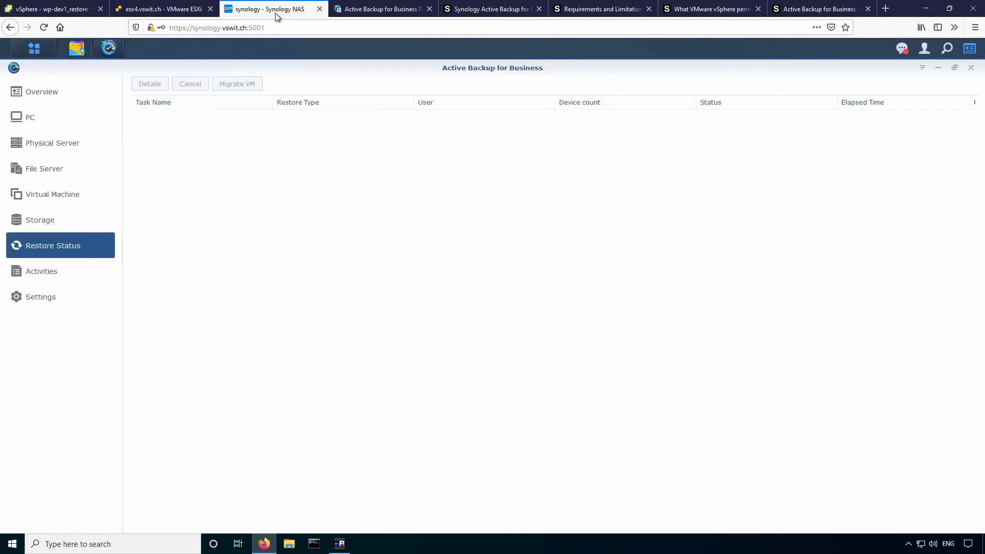
pyautogui.moveTo(281, 179)
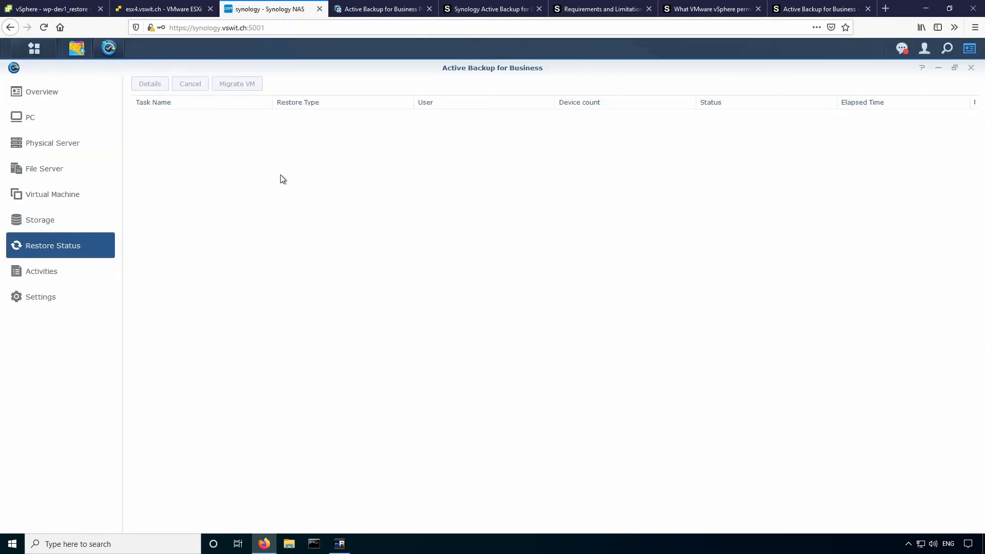
pyautogui.moveTo(91, 169)
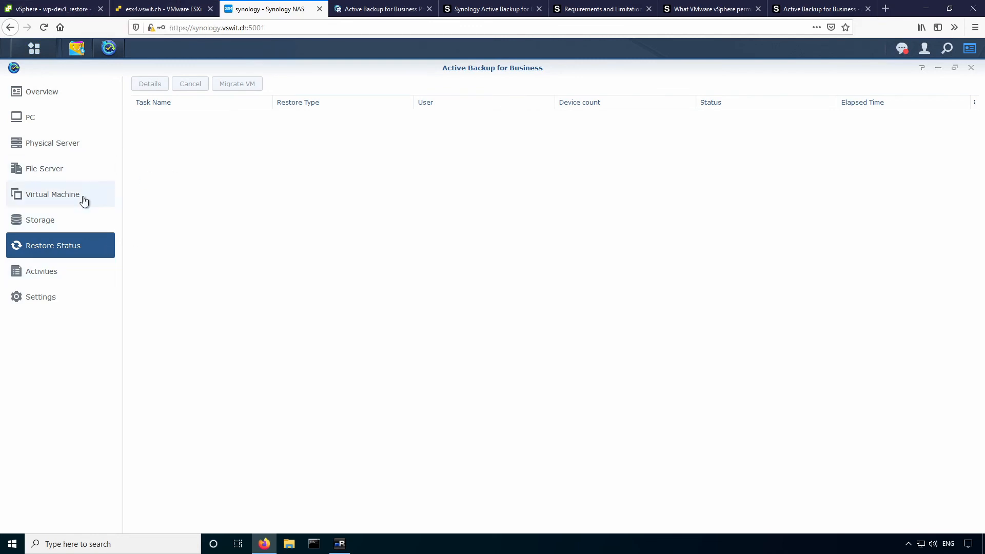
pyautogui.moveTo(68, 224)
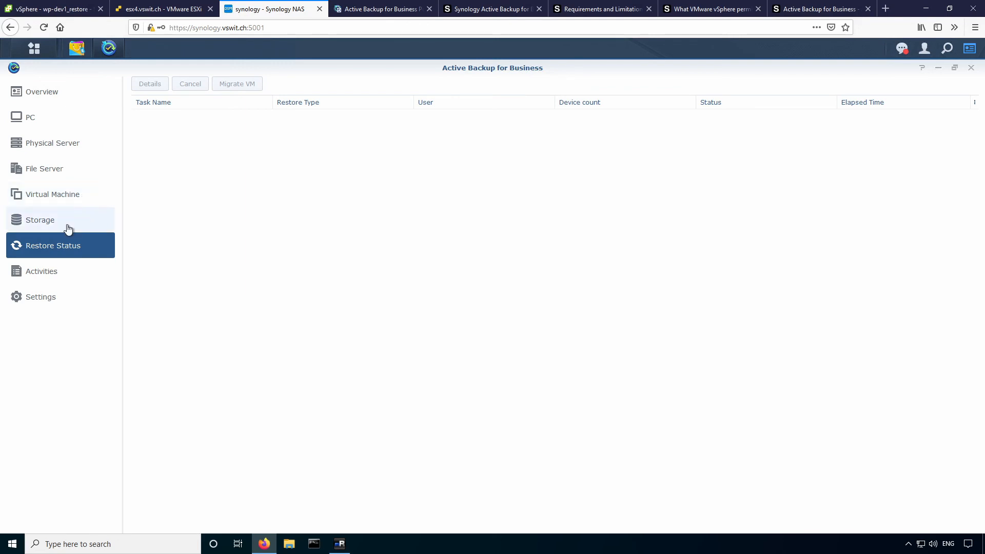
# Open the Virtual Machine Task List showing vSphere-Test1's successful backup
pyautogui.click(53, 193)
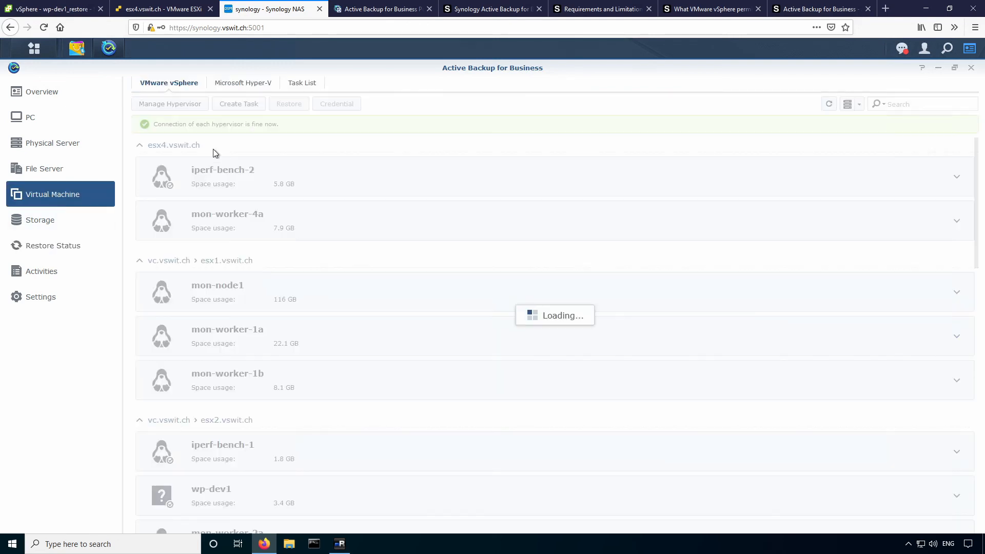
pyautogui.click(300, 82)
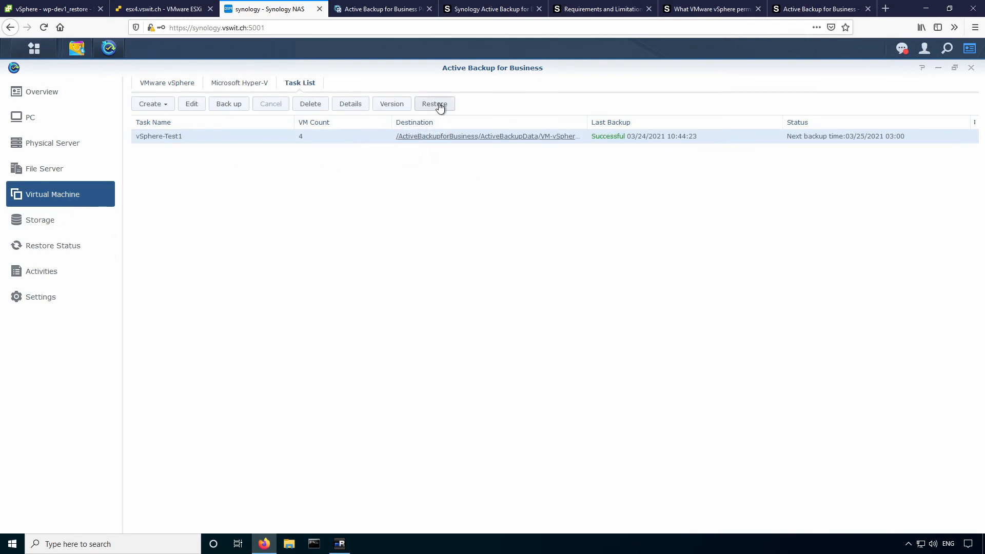
# Start an instant restore of iperf-bench-1 to Synology Virtual Machine Manager from its restore point
pyautogui.click(434, 104)
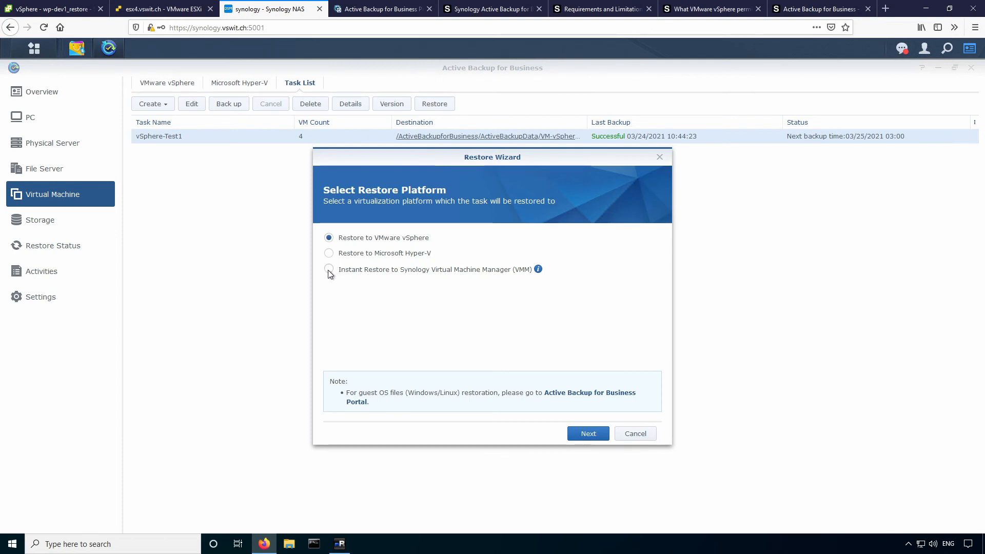
pyautogui.moveTo(422, 280)
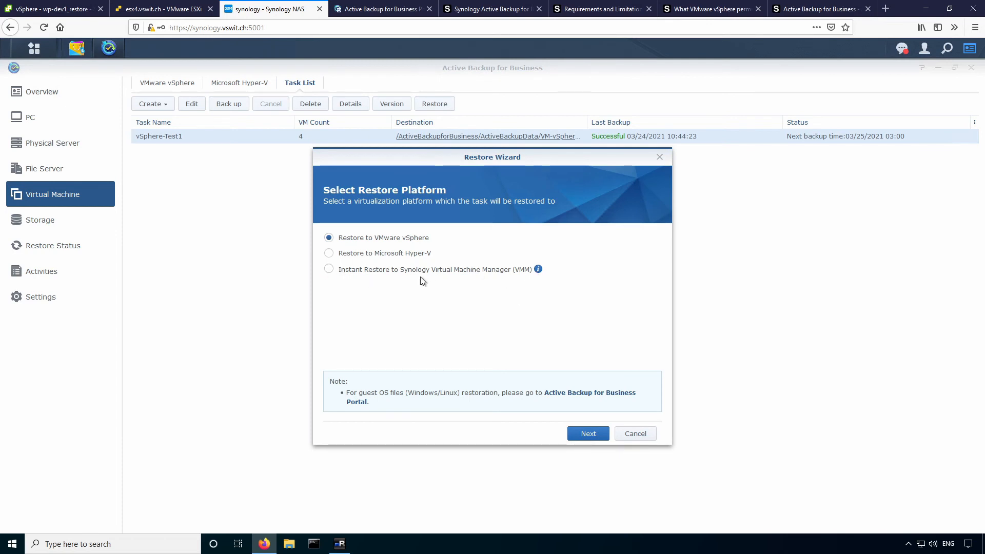
pyautogui.moveTo(337, 273)
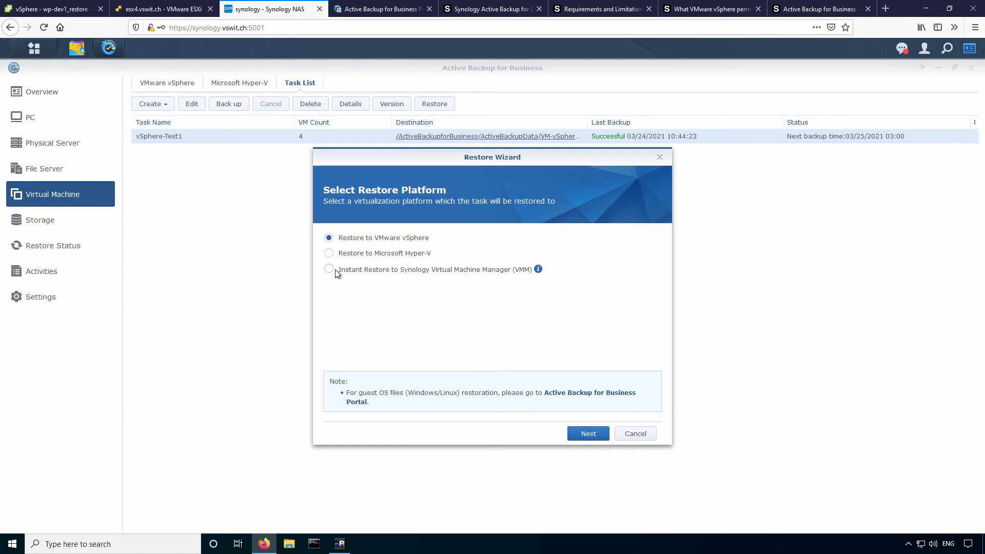
pyautogui.click(329, 269)
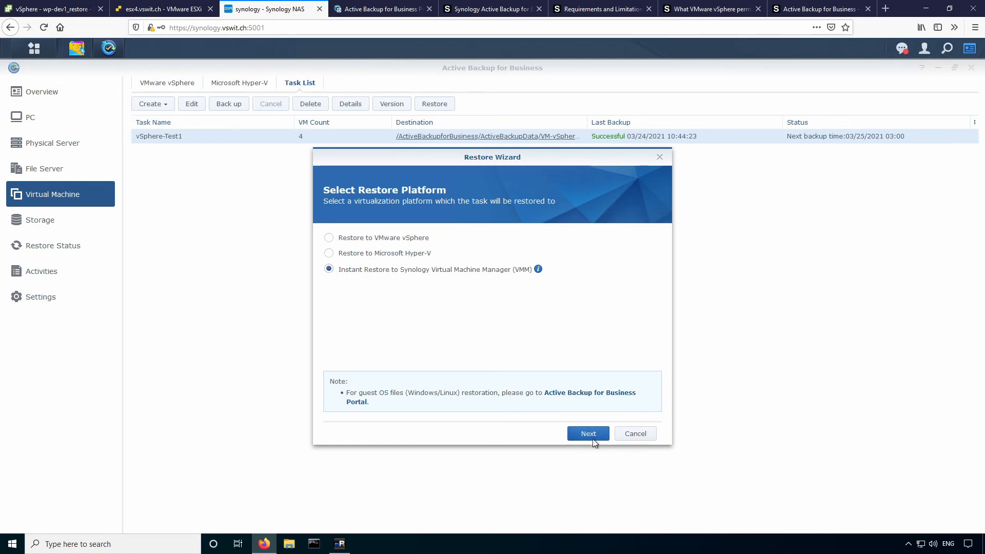
pyautogui.click(587, 434)
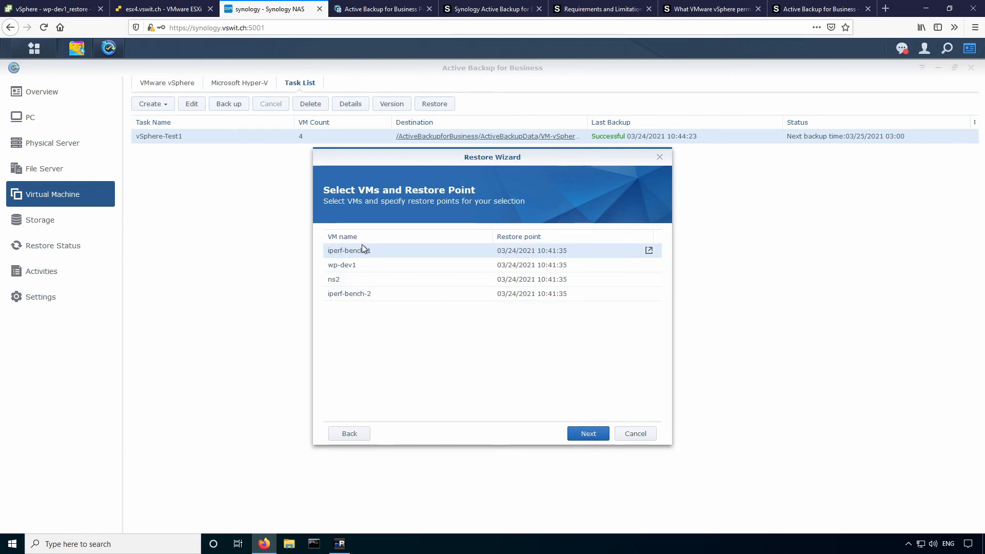
pyautogui.moveTo(448, 265)
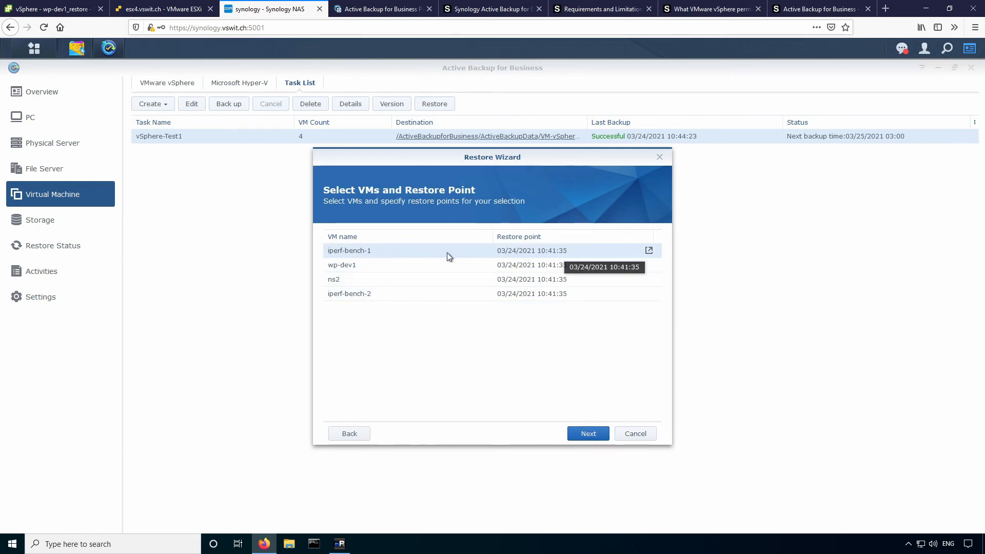
pyautogui.moveTo(572, 411)
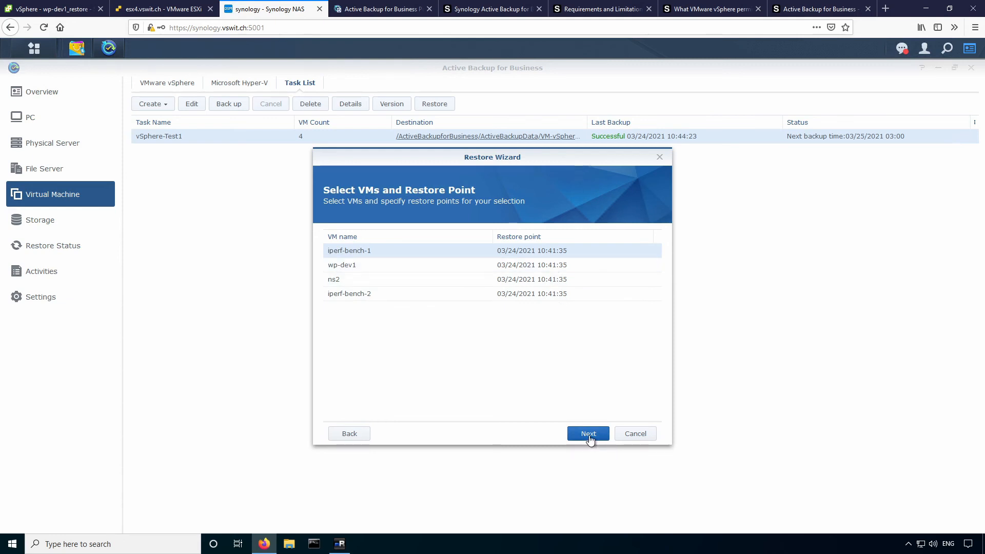
pyautogui.moveTo(553, 249)
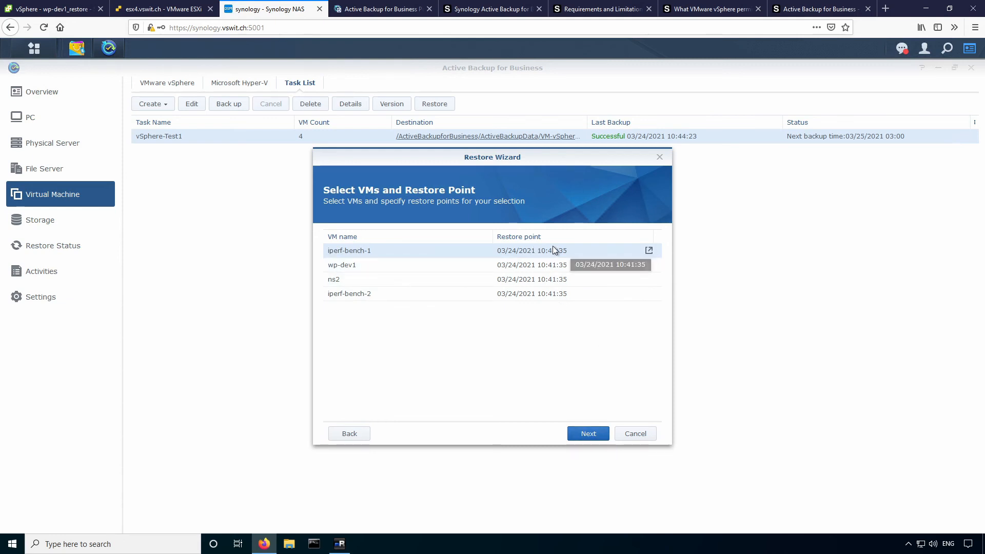
pyautogui.click(587, 434)
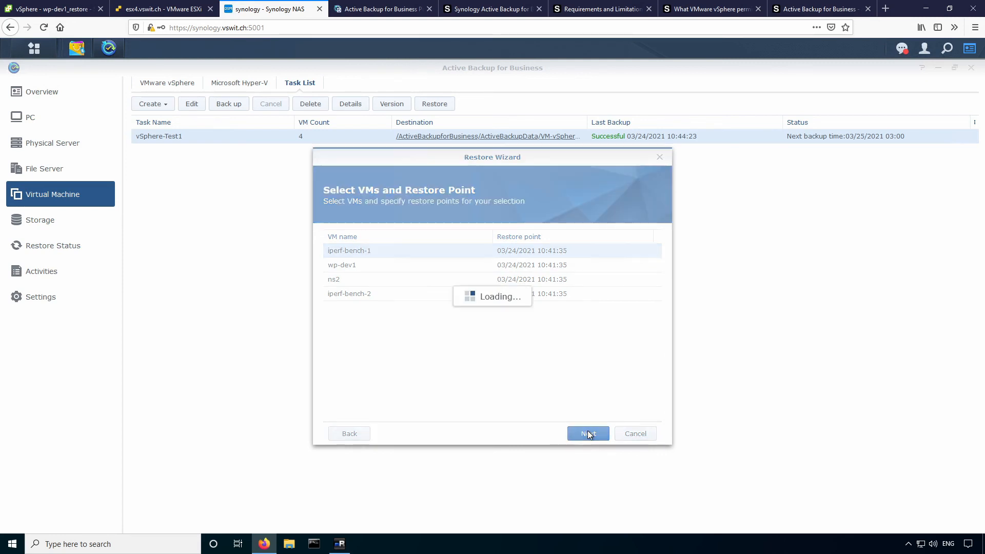
pyautogui.click(587, 433)
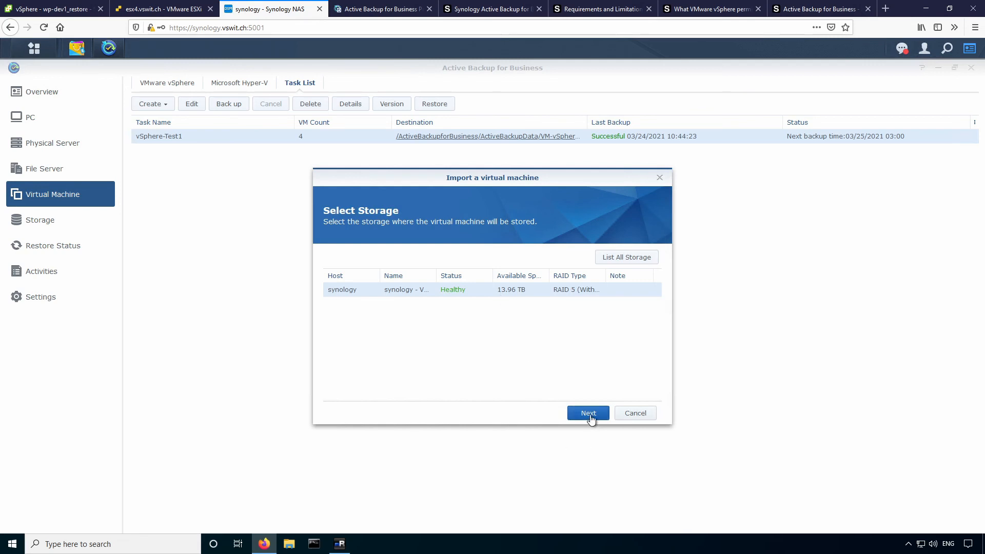
# Keep the synology volume storage and give iperf-bench-1 2 CPUs and 1 GB memory
pyautogui.click(587, 412)
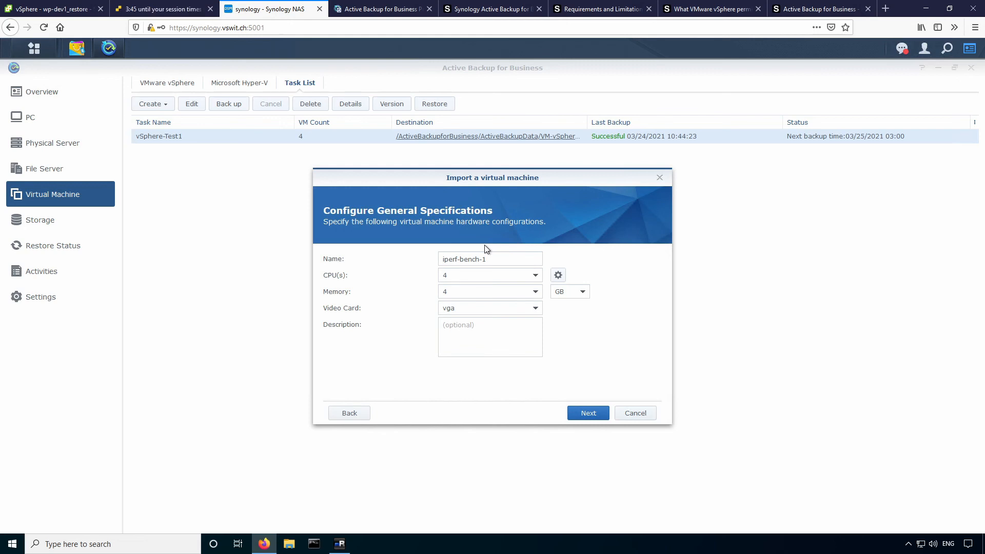
pyautogui.moveTo(450, 283)
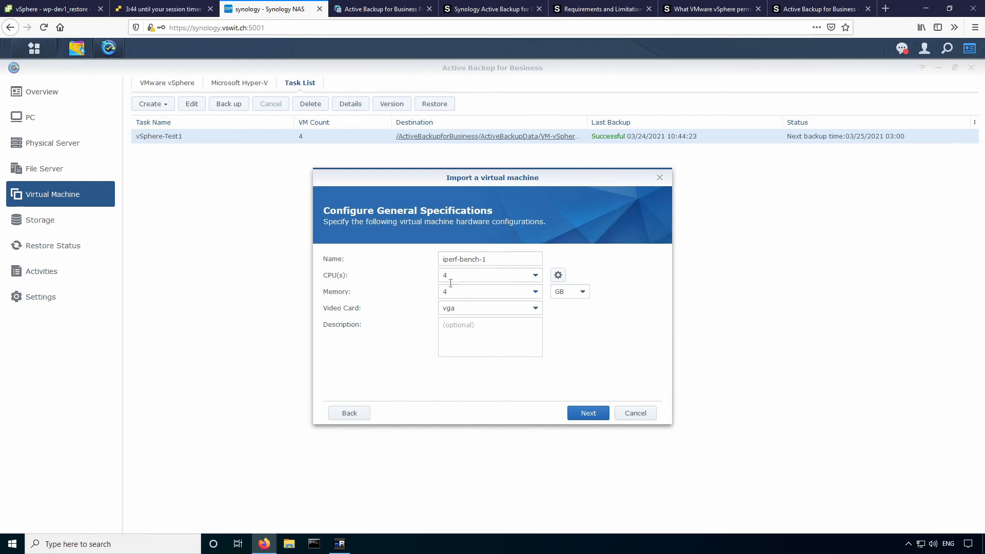
pyautogui.click(489, 274)
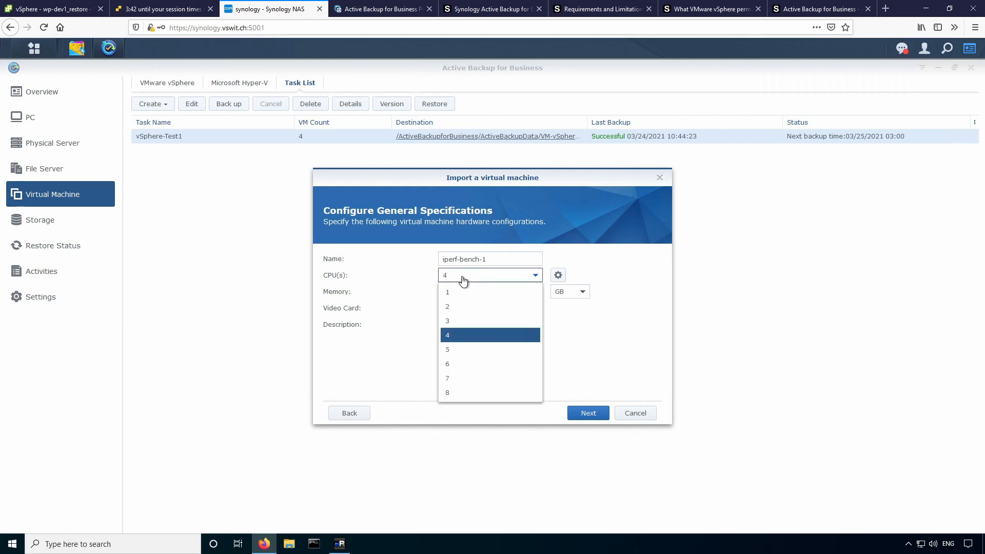
pyautogui.click(447, 306)
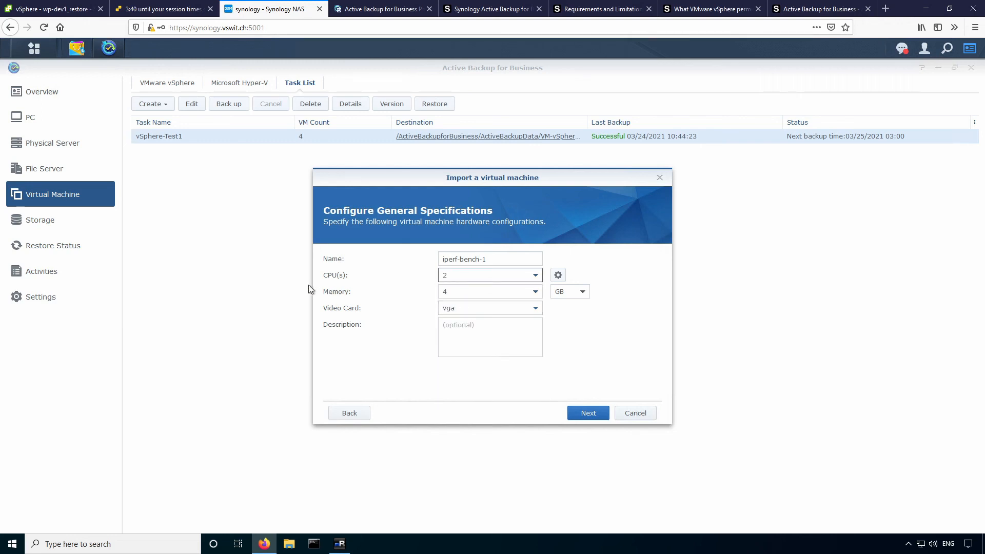
pyautogui.moveTo(422, 306)
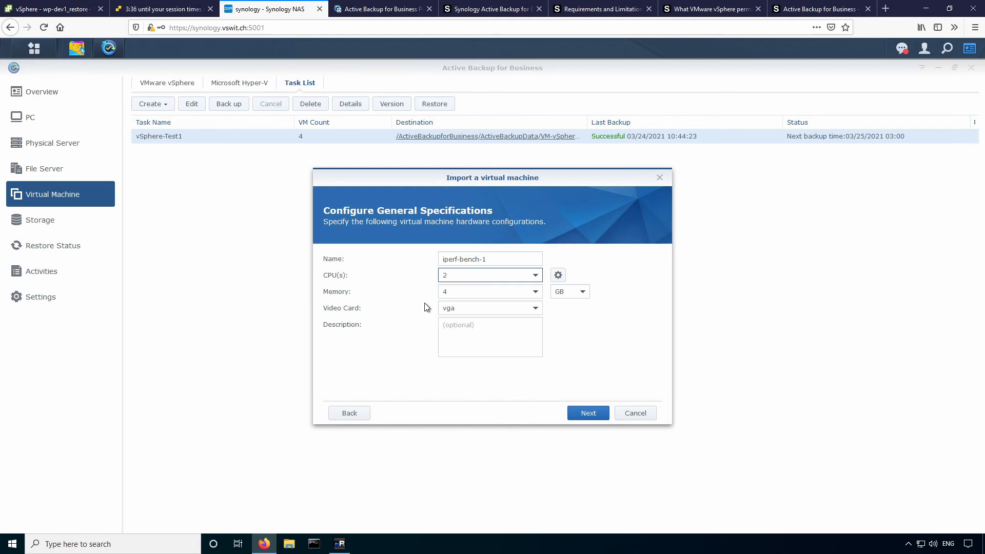
pyautogui.click(489, 291)
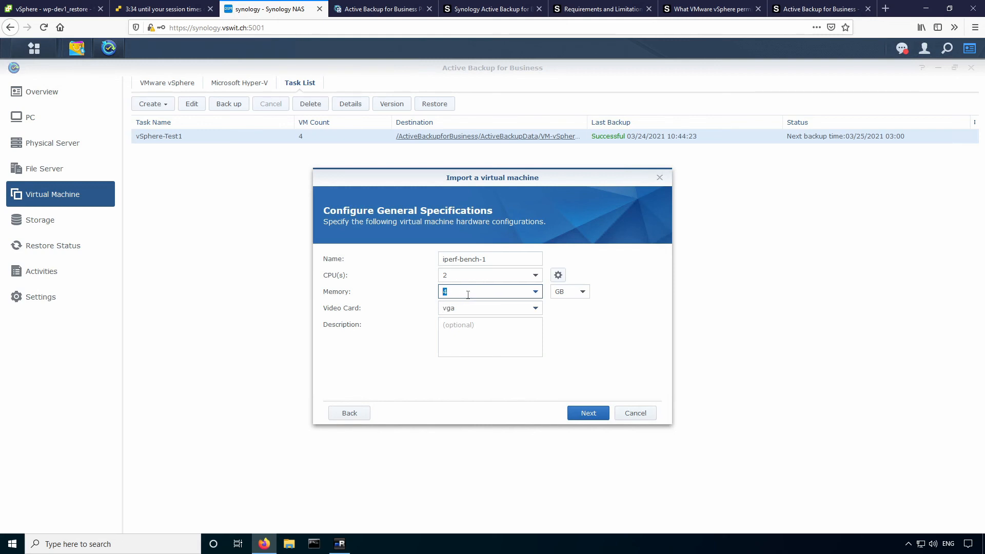
pyautogui.write('1')
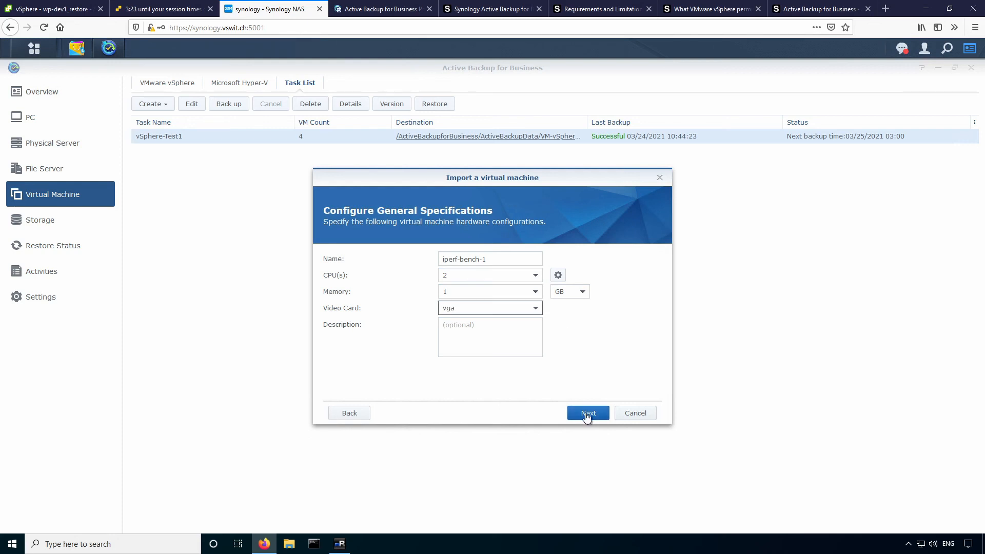
pyautogui.click(587, 412)
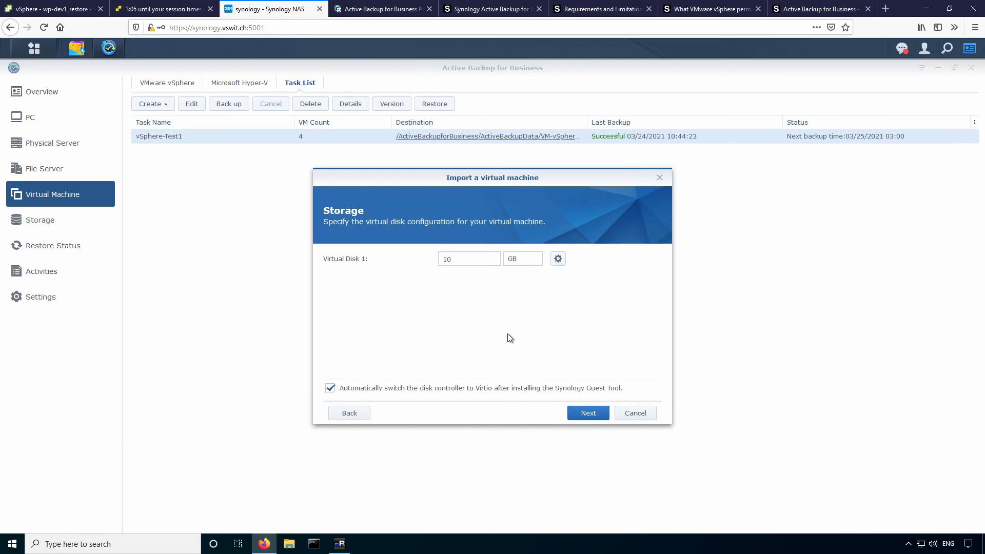
pyautogui.moveTo(437, 397)
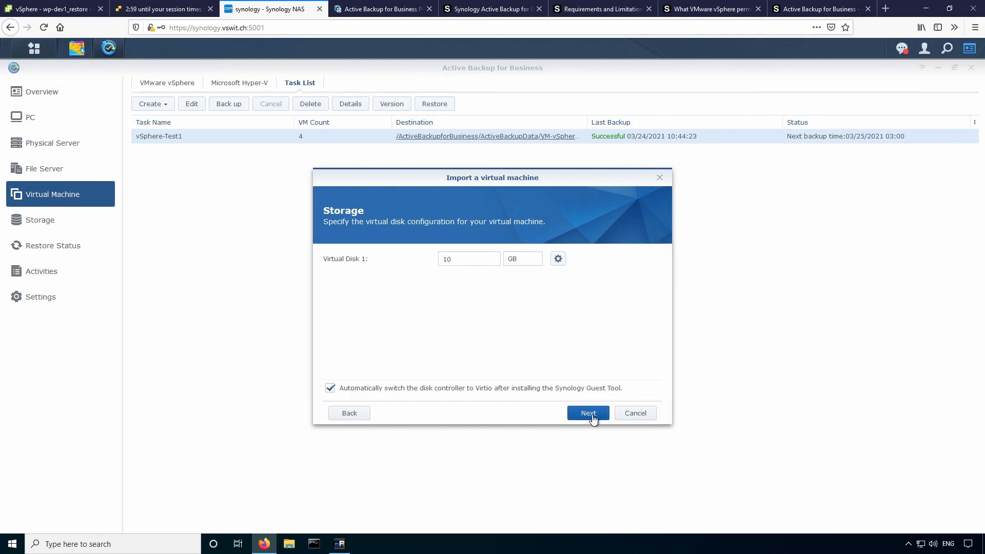
# Keep the 10 GB virtual disk, Default VM Network and other default VM settings
pyautogui.click(587, 412)
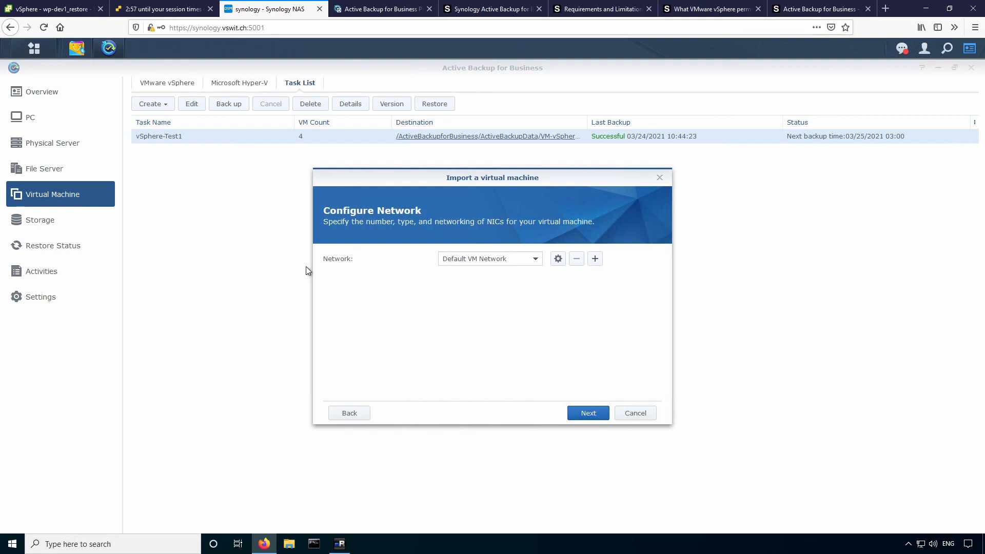
pyautogui.moveTo(468, 274)
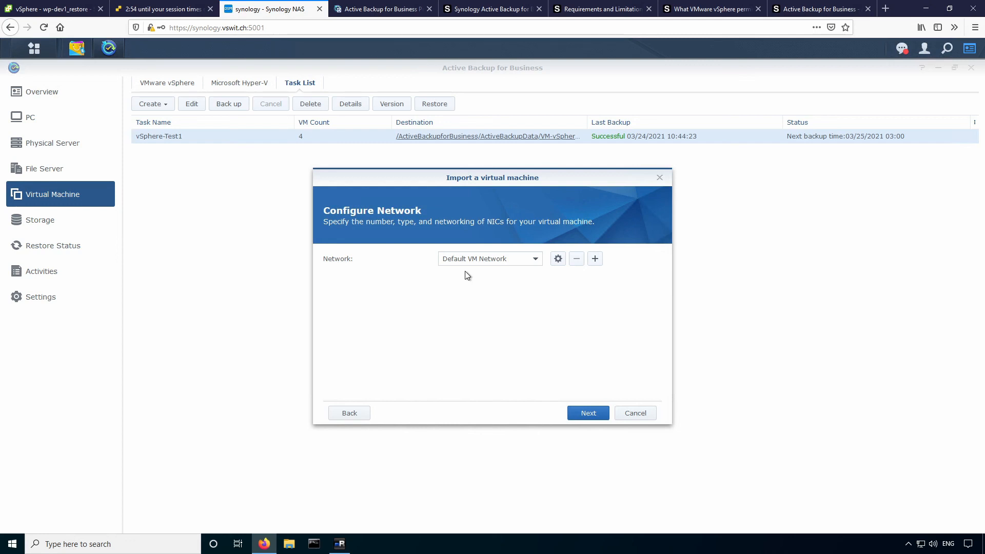
pyautogui.moveTo(488, 277)
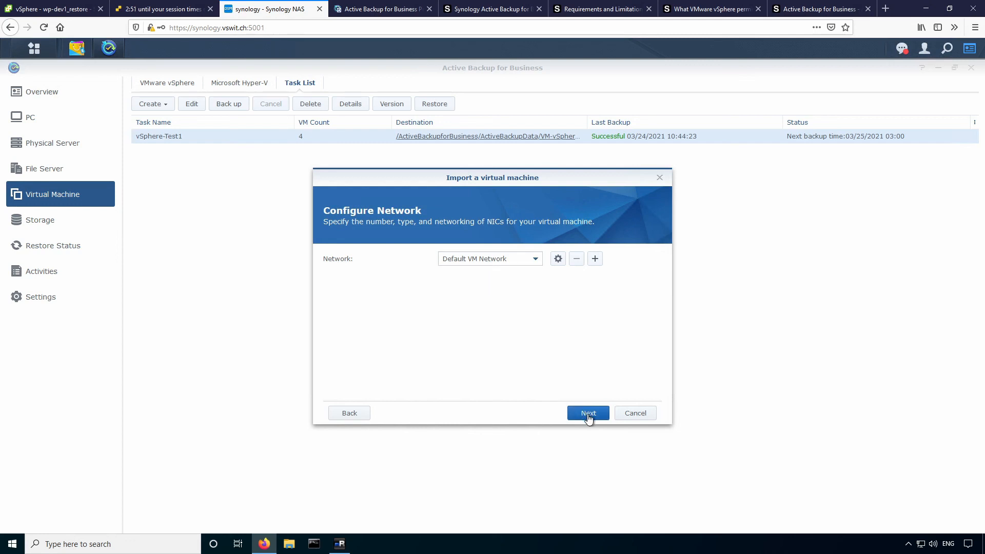
pyautogui.click(587, 412)
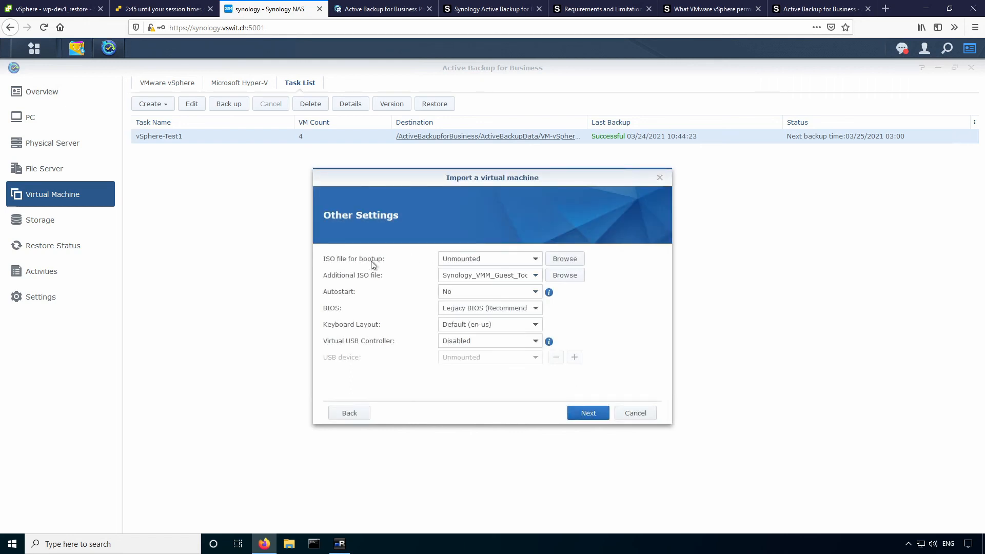
pyautogui.moveTo(471, 317)
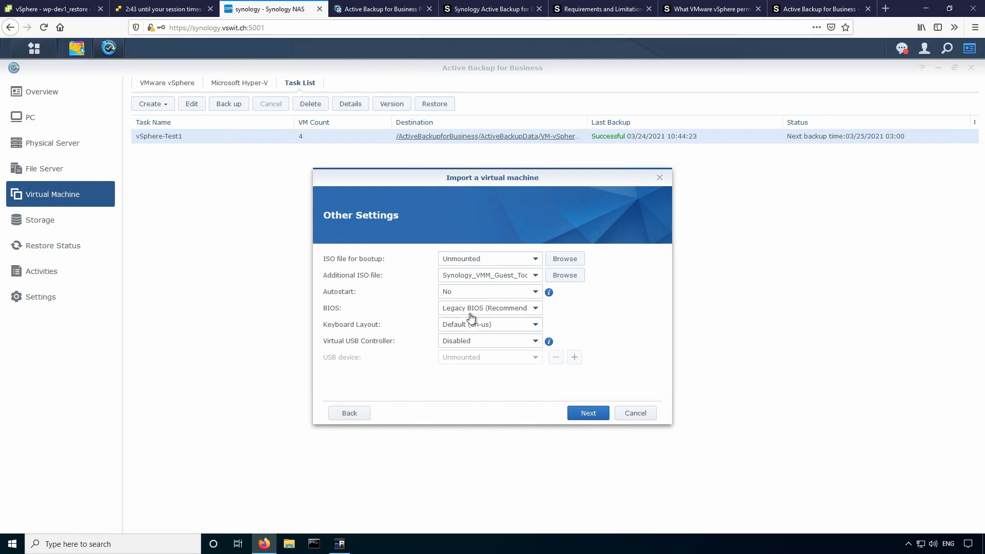
pyautogui.moveTo(601, 357)
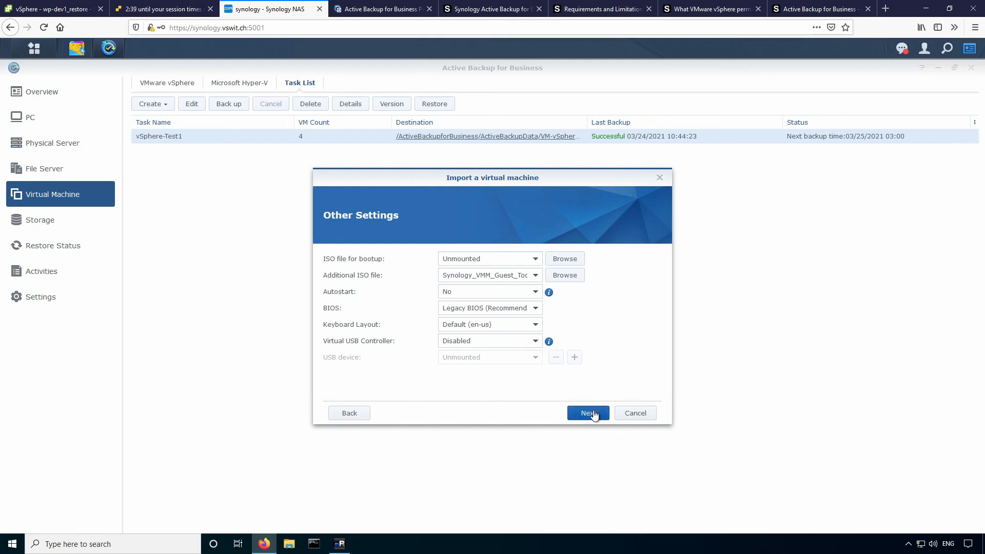
pyautogui.click(587, 413)
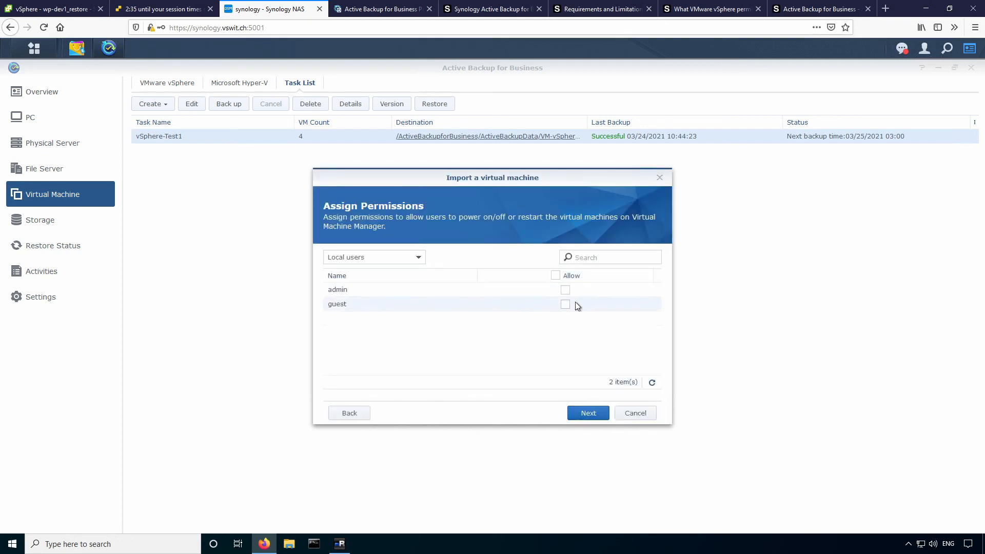
# Allow admin to control the VM and enable powering it on after creation
pyautogui.click(565, 289)
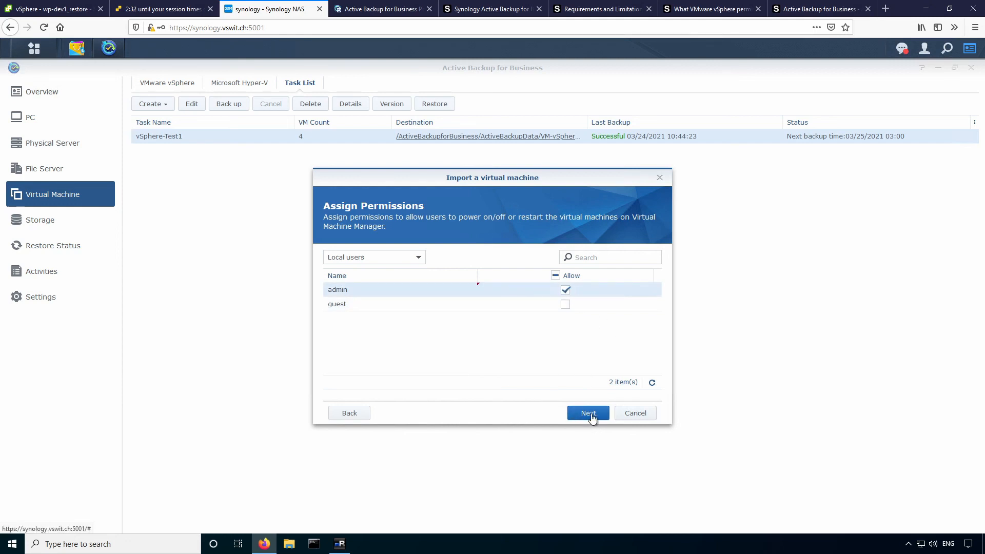
pyautogui.click(587, 412)
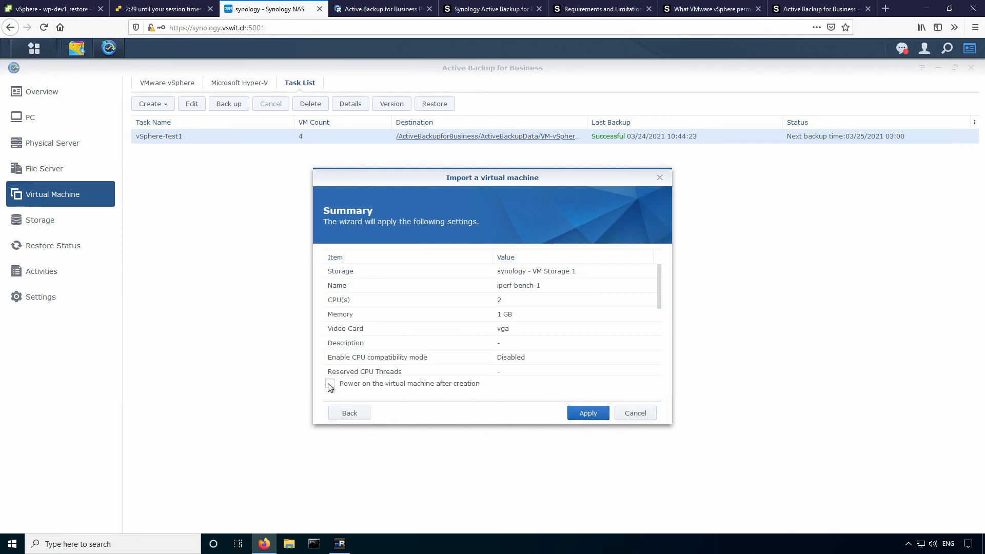
pyautogui.click(587, 413)
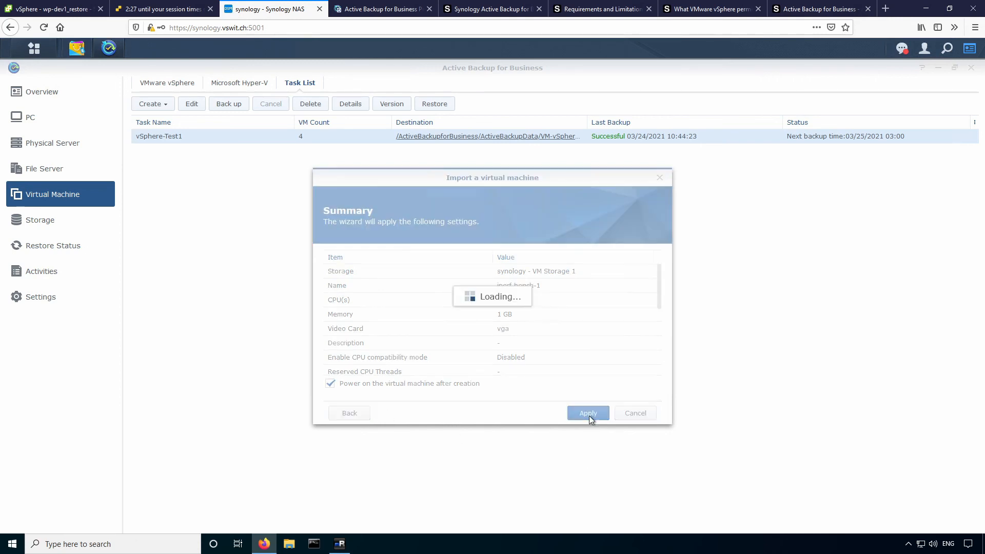
# Apply the summary to create iperf-bench-1, then power it on in Virtual Machine Manager
pyautogui.click(587, 413)
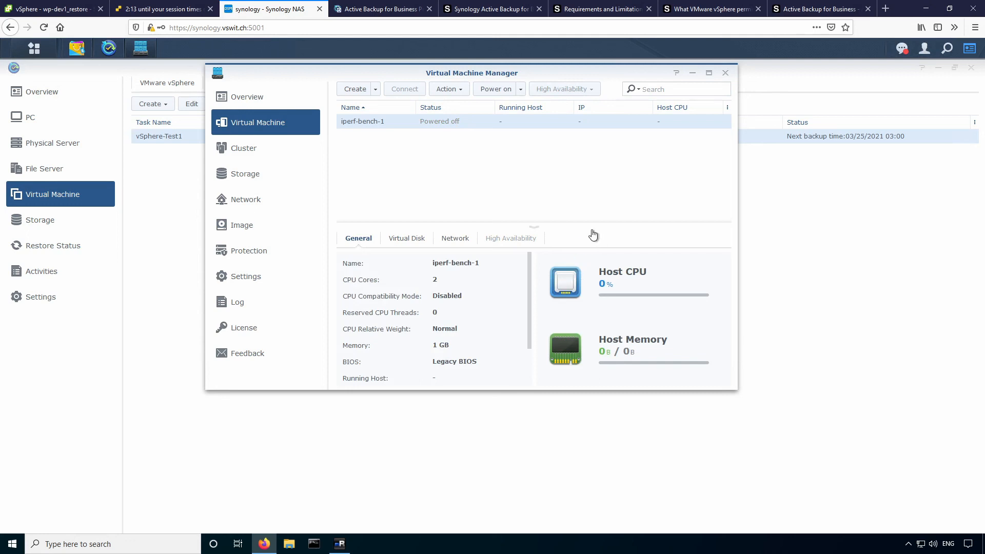
pyautogui.moveTo(635, 111)
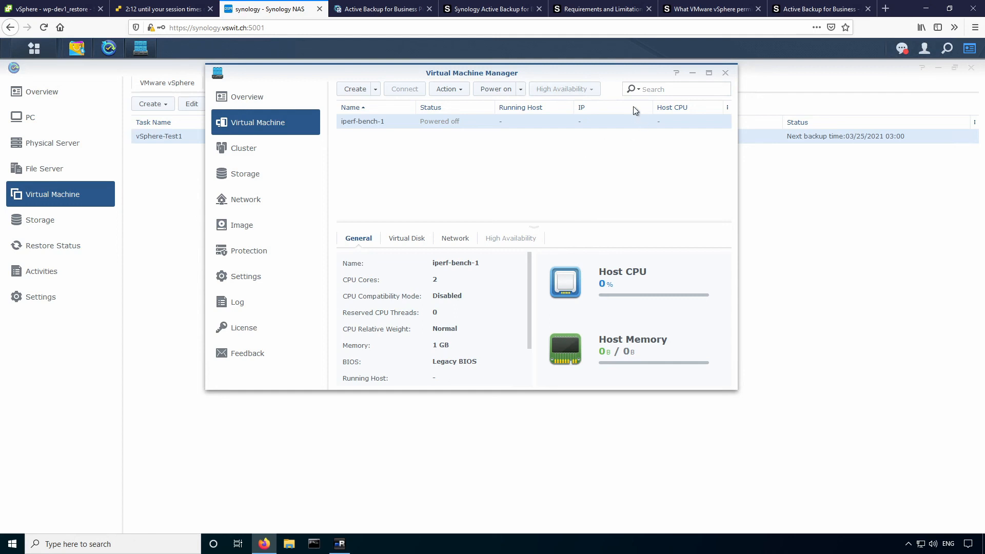
pyautogui.moveTo(503, 147)
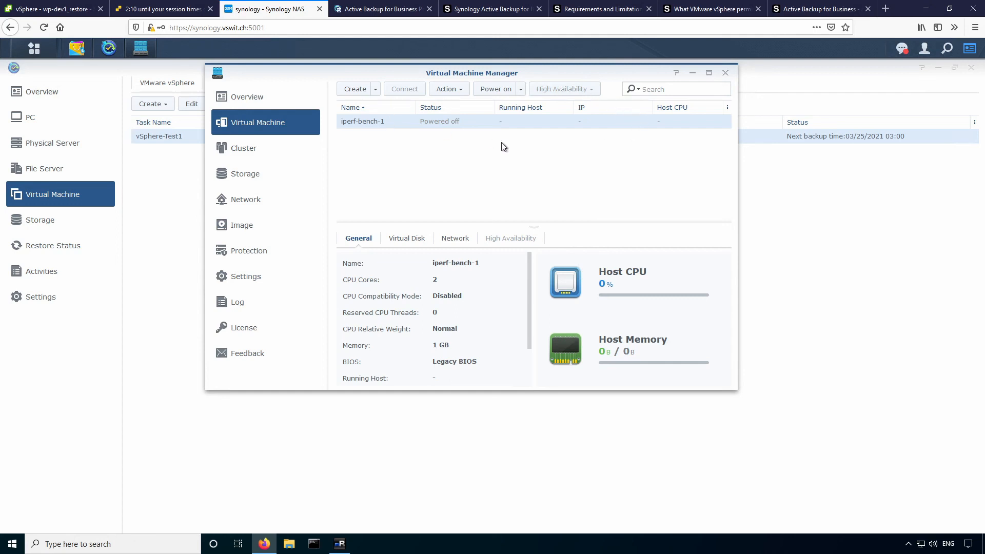
pyautogui.moveTo(520, 100)
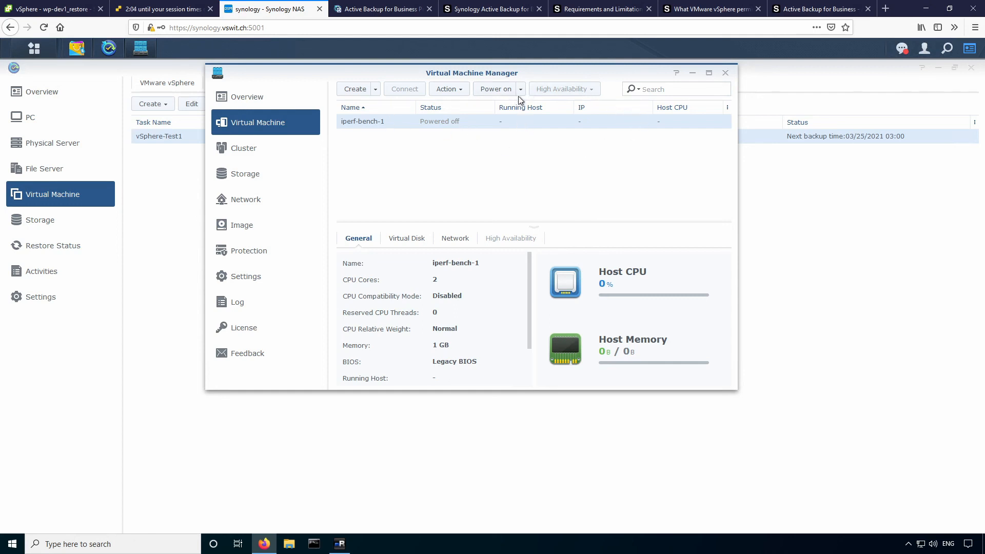
pyautogui.click(496, 89)
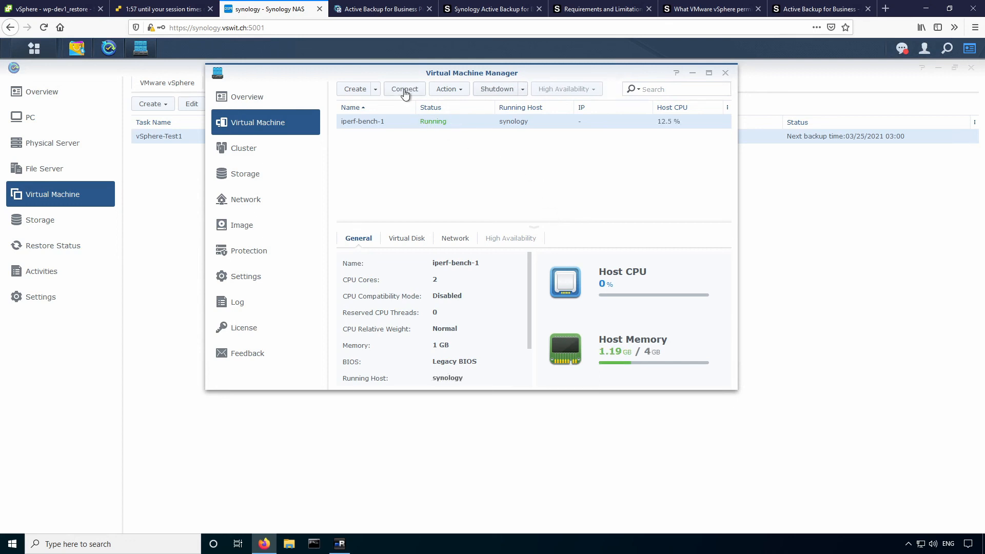
# Open iperf-bench-1's console to see the Debian login, then return to Active Backup for Business
pyautogui.click(404, 89)
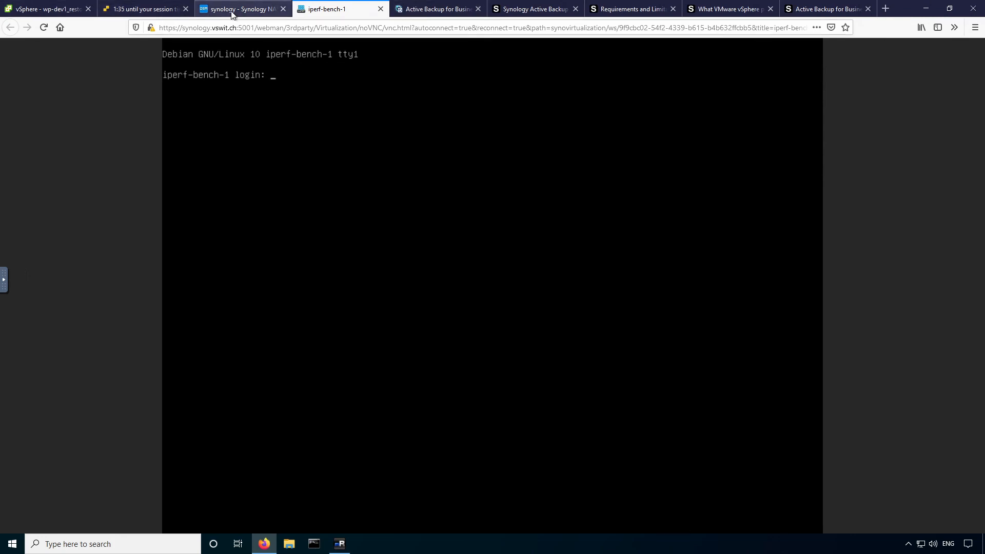
pyautogui.click(239, 9)
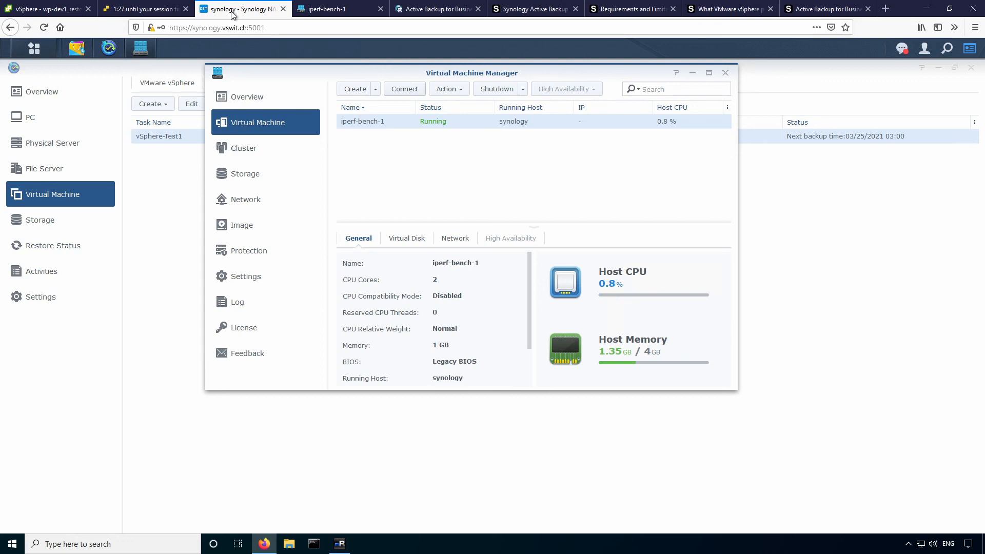
pyautogui.click(725, 72)
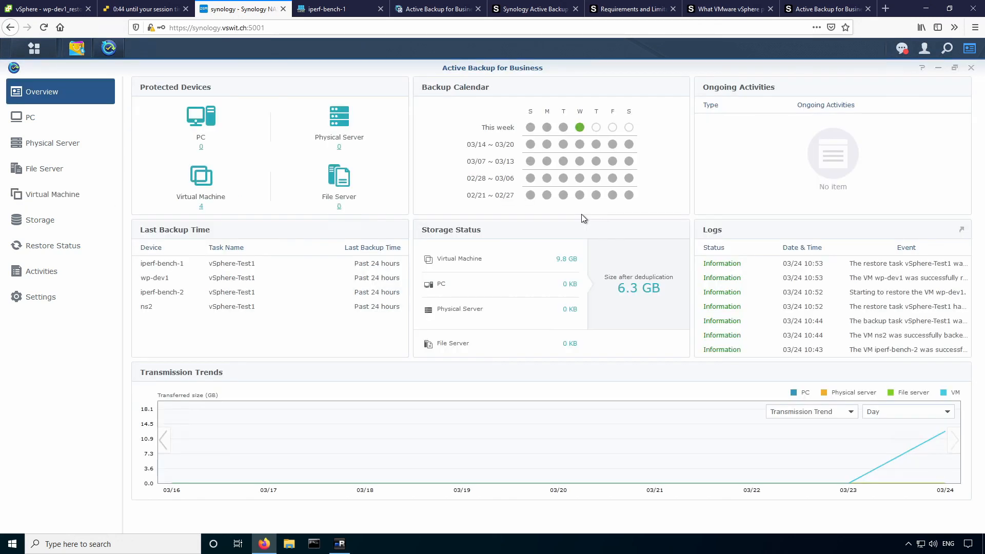